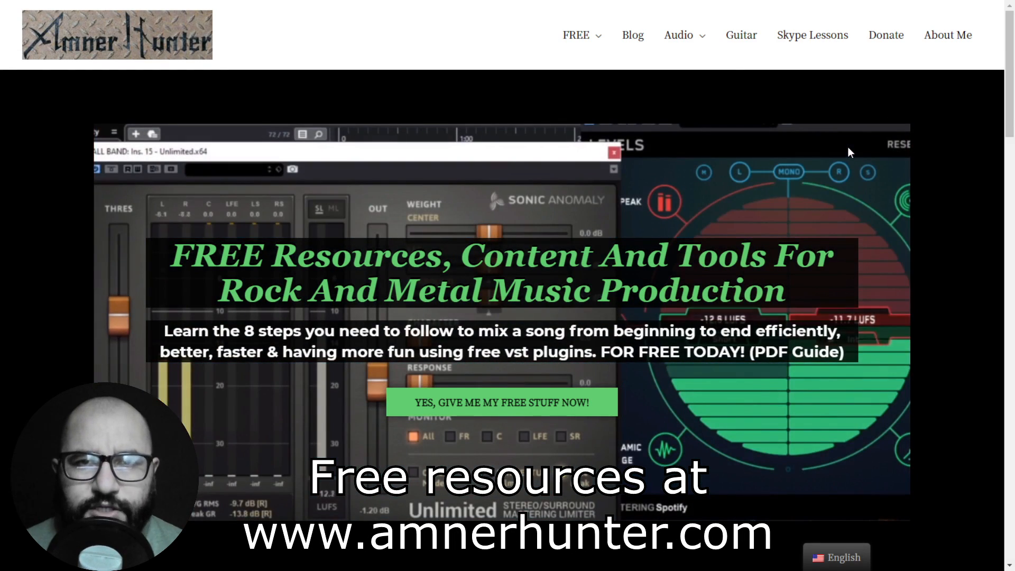
Browse the Monster Drum article on monsterdaw.com down to its HOW TO INSTALL section and download links.
click(575, 35)
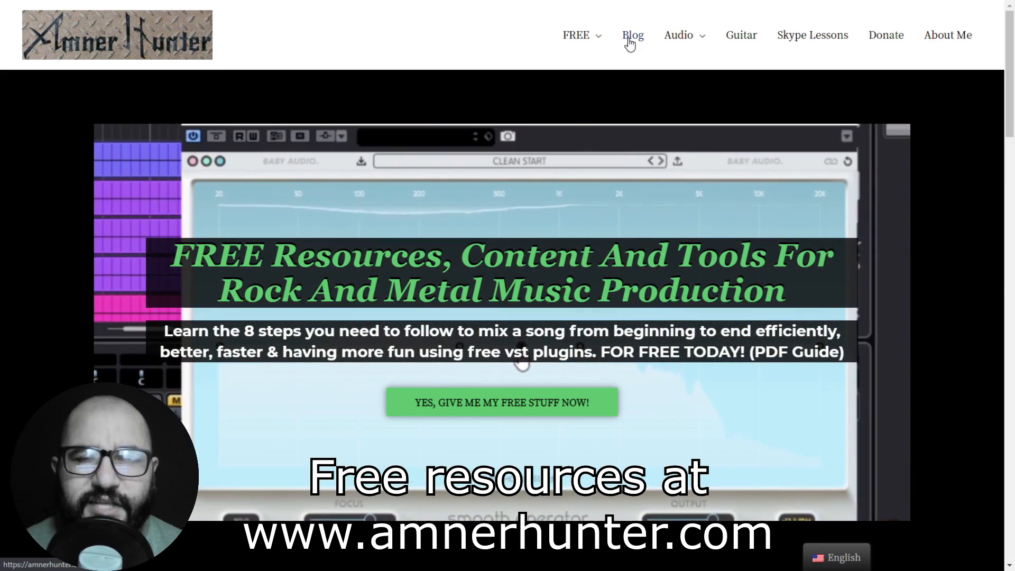
click(632, 35)
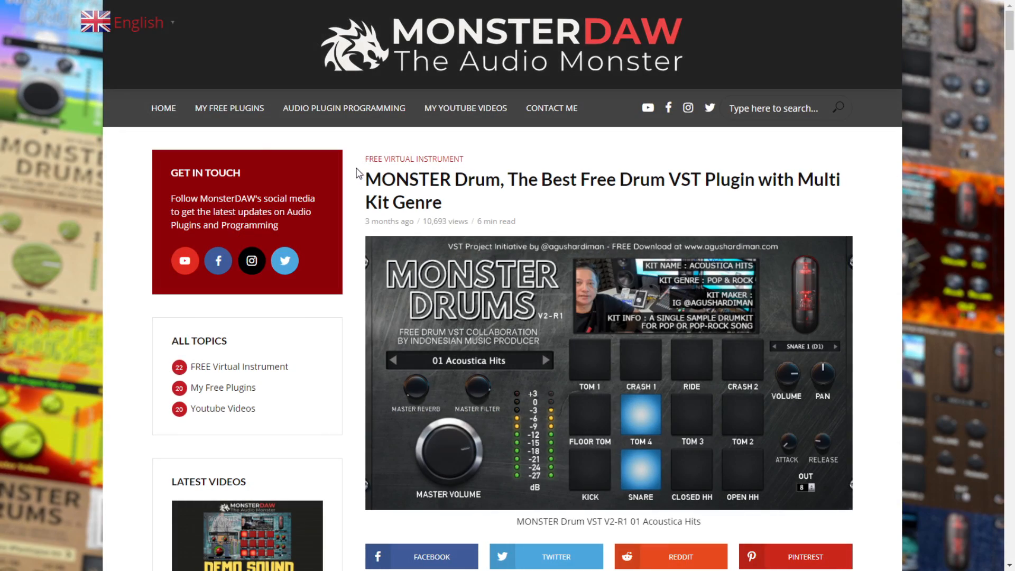
mouse_move(437, 156)
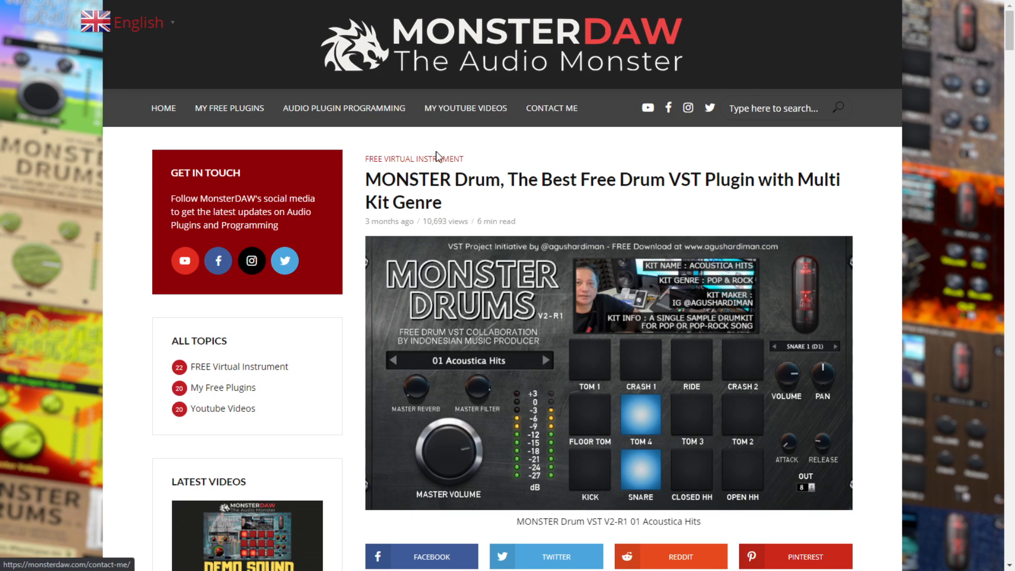
mouse_move(354, 183)
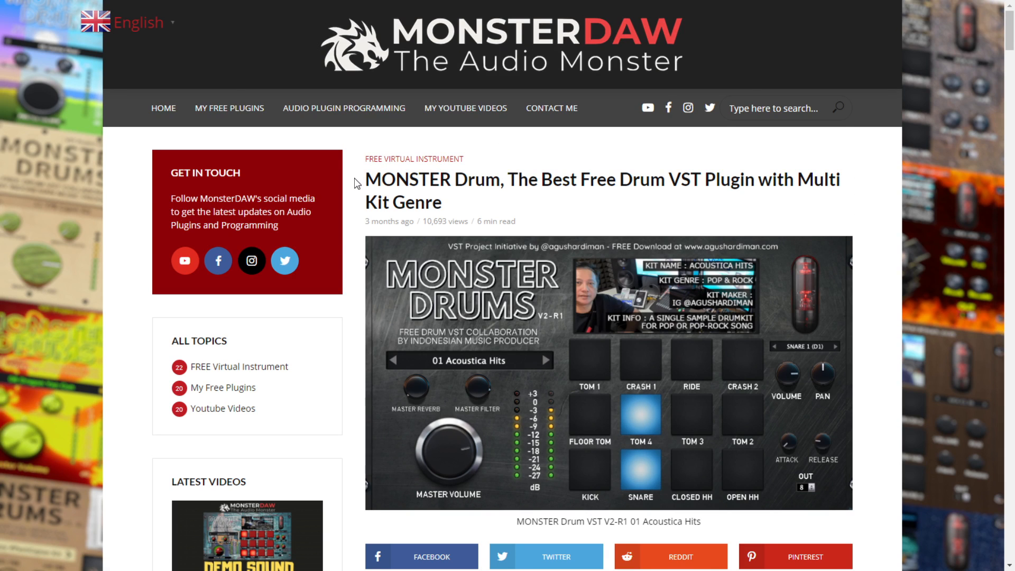
mouse_move(536, 188)
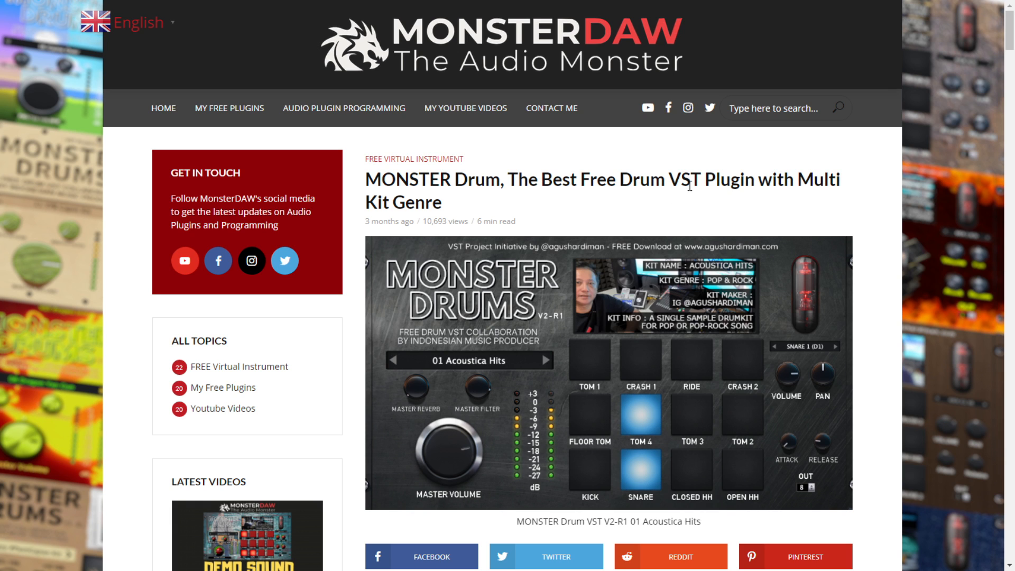
mouse_move(356, 222)
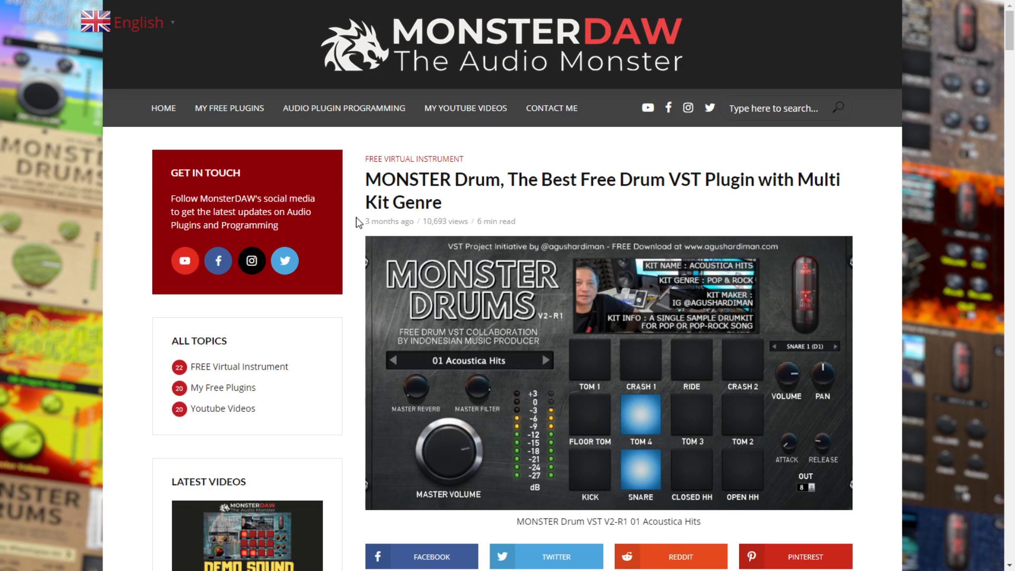
scroll(down, 3)
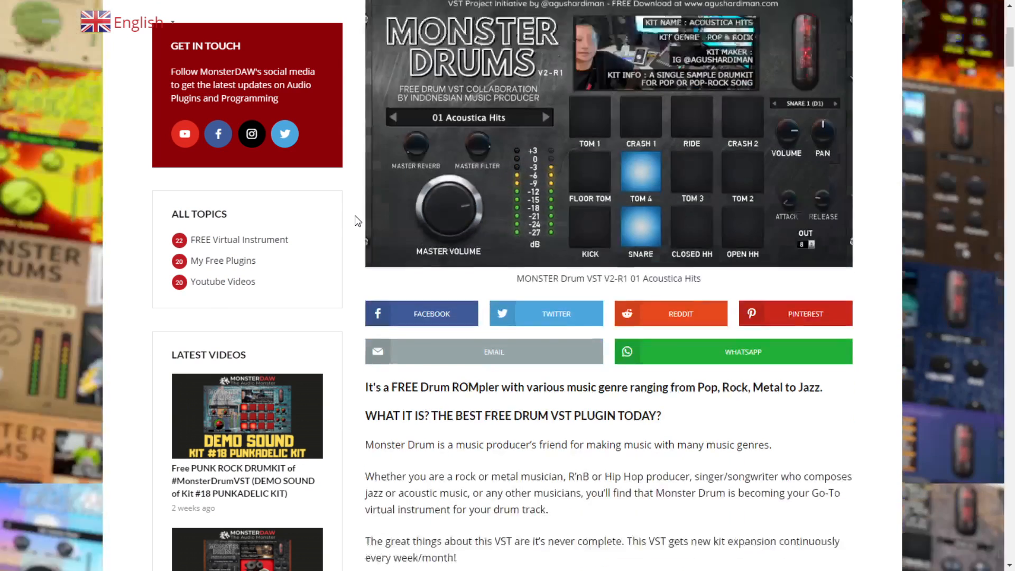
scroll(up, 3)
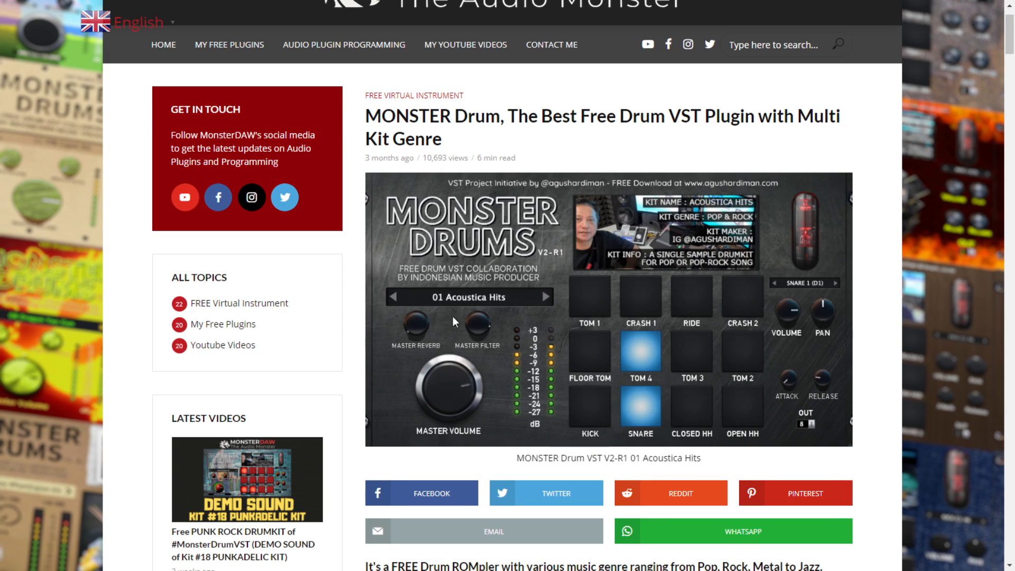
scroll(down, 3)
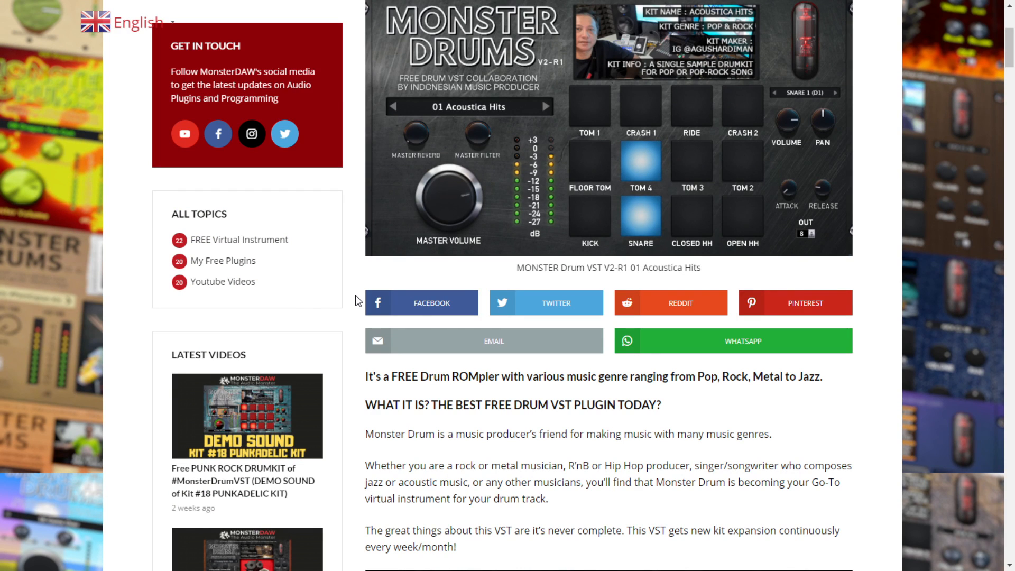
scroll(down, 3)
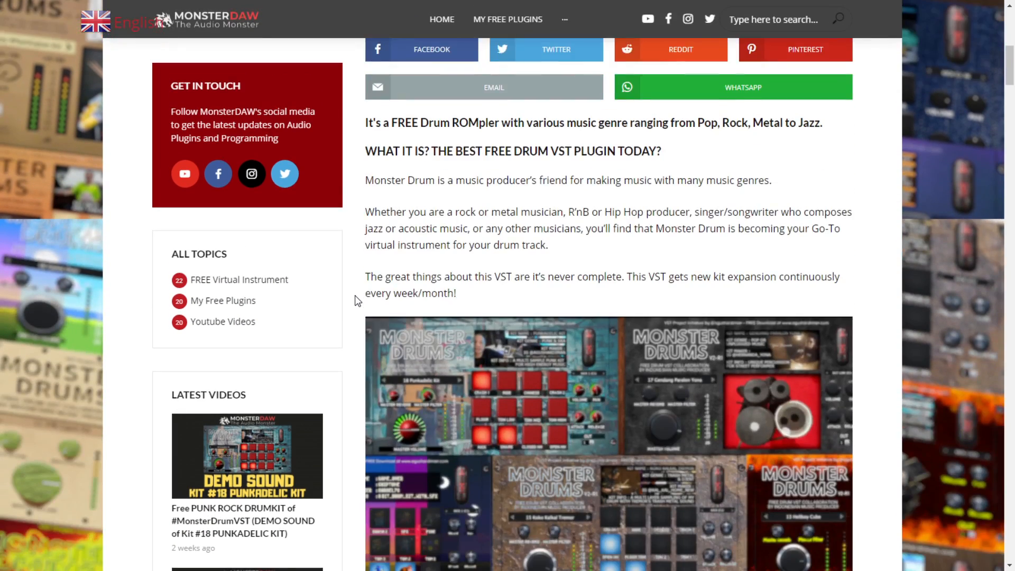
scroll(down, 3)
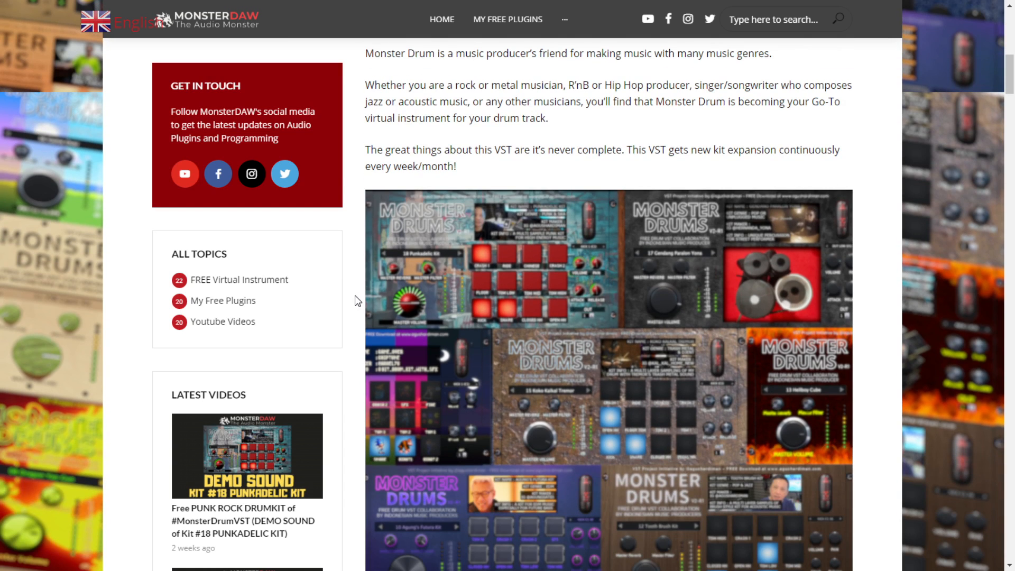
scroll(down, 3)
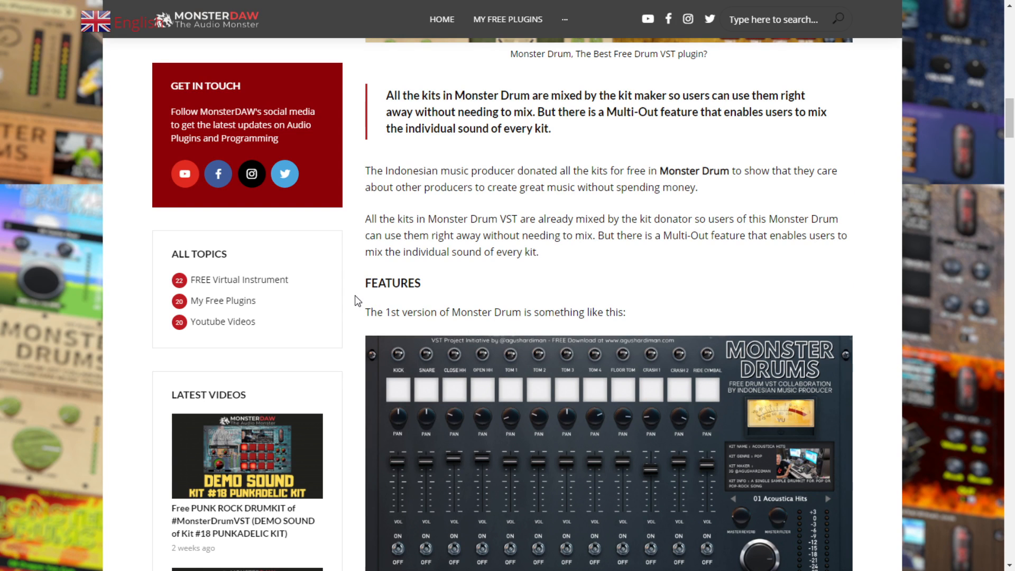
scroll(down, 3)
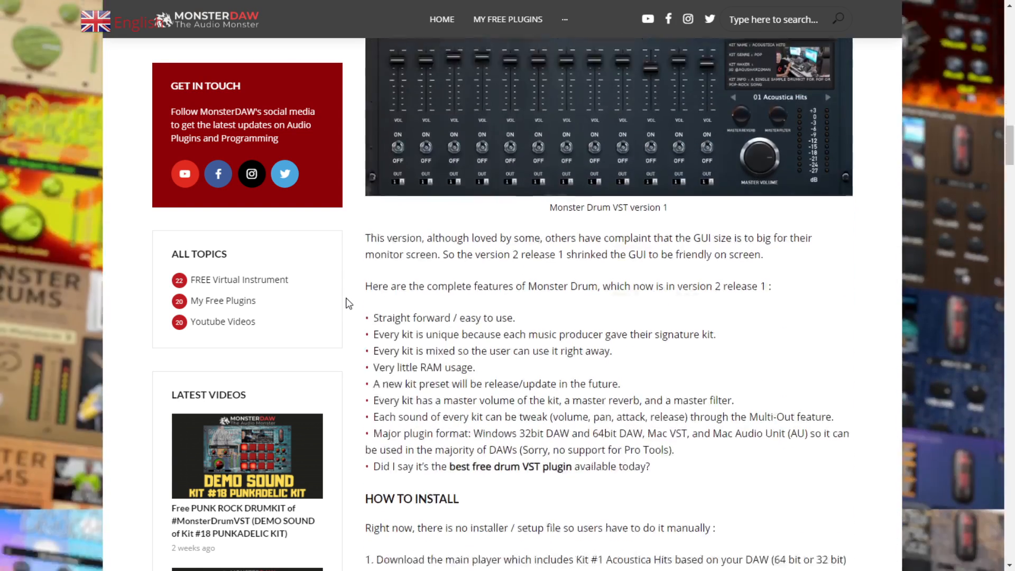
scroll(down, 3)
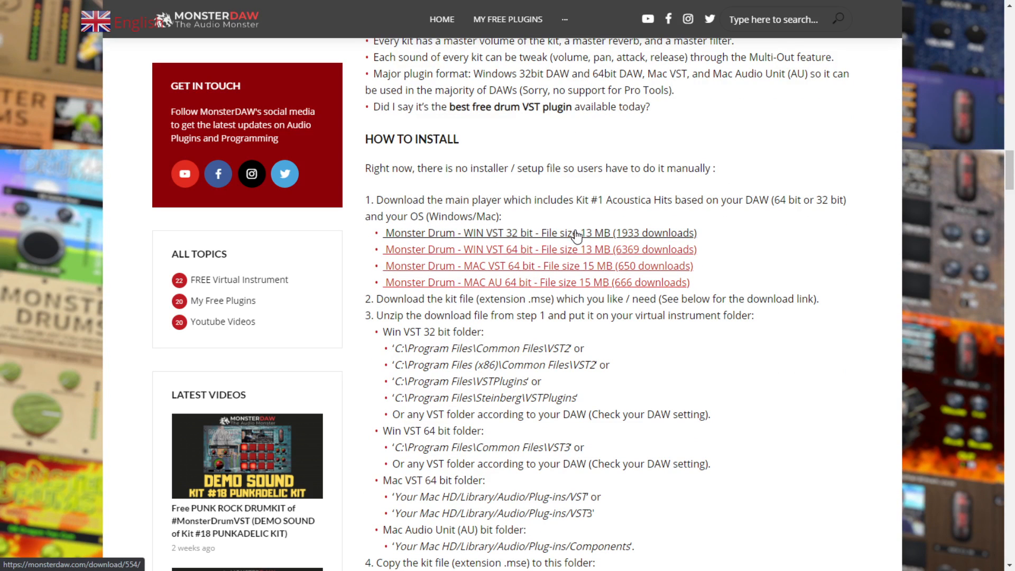
mouse_move(588, 293)
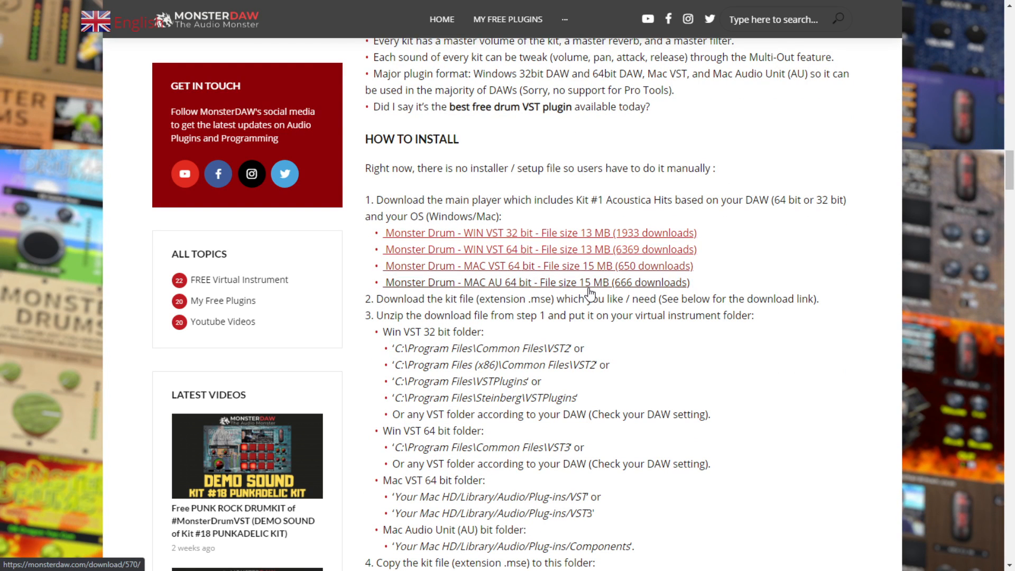
mouse_move(490, 238)
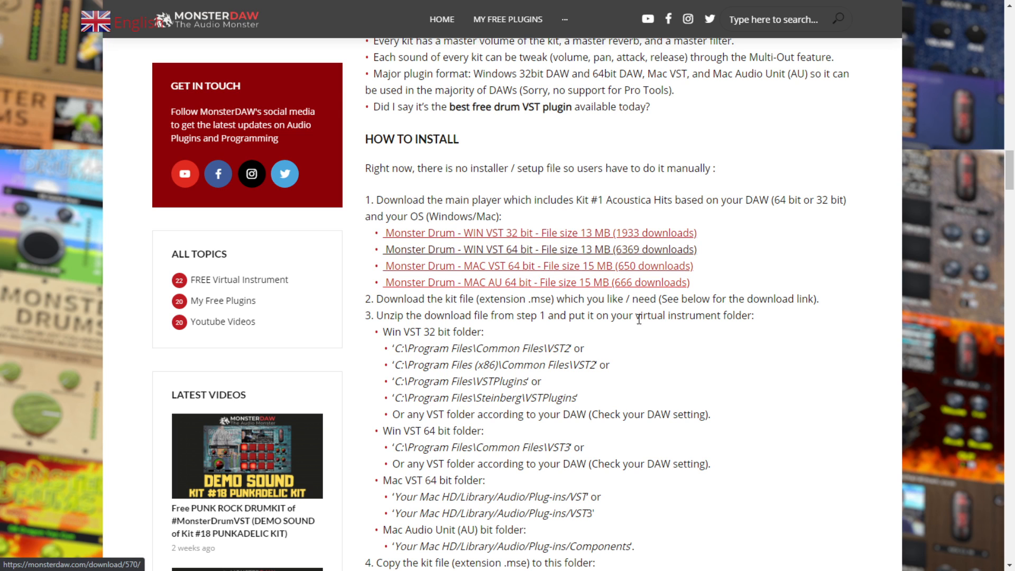
mouse_move(586, 252)
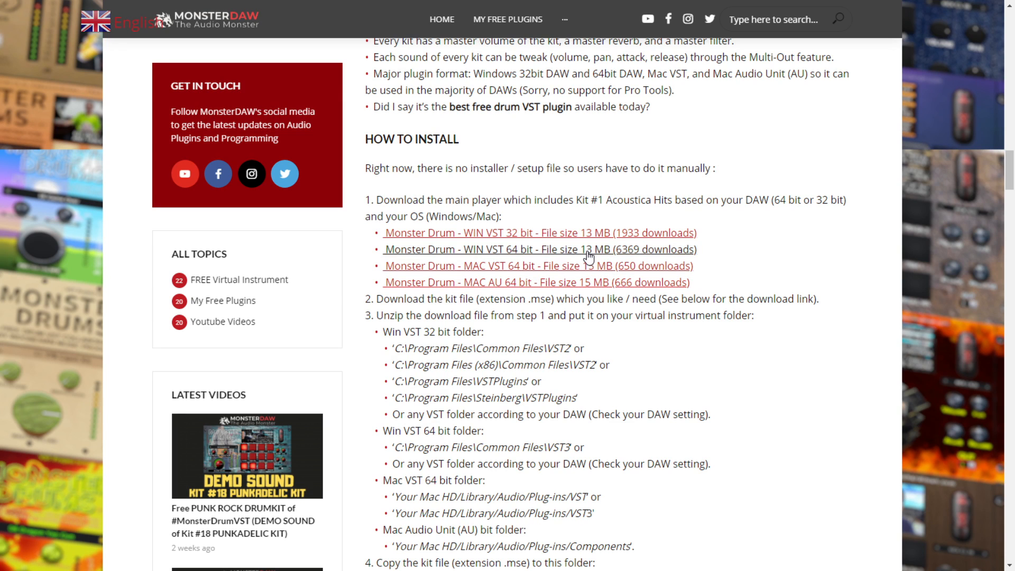
mouse_move(583, 265)
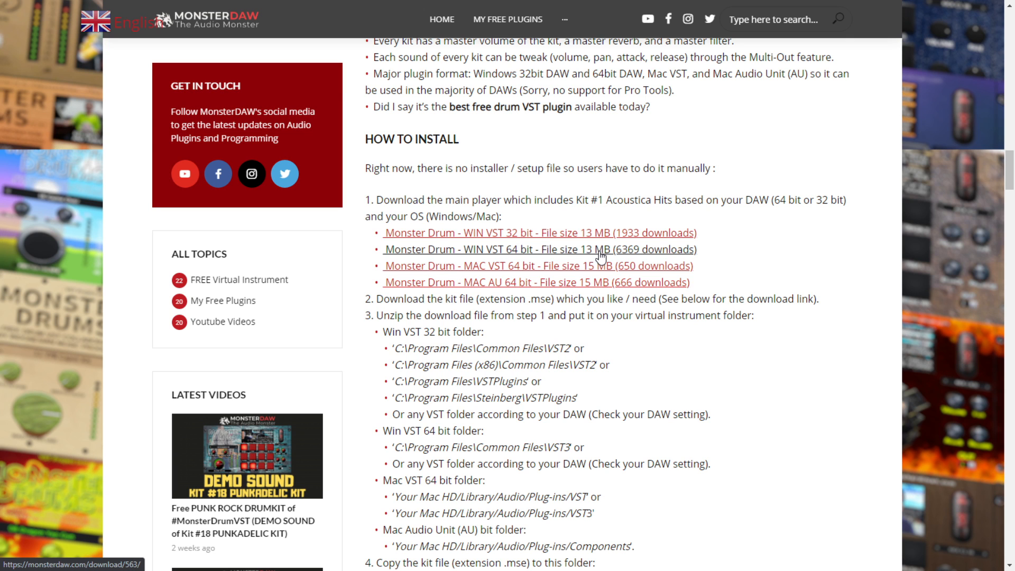
click(539, 249)
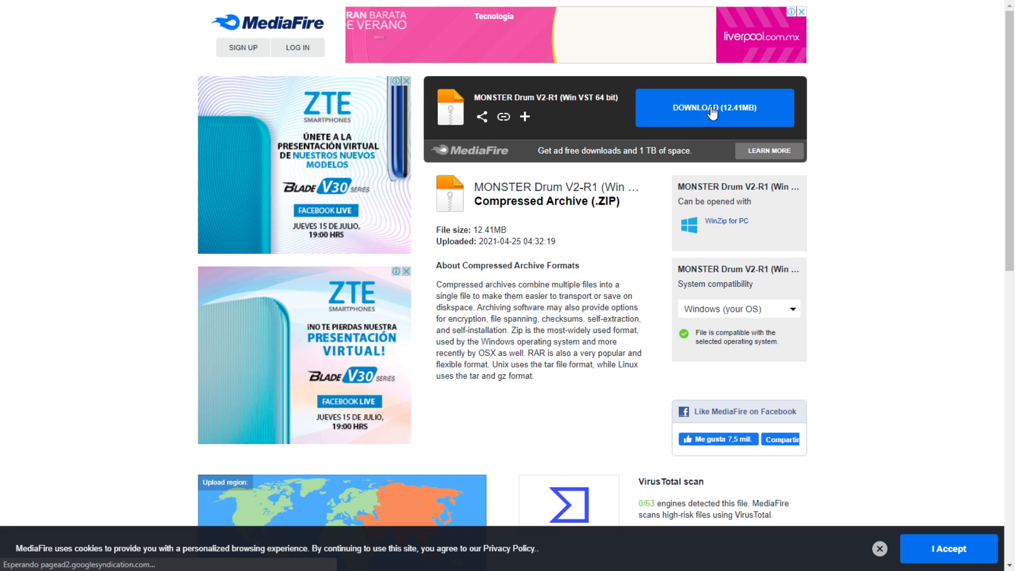
click(715, 108)
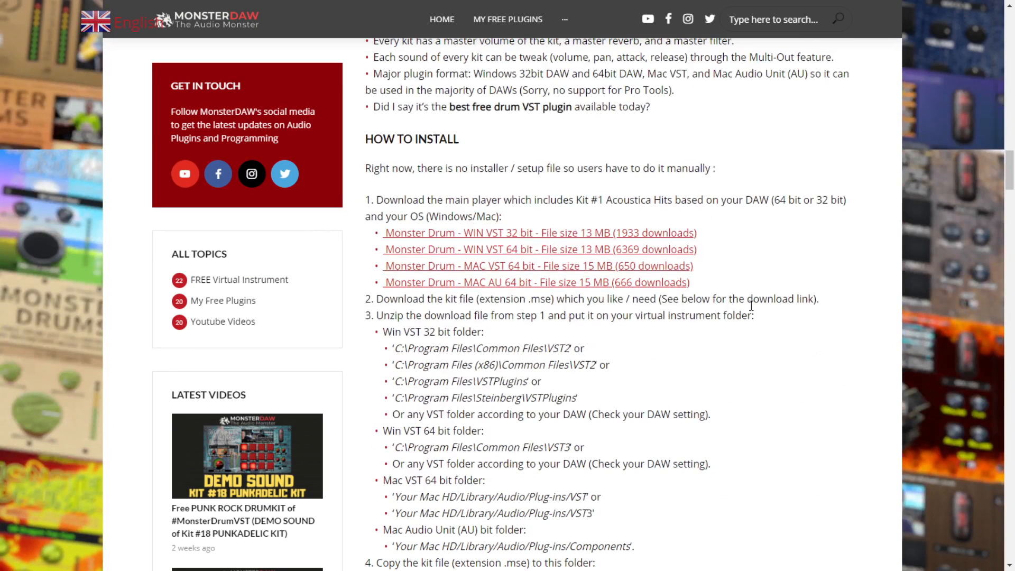
Scroll through the Monster Drums kit listings and bring up the RacikSuara Metal Kit demo video.
scroll(down, 3)
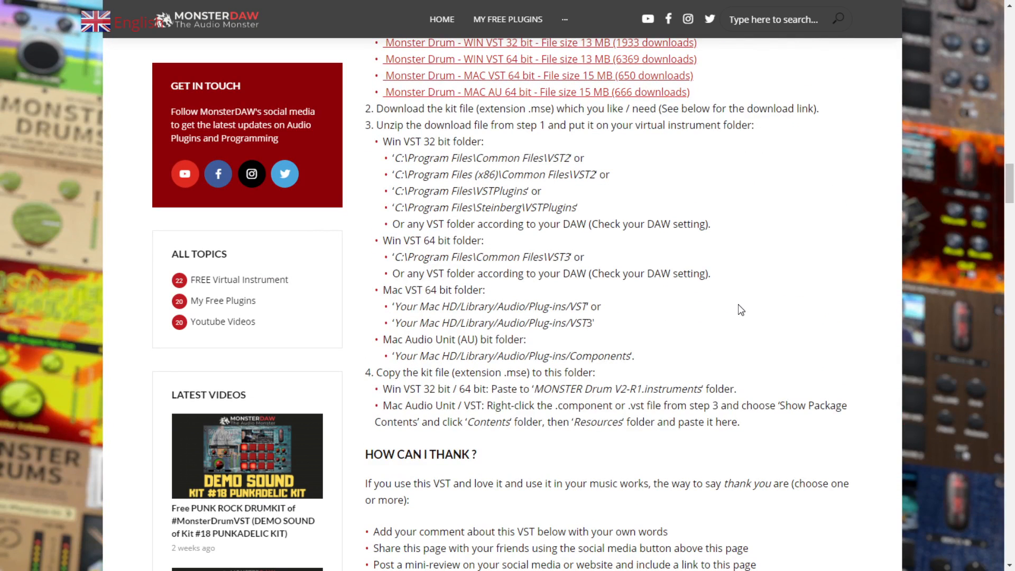
scroll(down, 3)
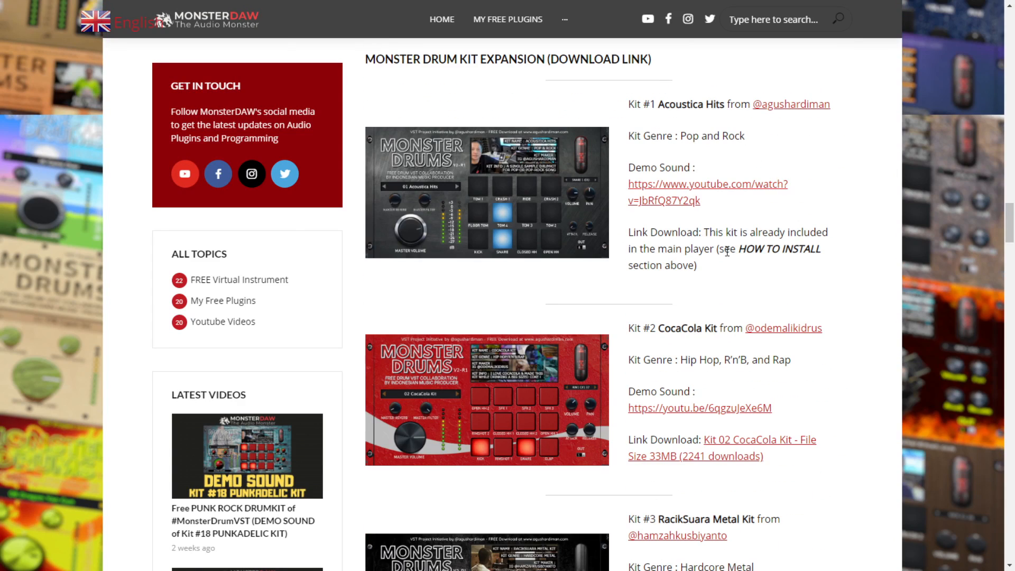
mouse_move(692, 155)
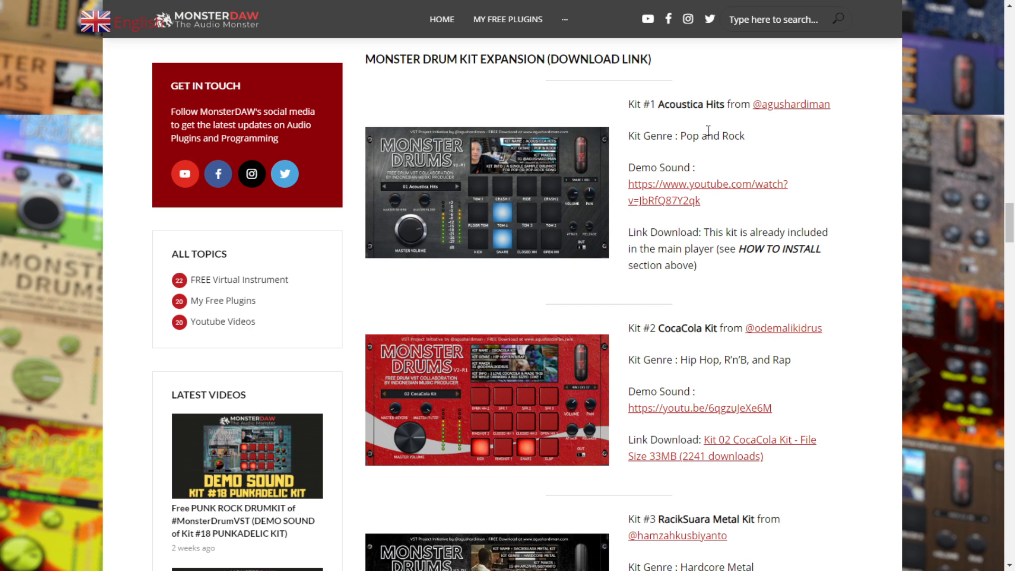
scroll(down, 3)
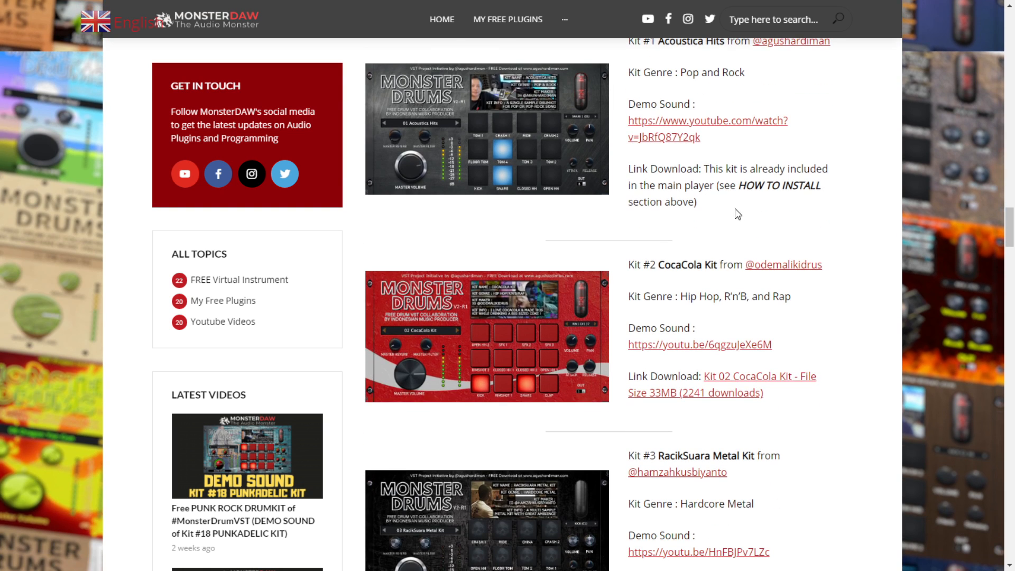
scroll(down, 3)
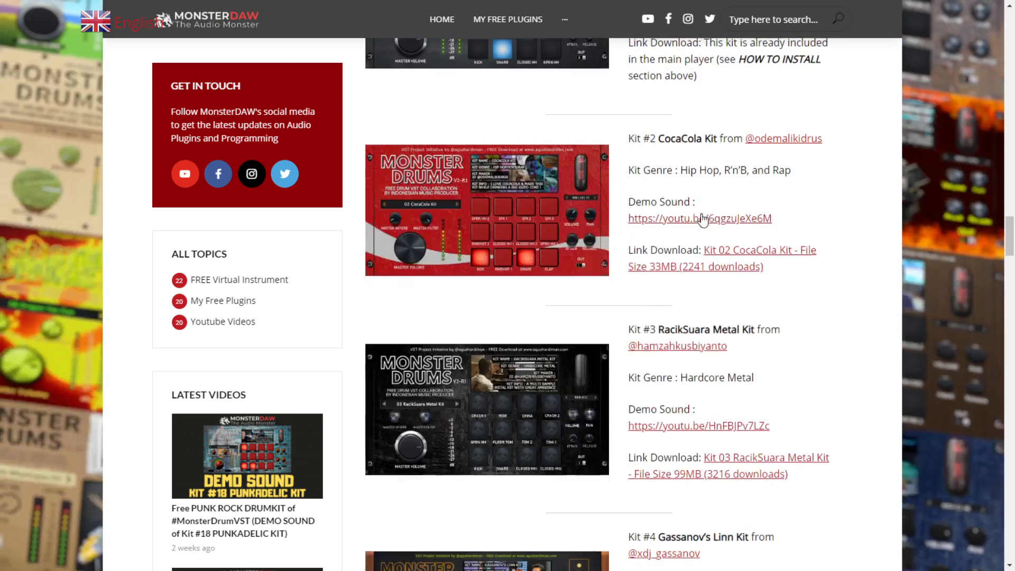
mouse_move(679, 166)
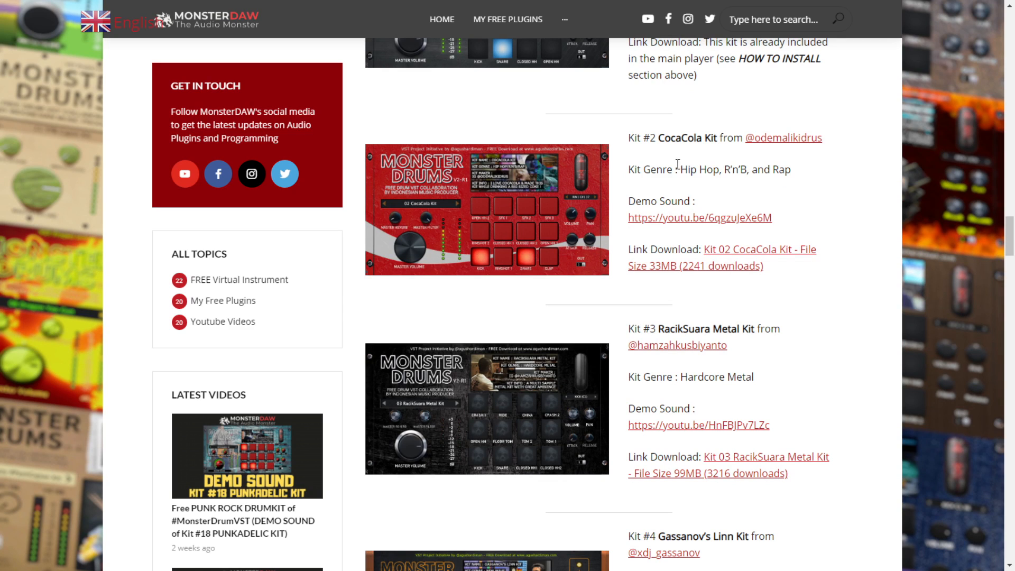
mouse_move(696, 143)
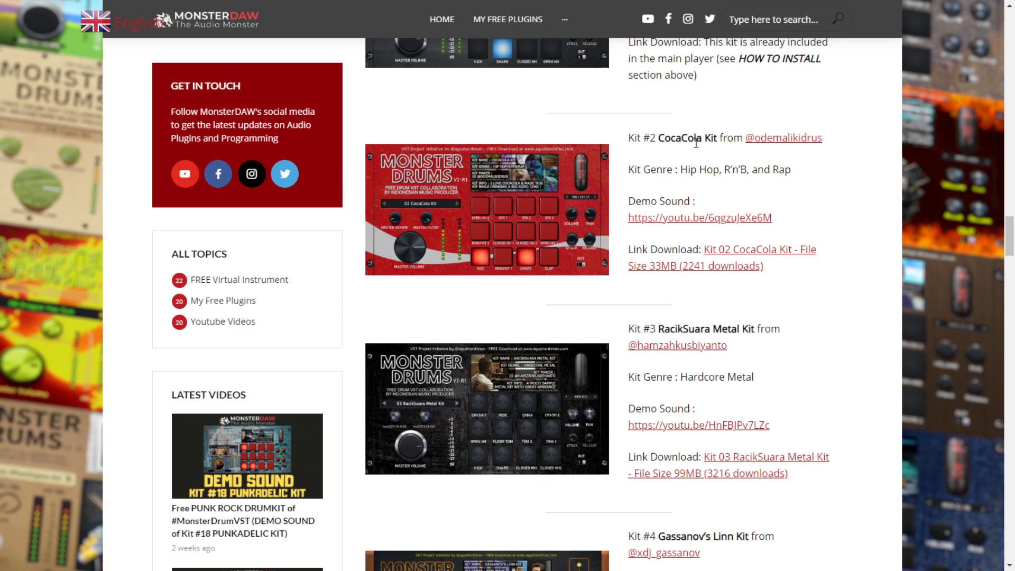
mouse_move(728, 171)
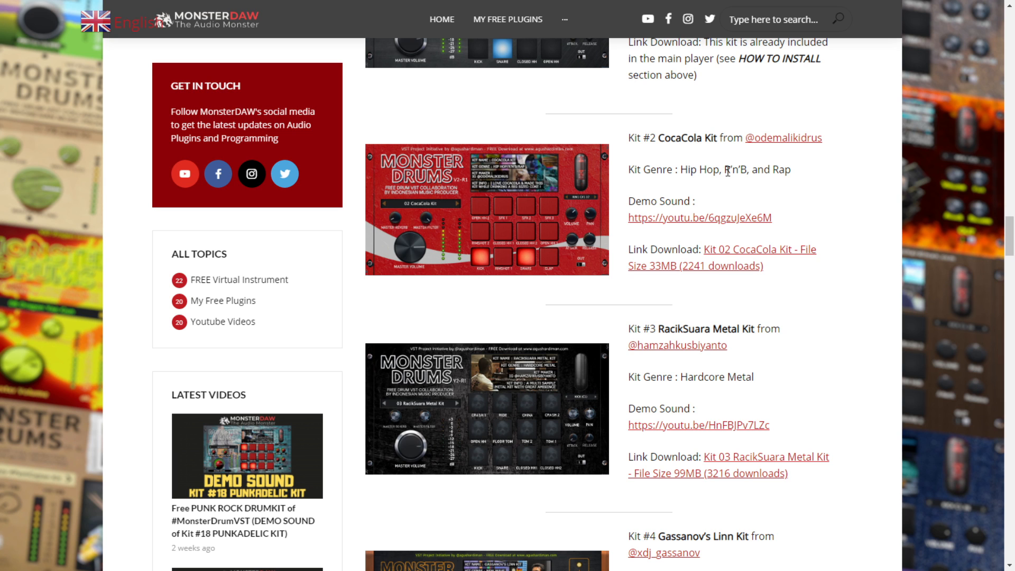
scroll(down, 3)
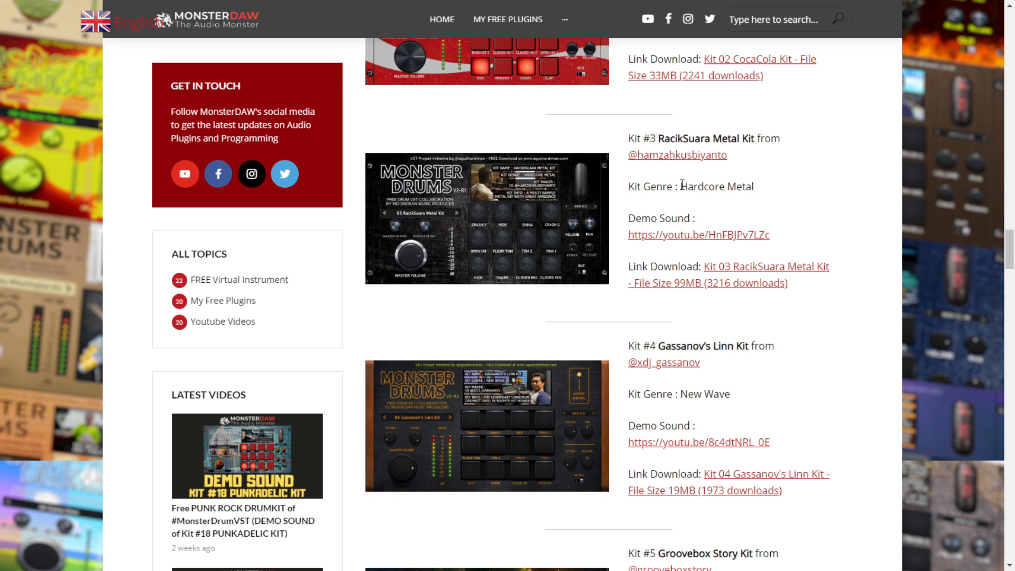
mouse_move(740, 189)
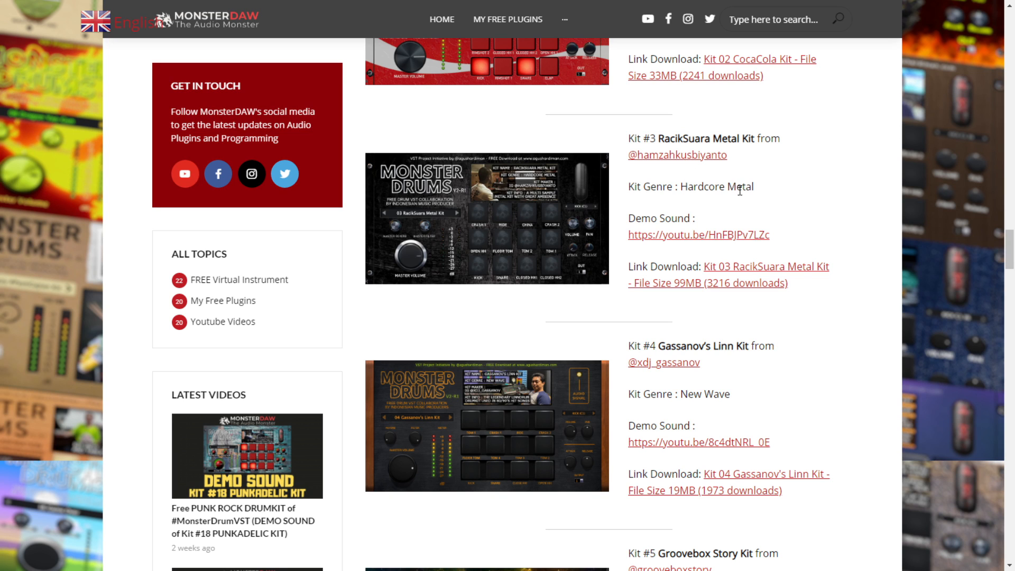
mouse_move(698, 234)
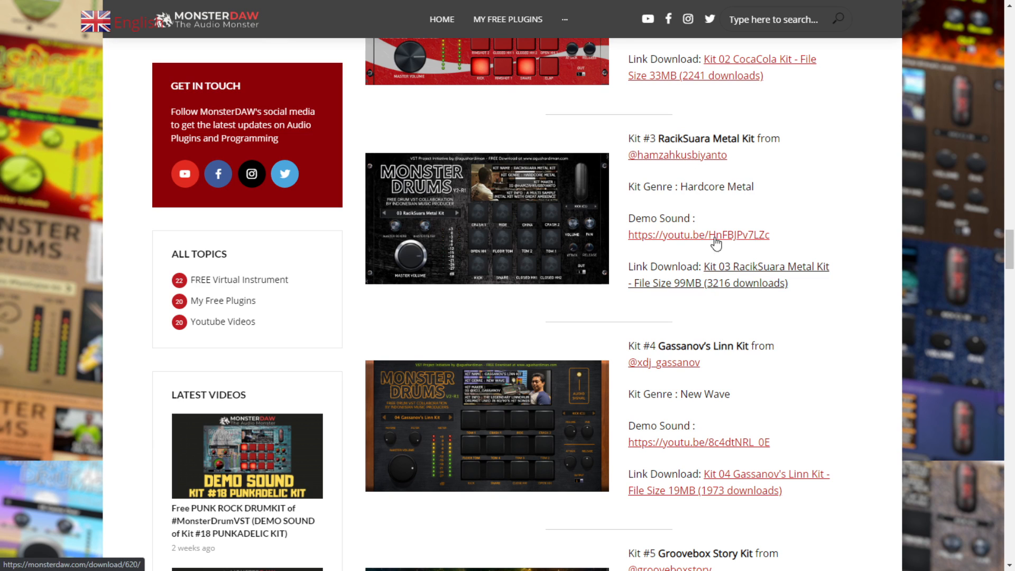
click(760, 266)
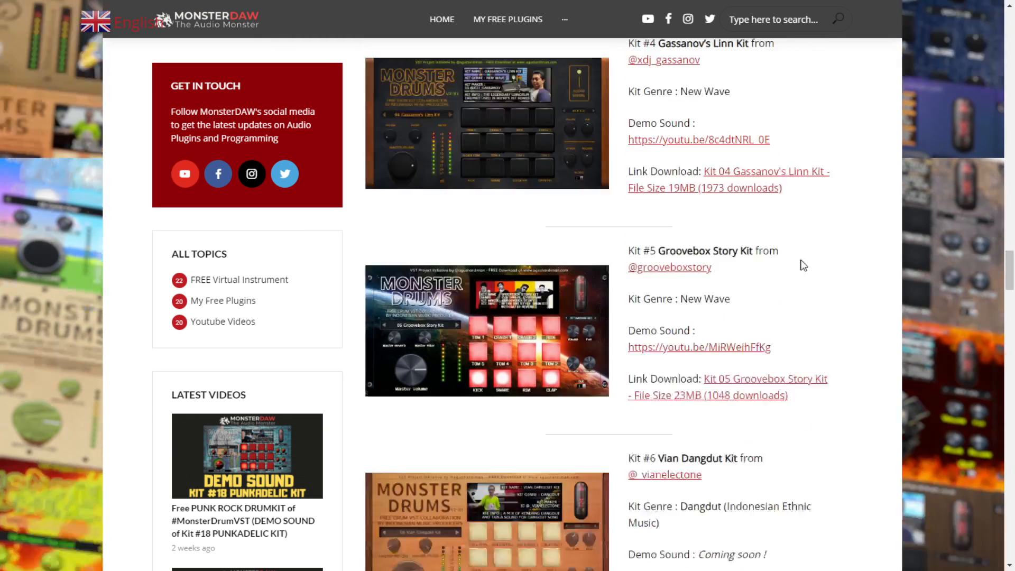
Continue down to the KoKo Kalkal Tremor and Game Over kits, then back up to kits #14–#16.
scroll(down, 3)
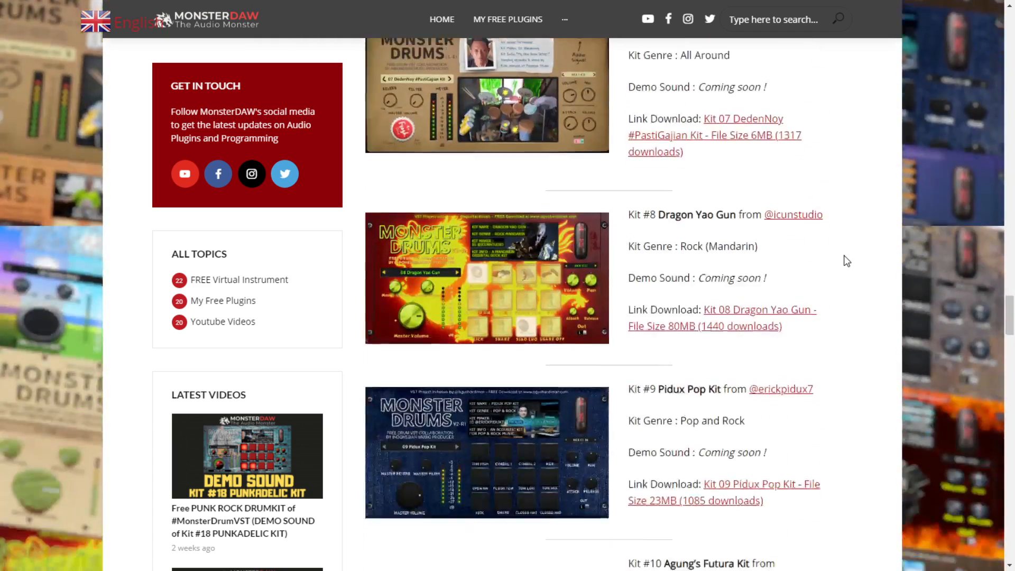
scroll(down, 3)
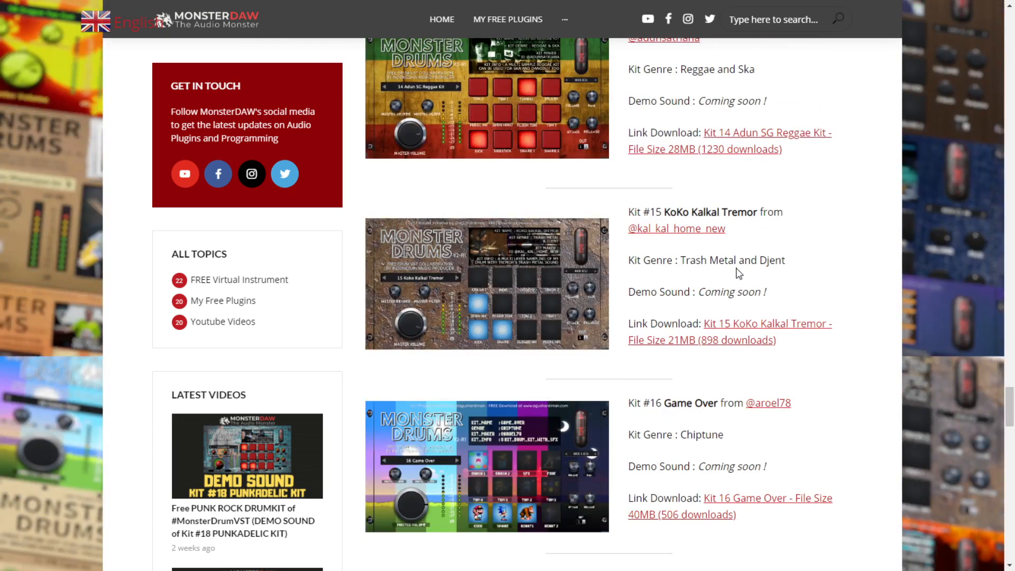
scroll(up, 3)
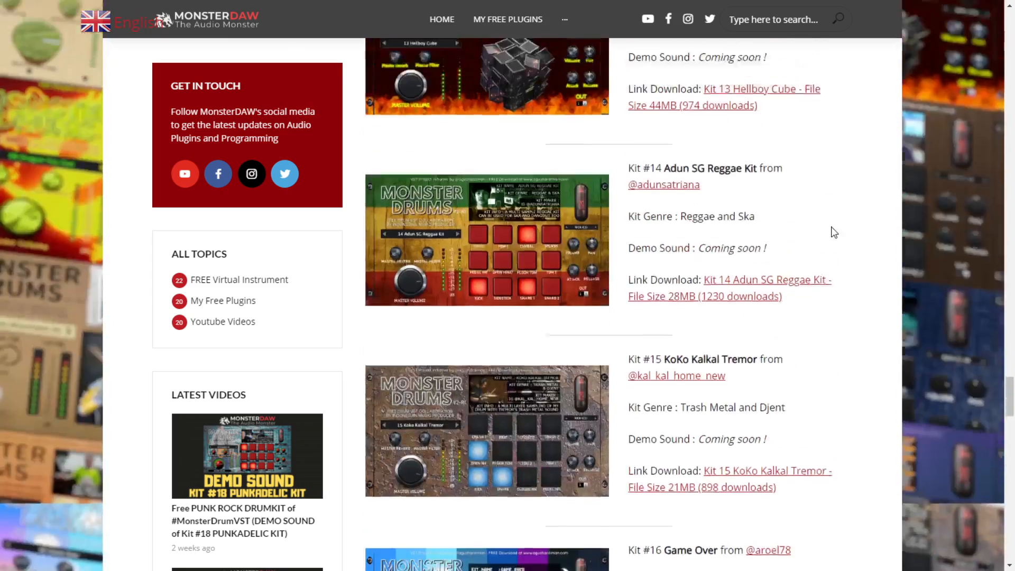
scroll(up, 3)
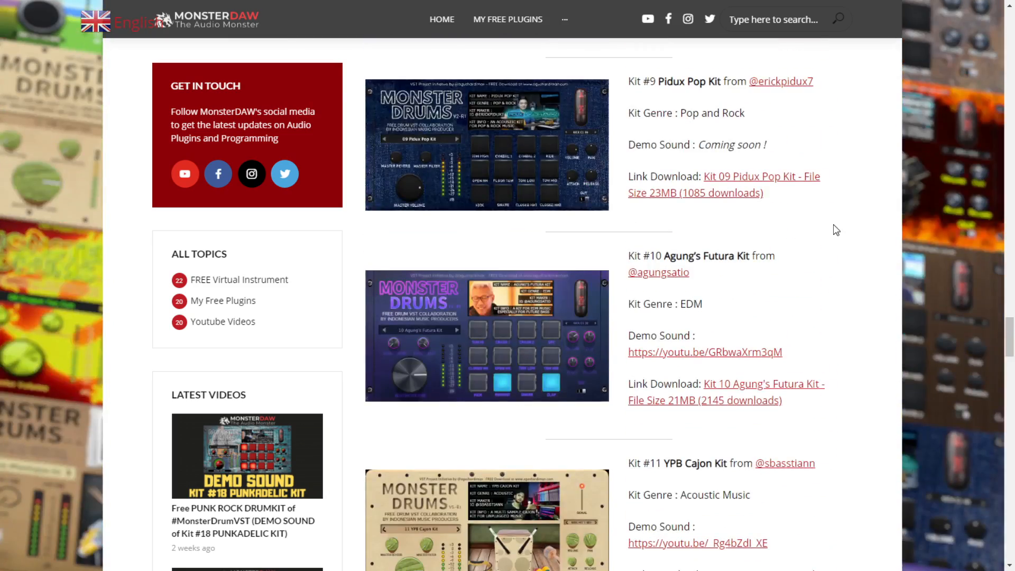
scroll(down, 3)
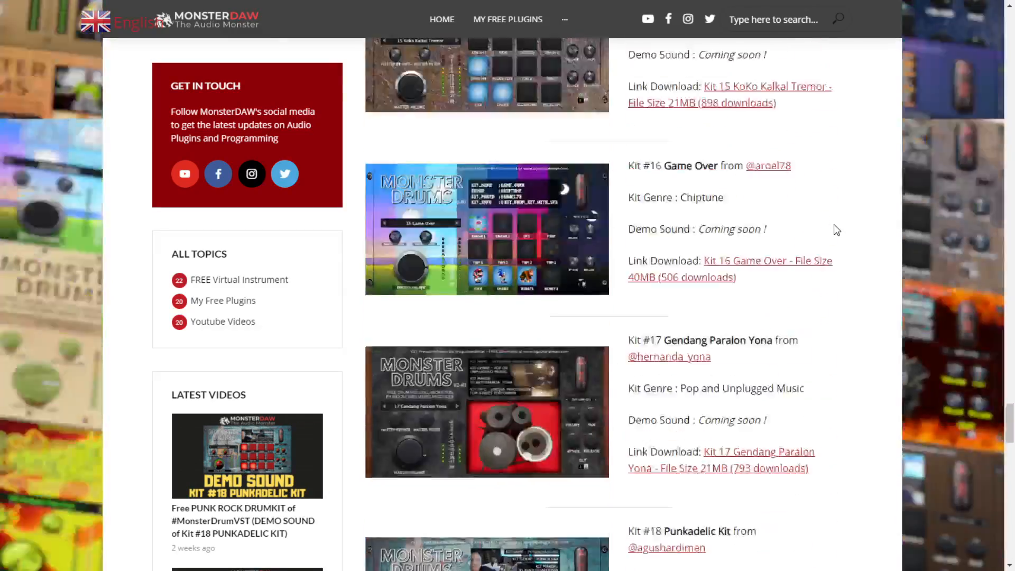
scroll(down, 3)
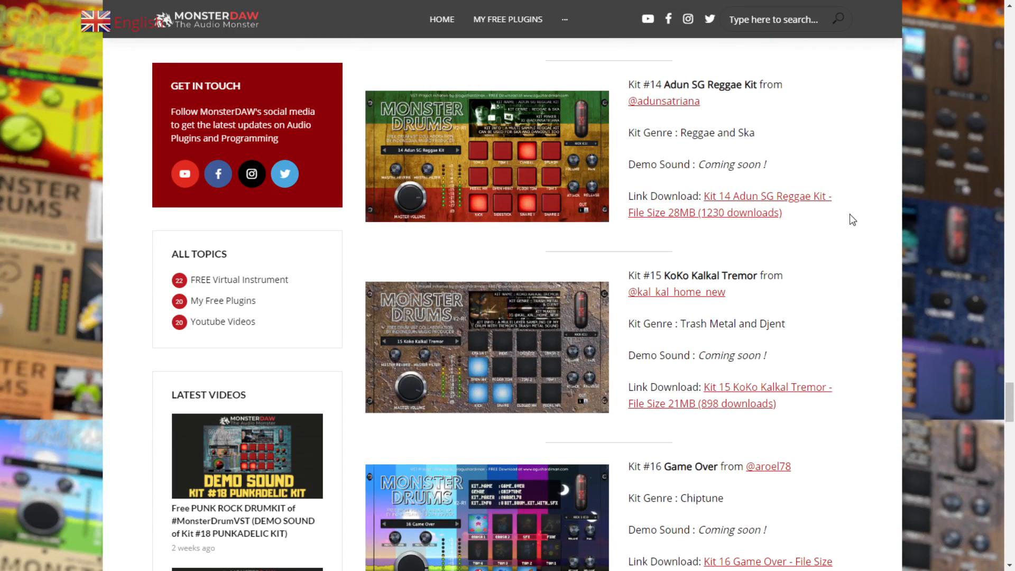
scroll(up, 3)
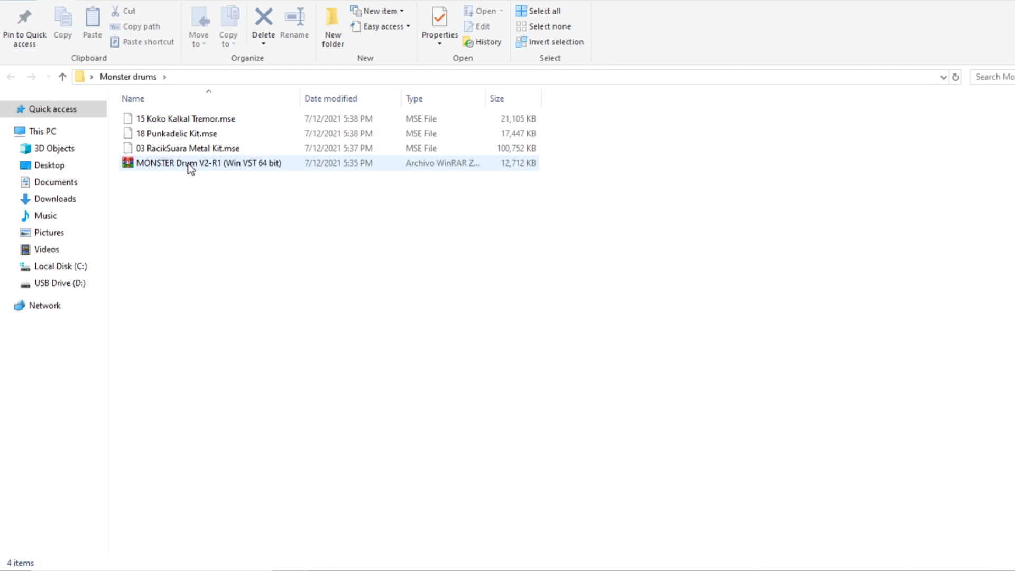
Extract the Monster Drum archive and look inside the MONSTER Drum V2-R1.instruments folder.
right_click(190, 163)
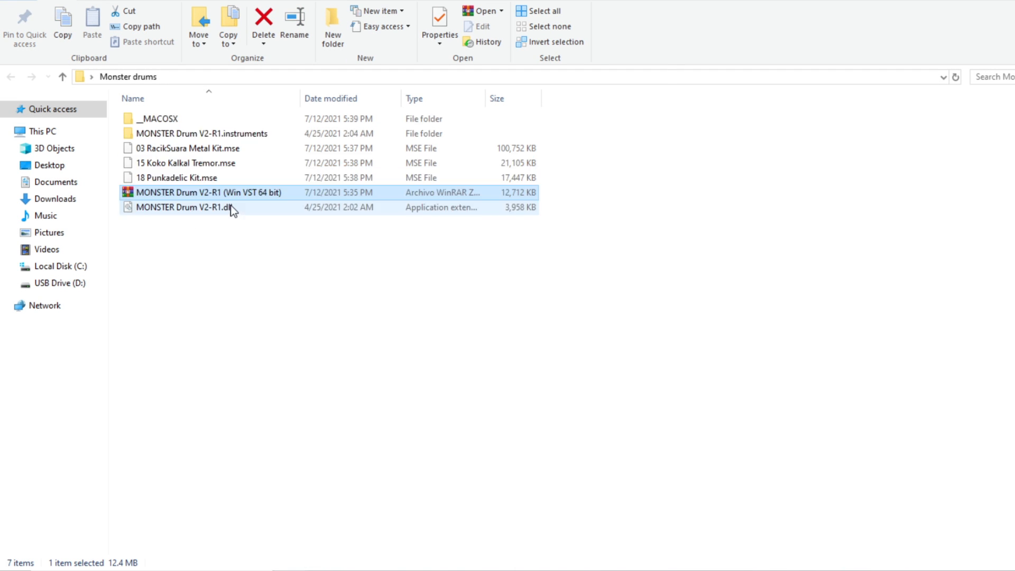
click(201, 133)
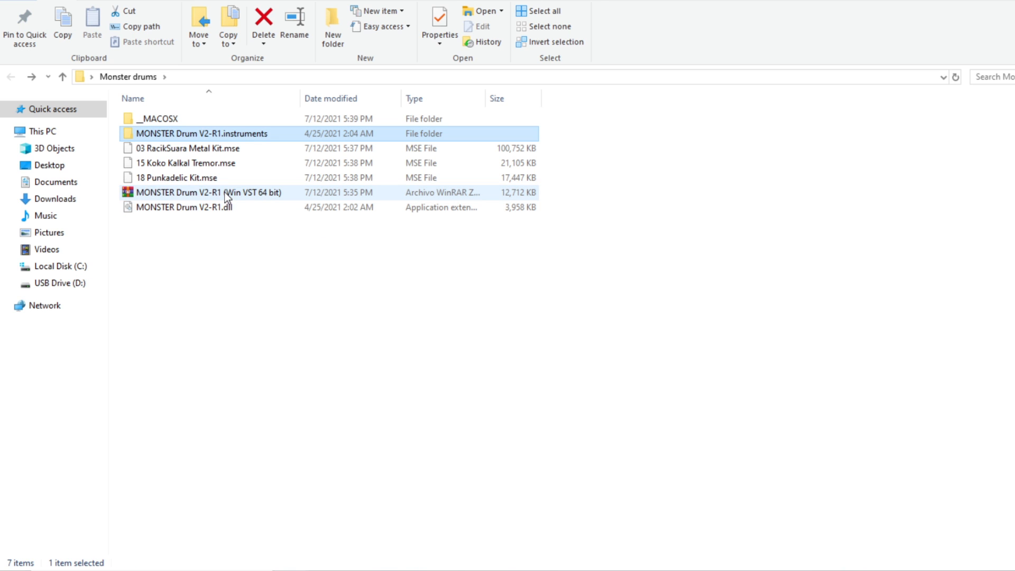
click(184, 206)
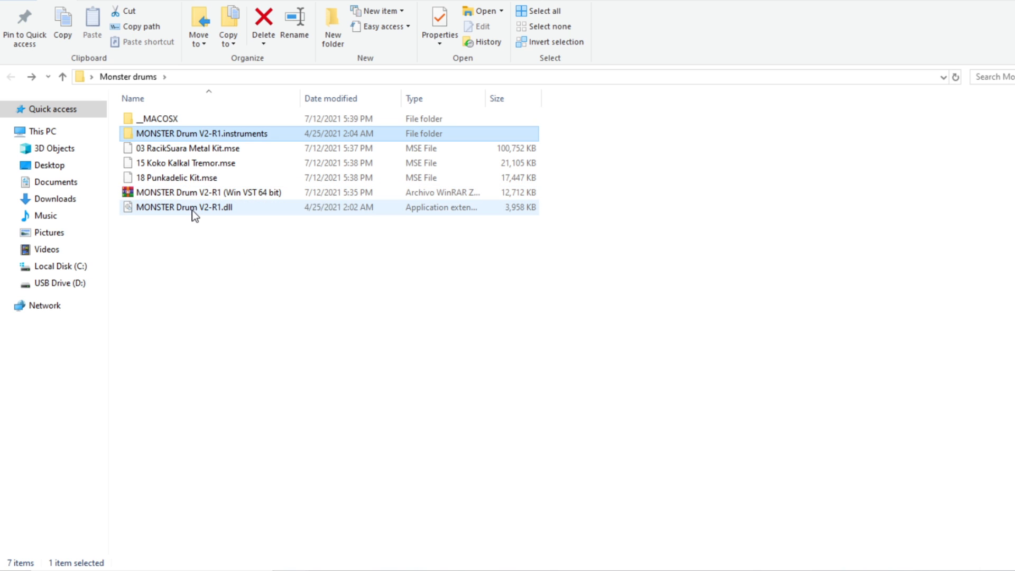
mouse_move(200, 207)
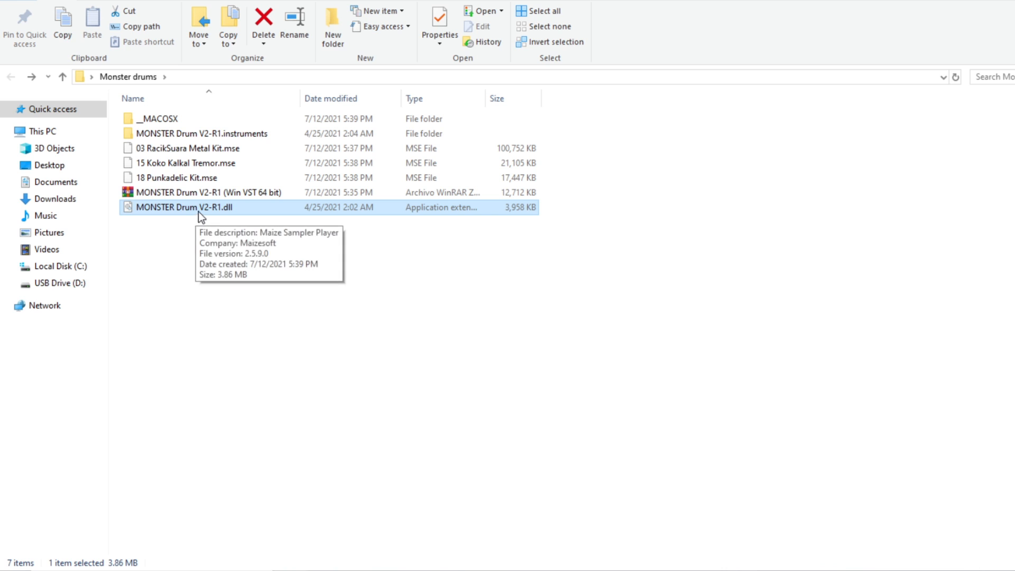
mouse_move(224, 220)
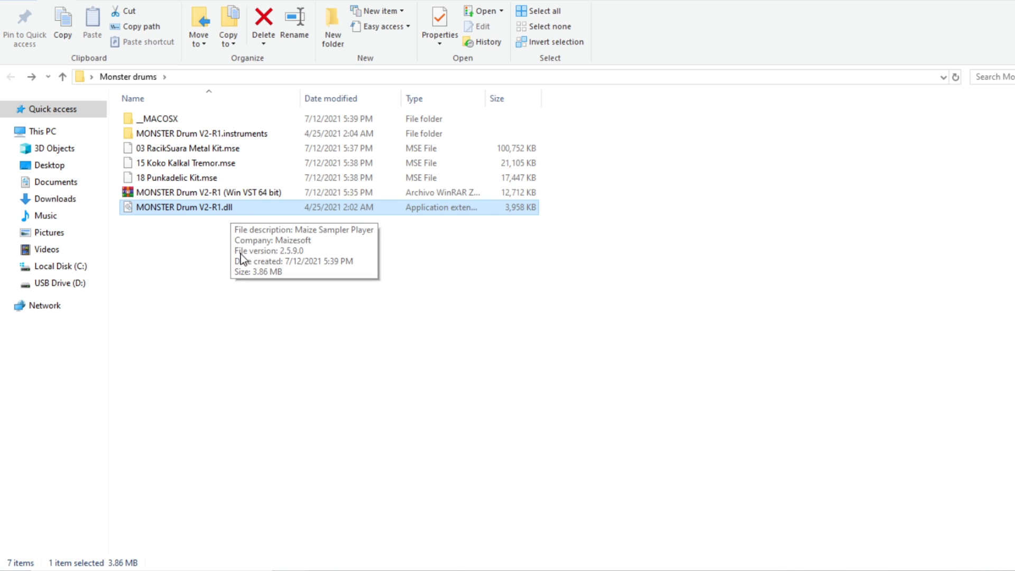
double_click(208, 133)
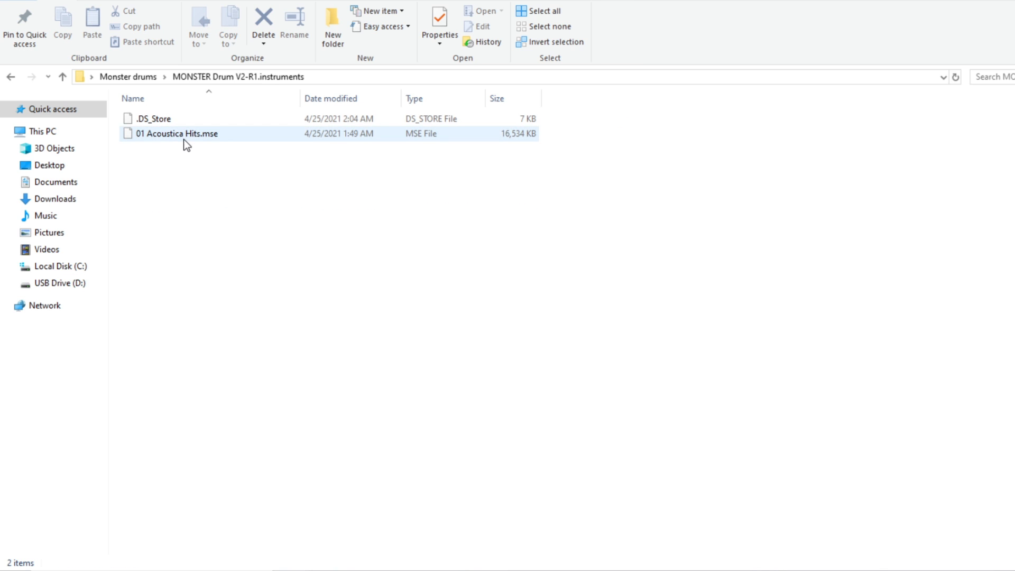
mouse_move(179, 141)
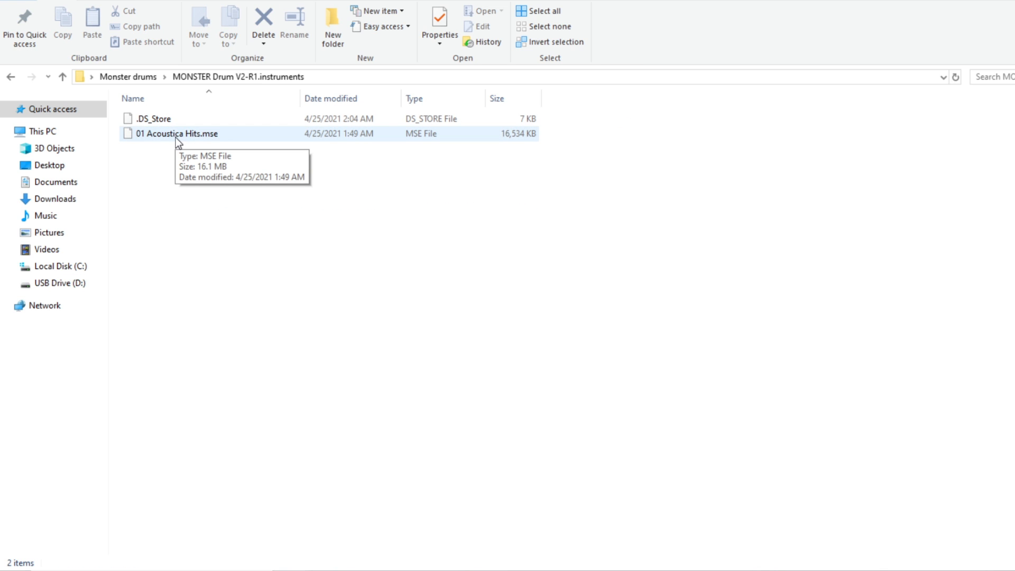
mouse_move(198, 140)
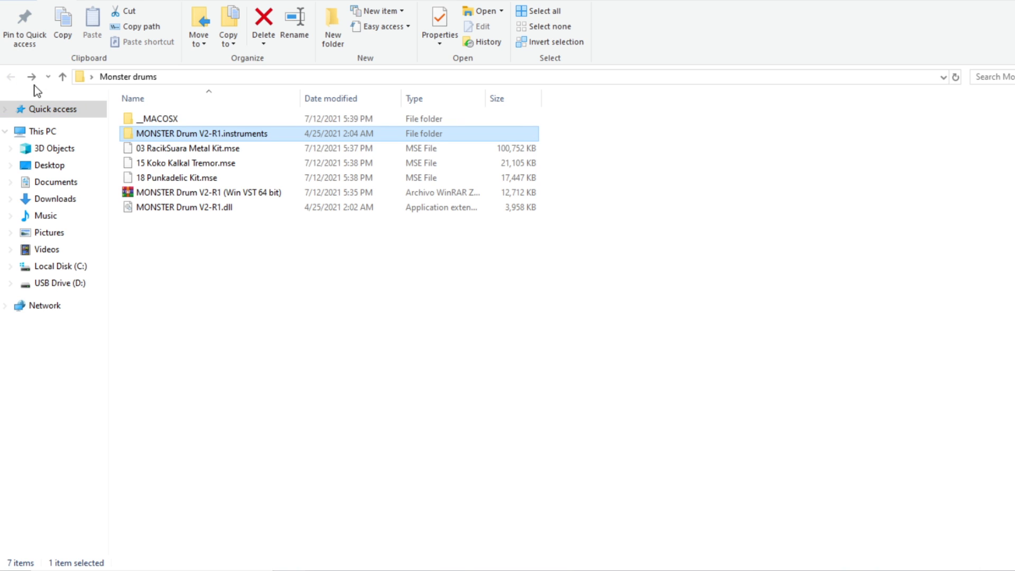
Check the RacikSuara Metal, Koko Kalkal Tremor and Punkadelic kit files and the plugin DLL.
click(188, 148)
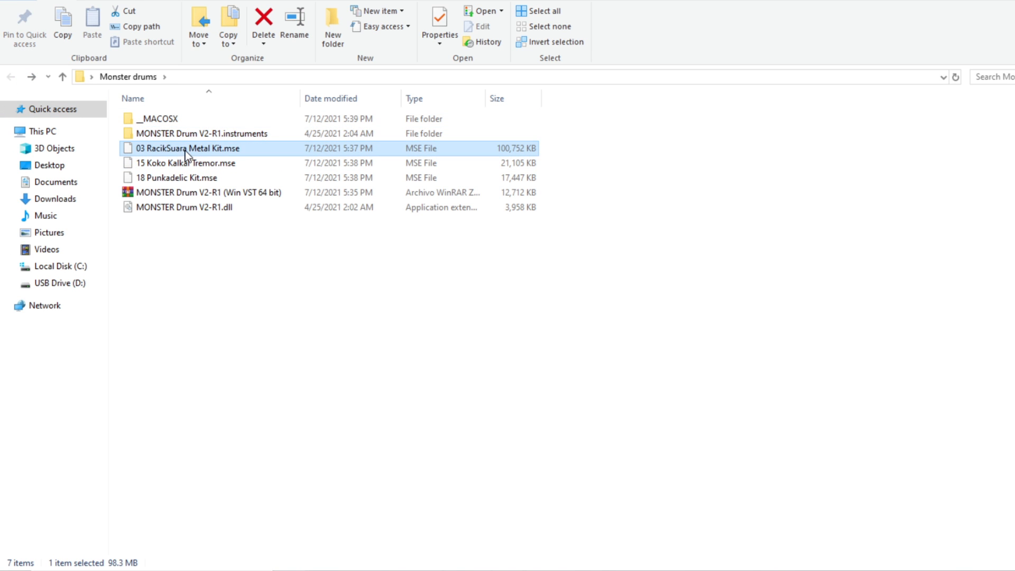
click(188, 163)
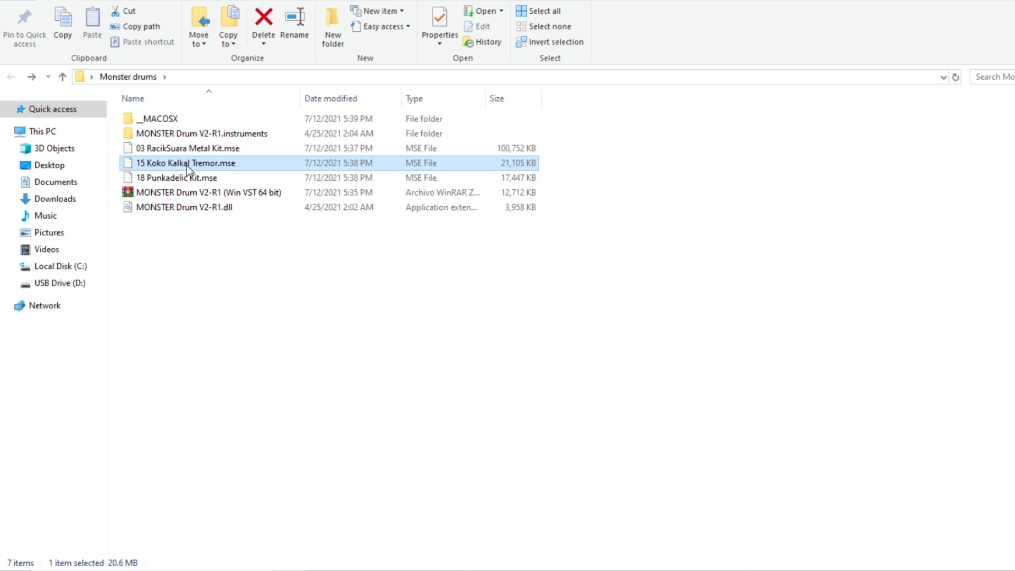
click(188, 177)
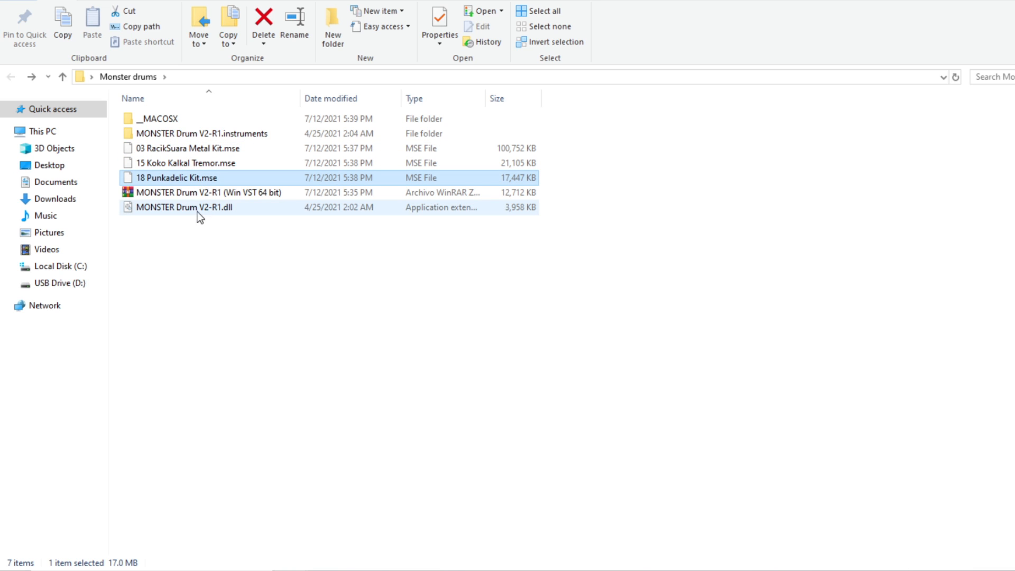
click(183, 206)
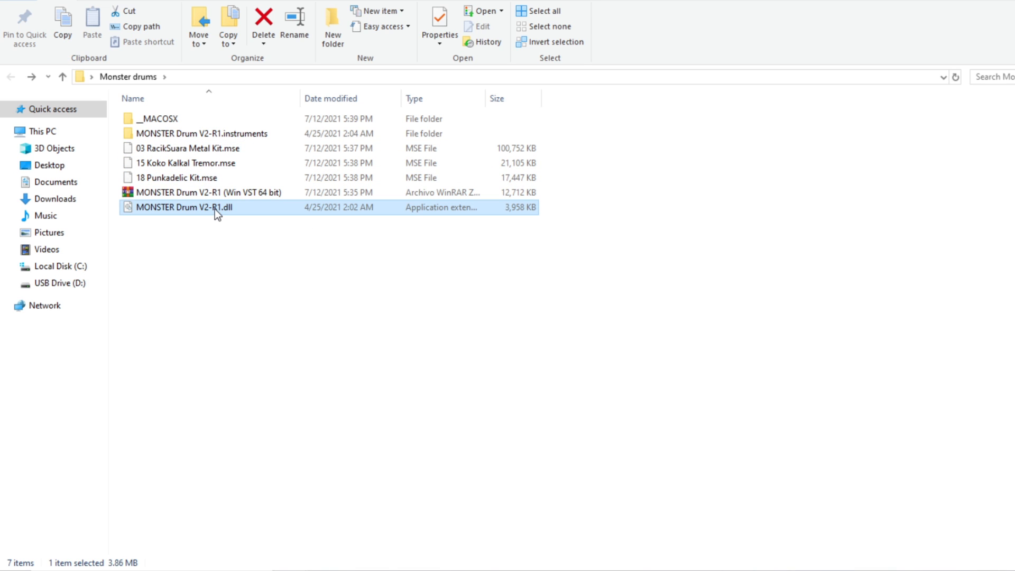
mouse_move(256, 259)
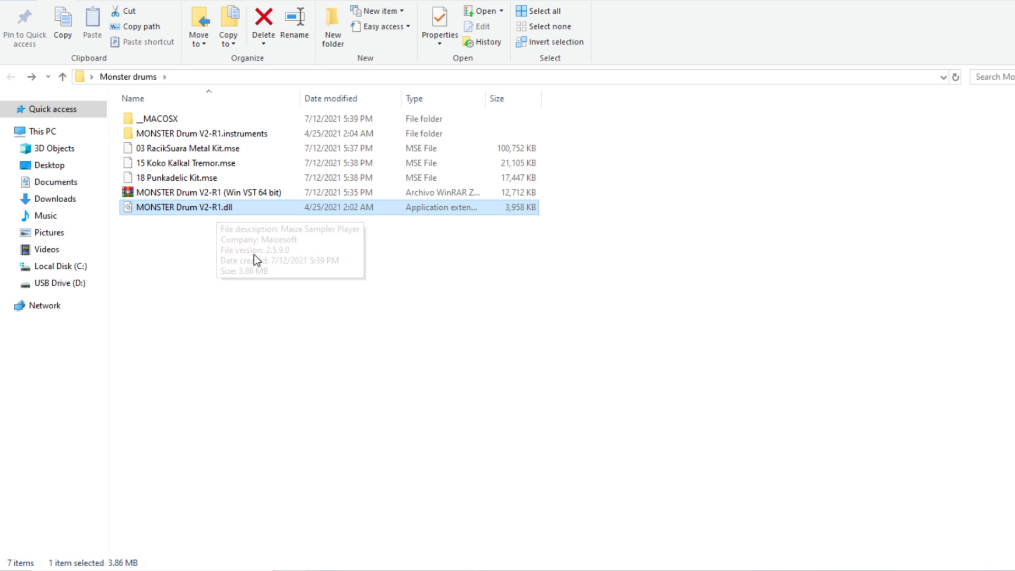
mouse_move(241, 256)
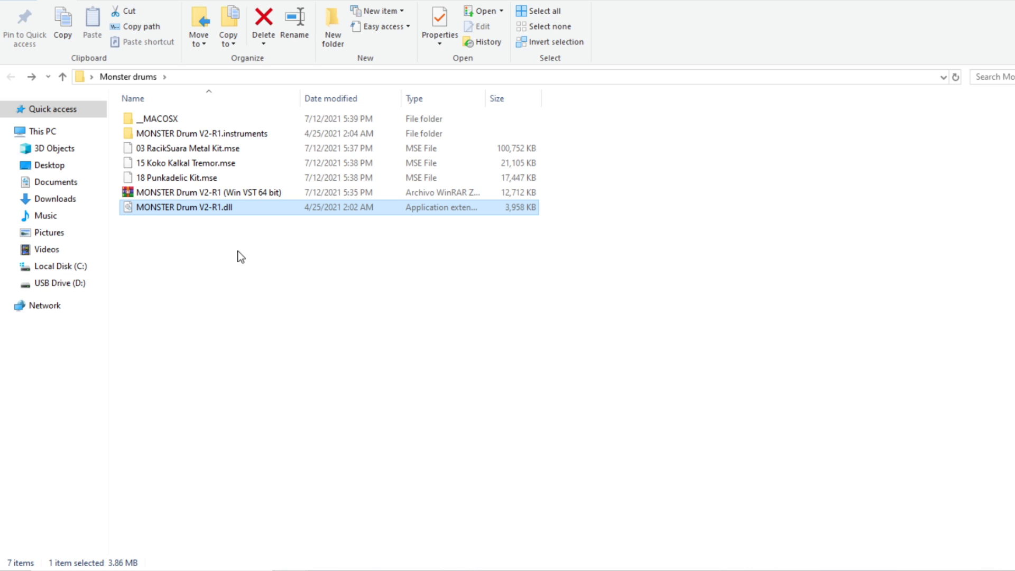
mouse_move(192, 238)
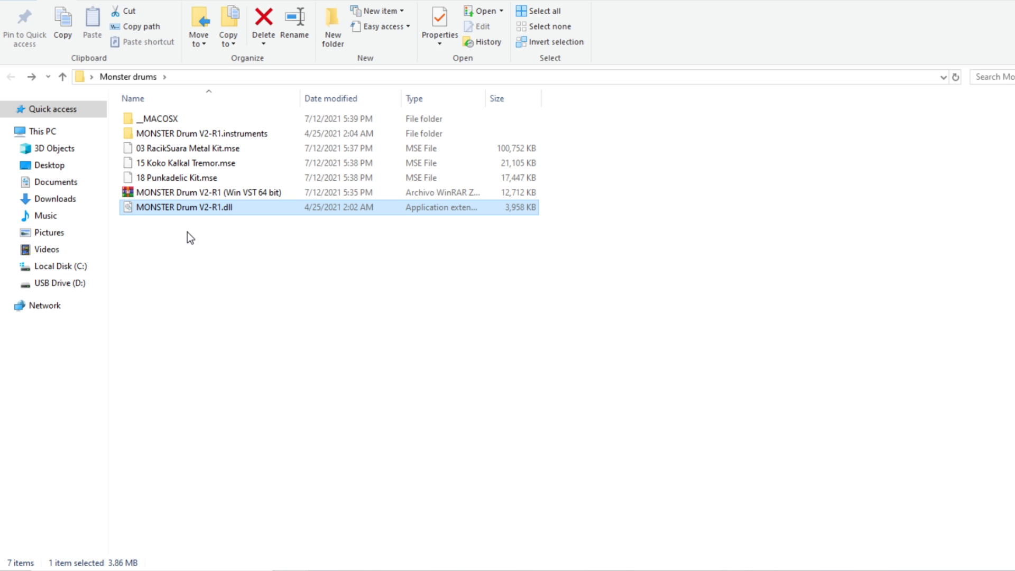
click(178, 178)
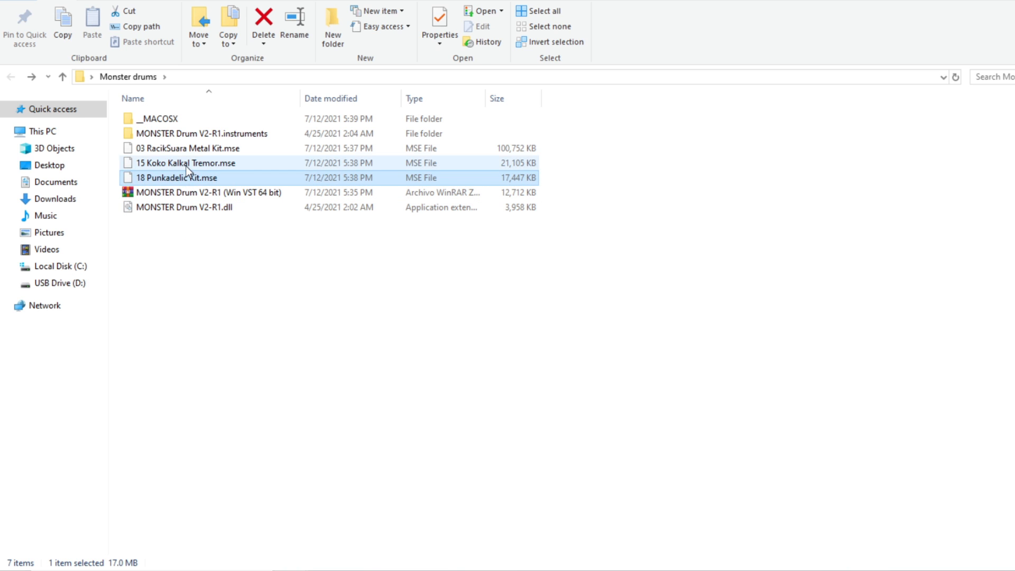
click(186, 148)
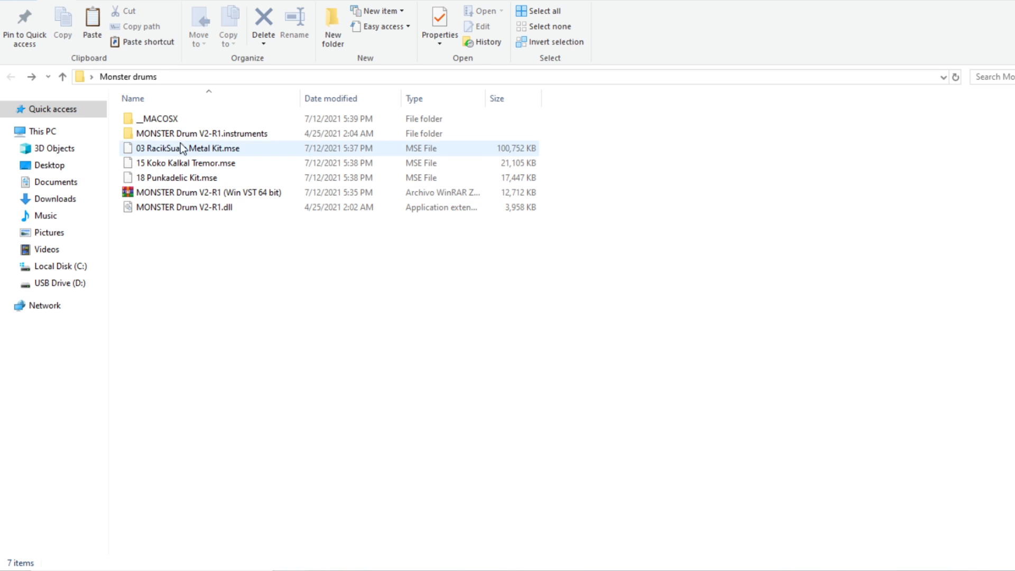
Peek into the instruments folder again and return to the Monster drums listing.
click(201, 133)
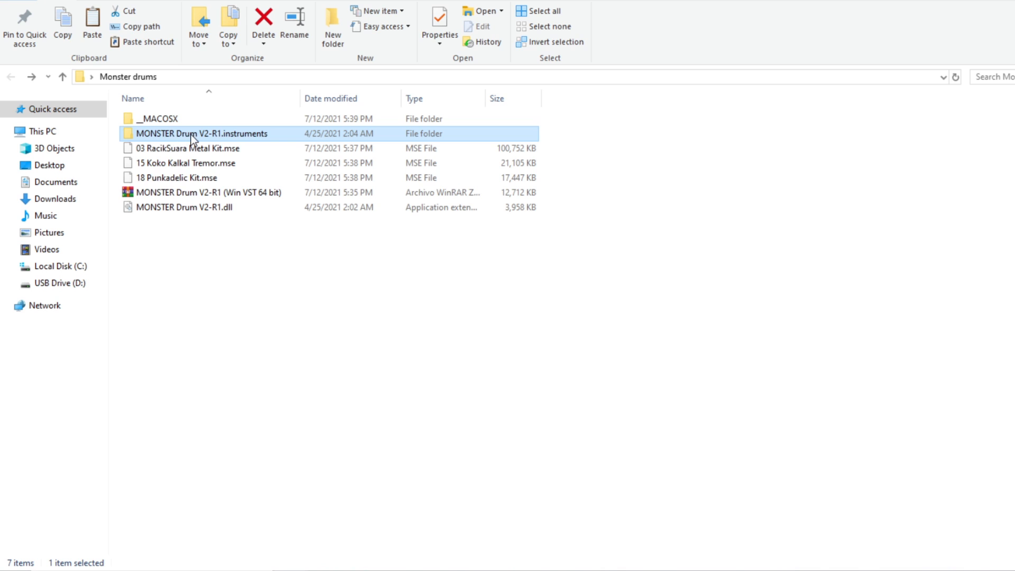
double_click(203, 133)
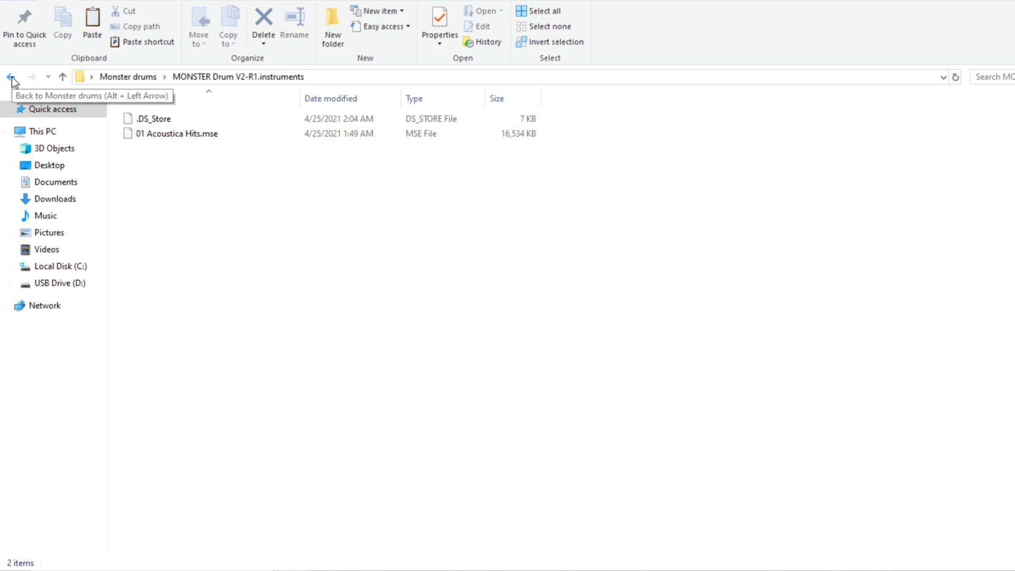
click(11, 76)
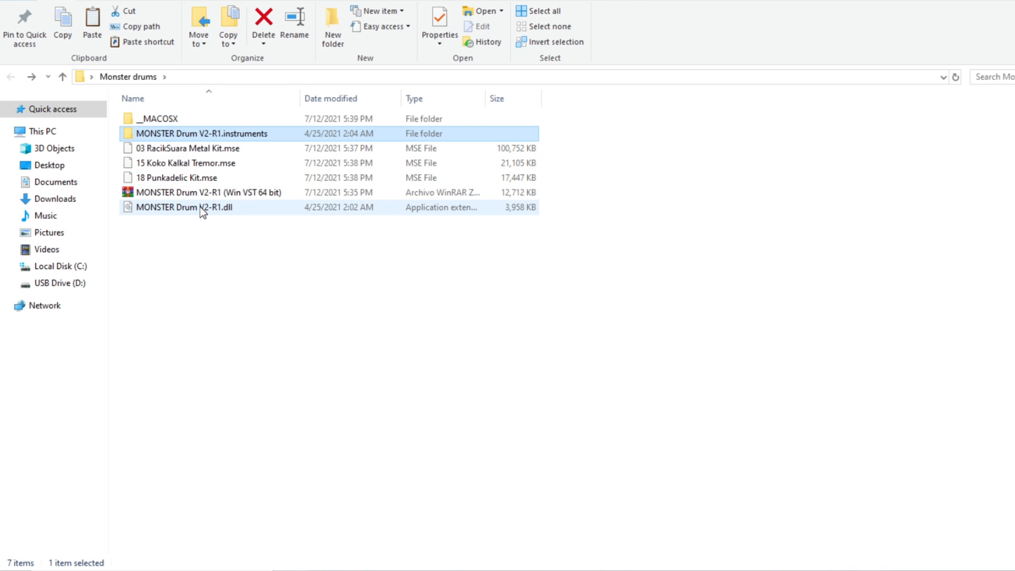
Browse to the Program Files folder on the local disk.
click(183, 206)
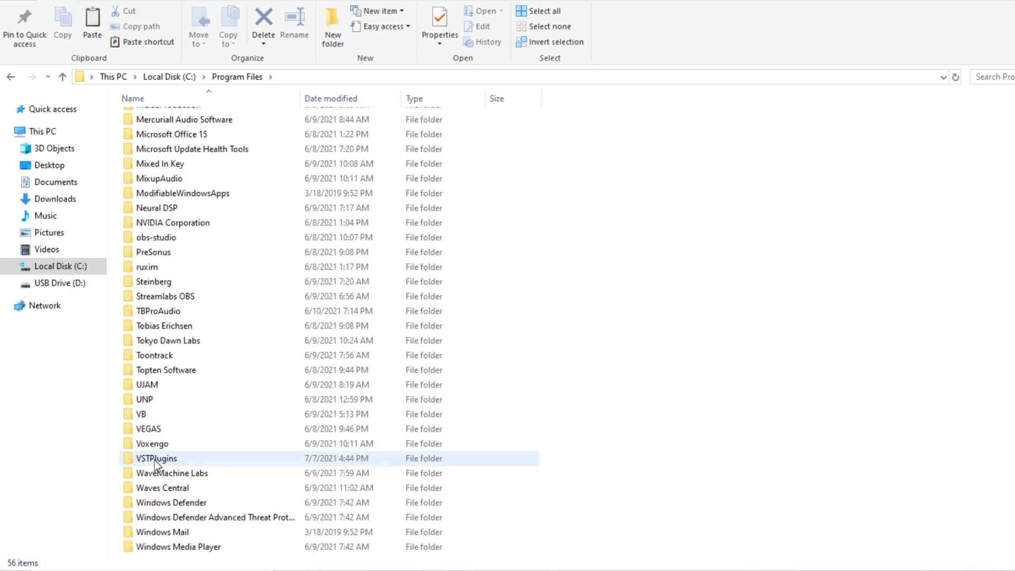
mouse_move(170, 463)
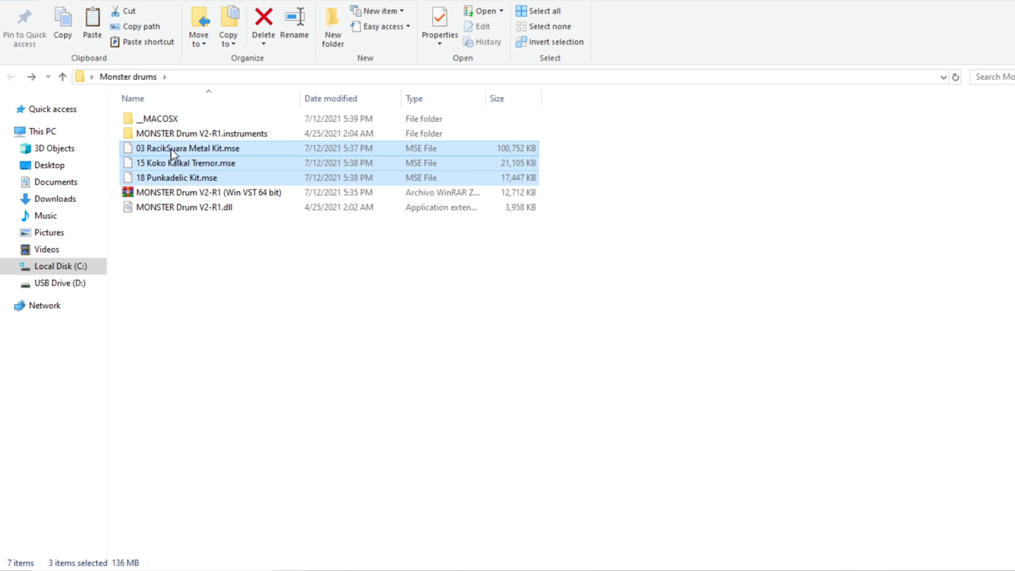
mouse_move(188, 166)
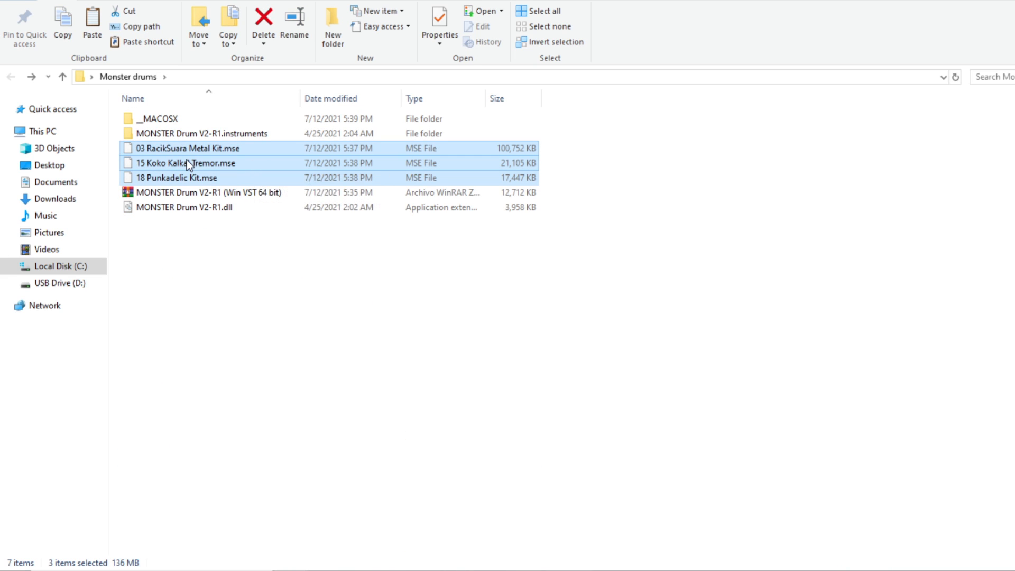
mouse_move(189, 163)
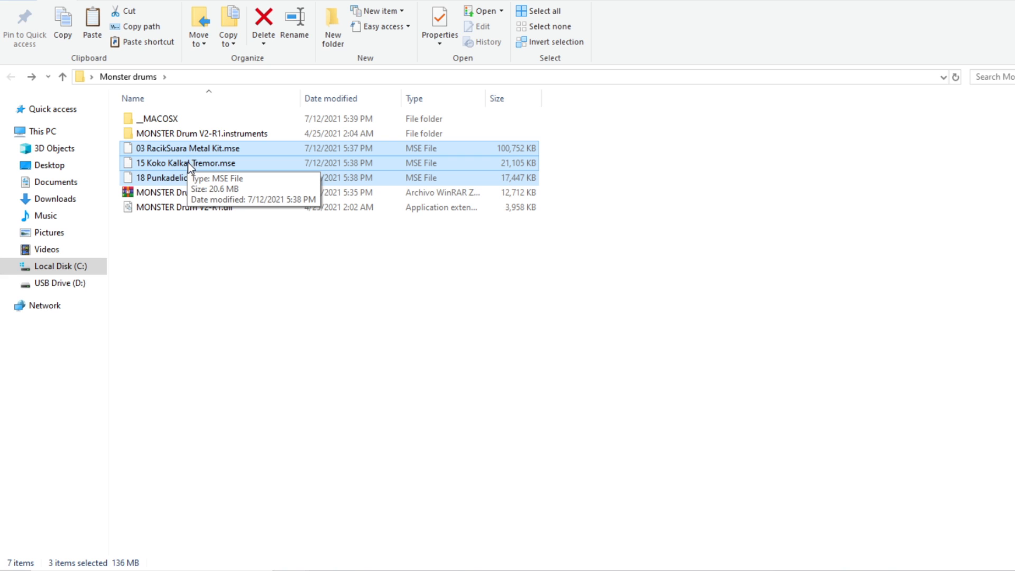
Go to C:\Program Files\VSTPlugins\MONSTER Drum V2-R1.instruments and paste the three kit files there.
click(59, 267)
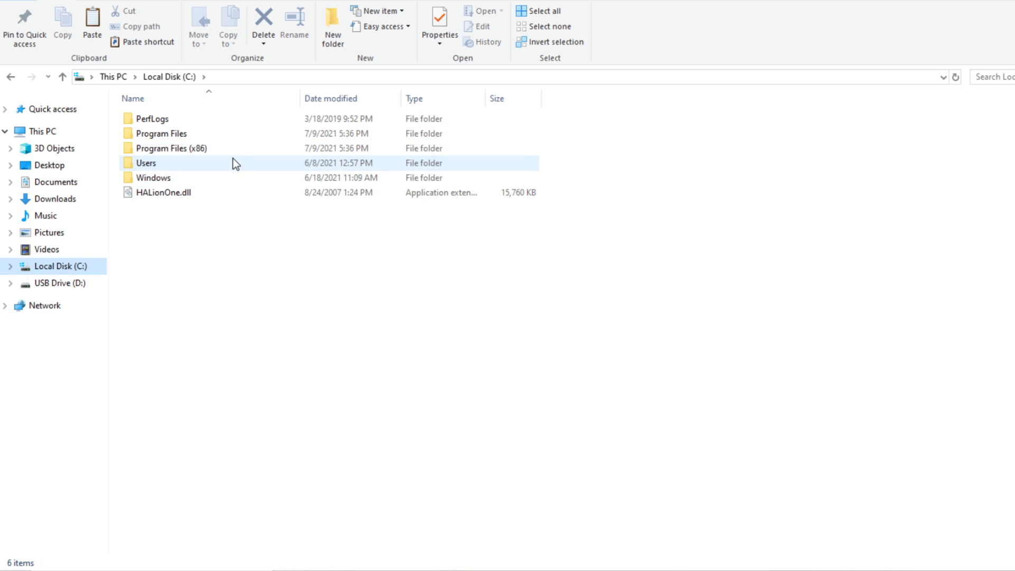
double_click(163, 134)
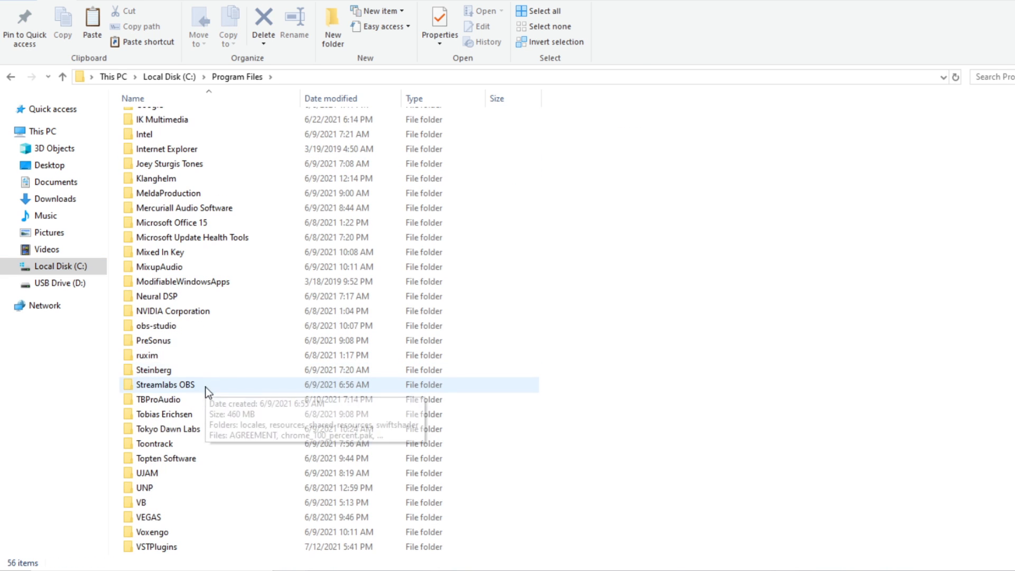
double_click(156, 546)
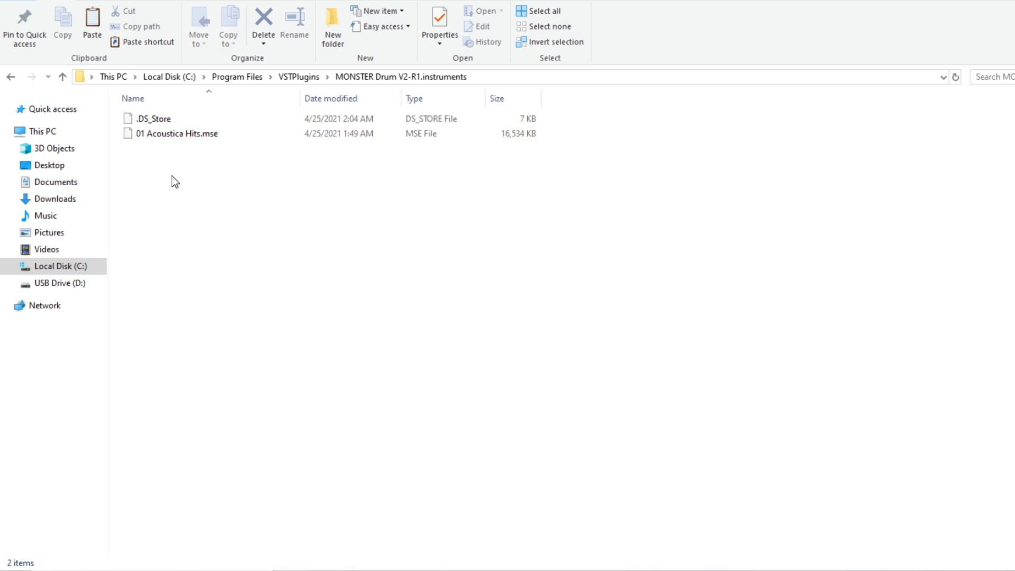
mouse_move(239, 279)
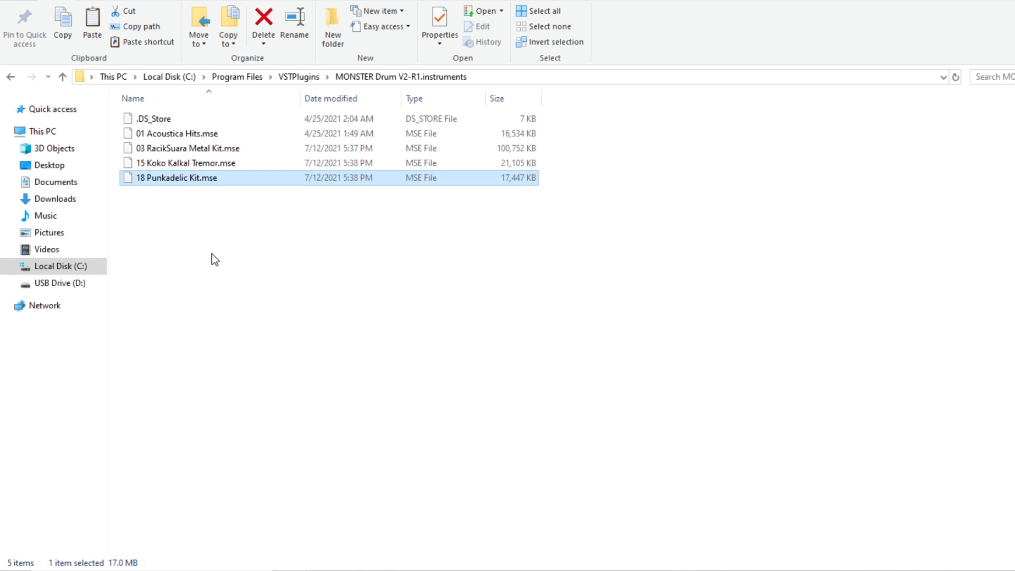
click(481, 365)
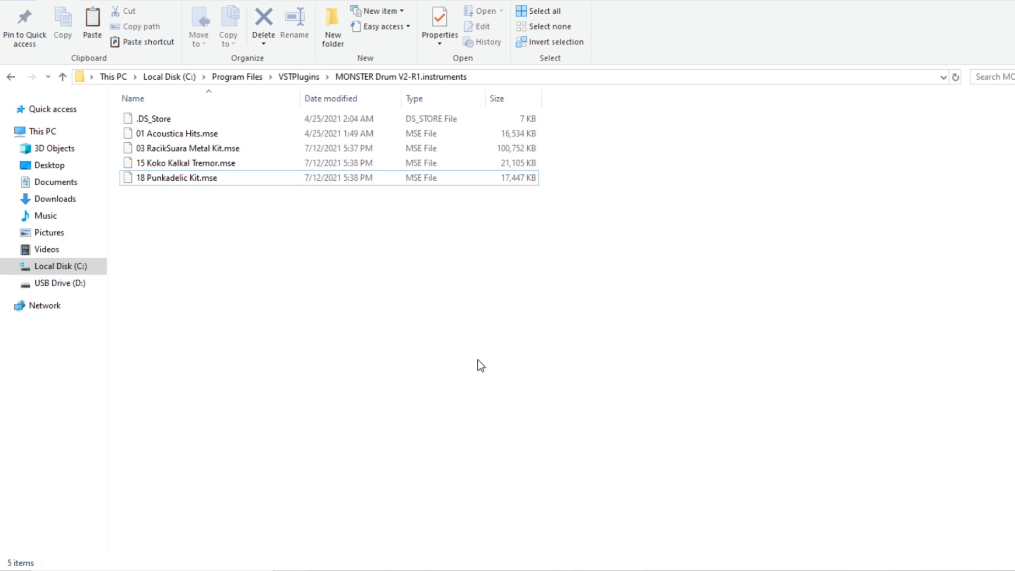
mouse_move(406, 234)
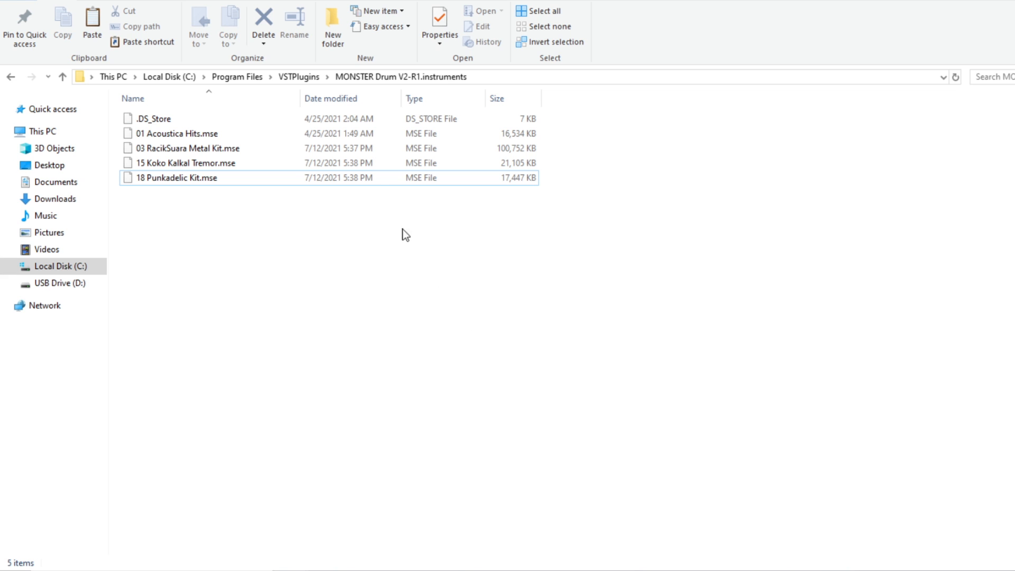
mouse_move(407, 298)
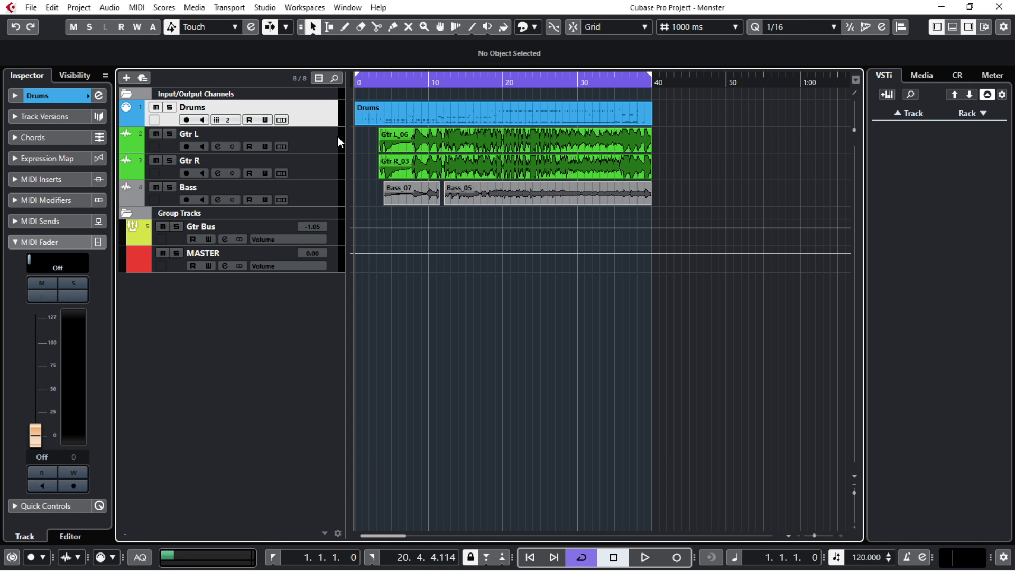
double_click(501, 113)
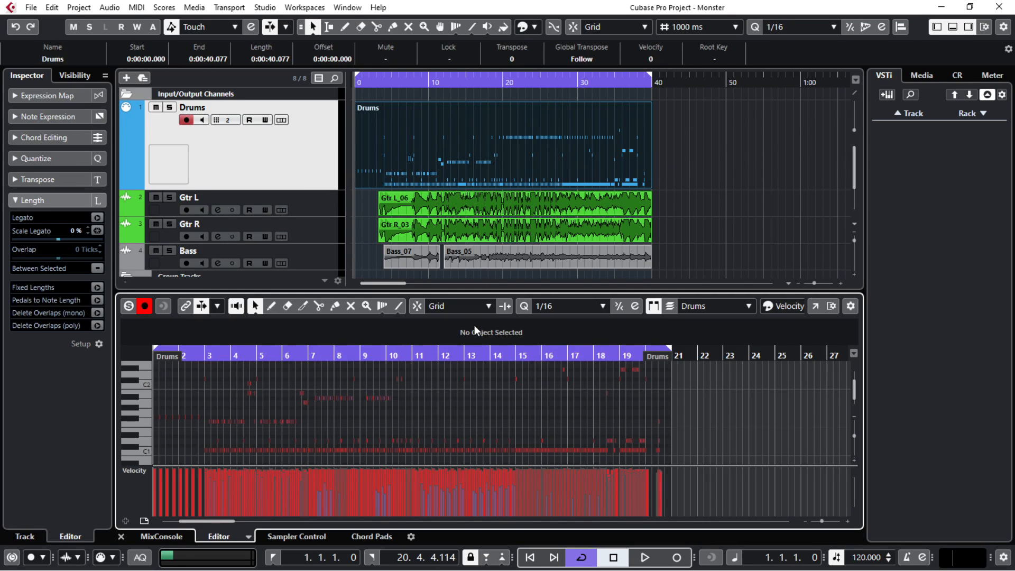
mouse_move(210, 421)
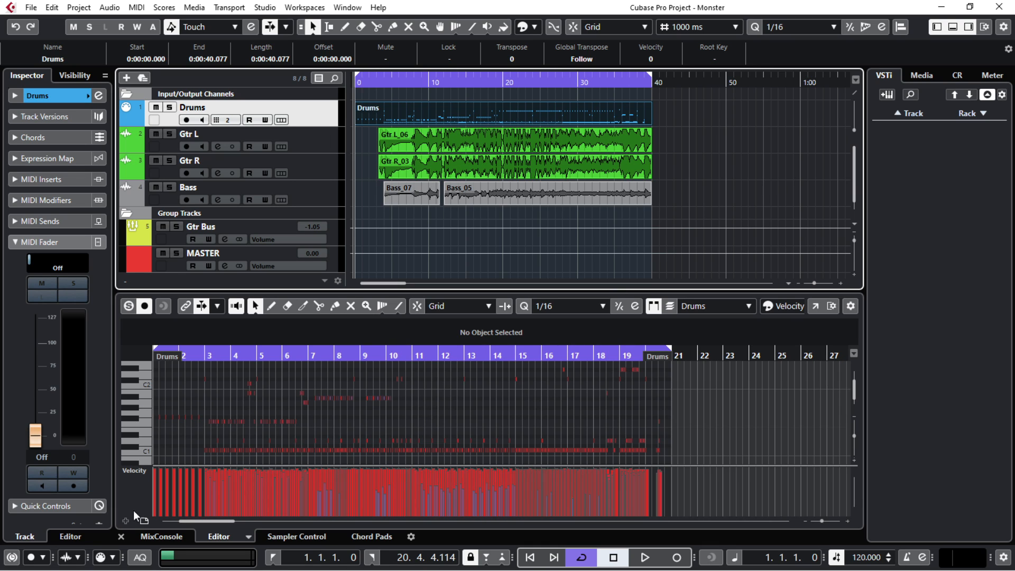
click(121, 536)
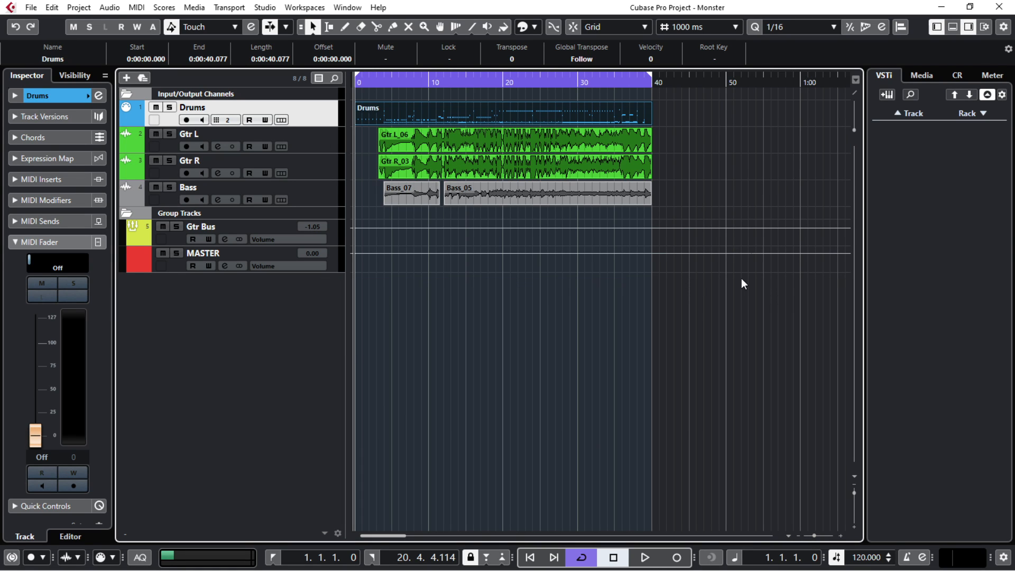
click(264, 7)
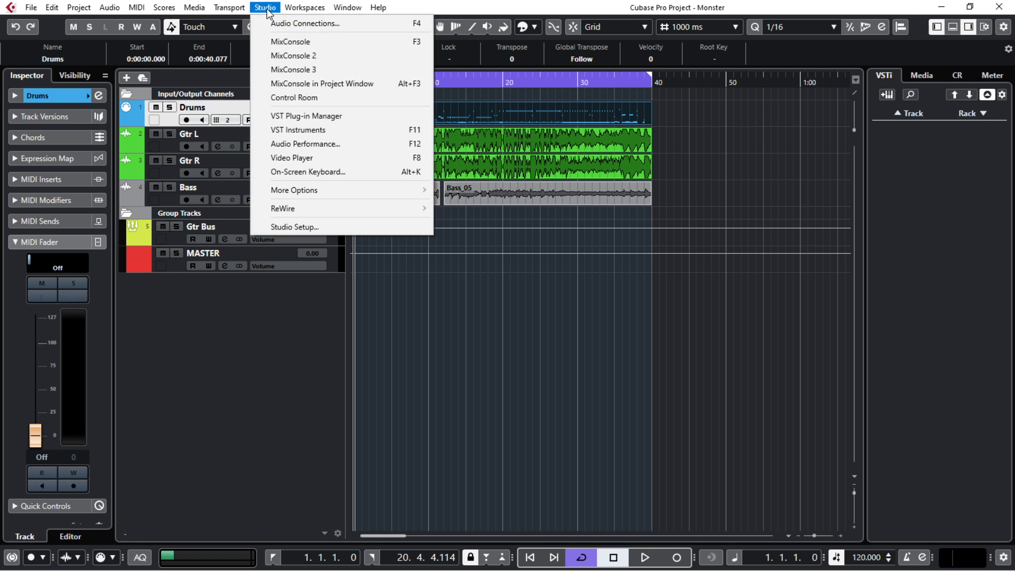
mouse_move(300, 130)
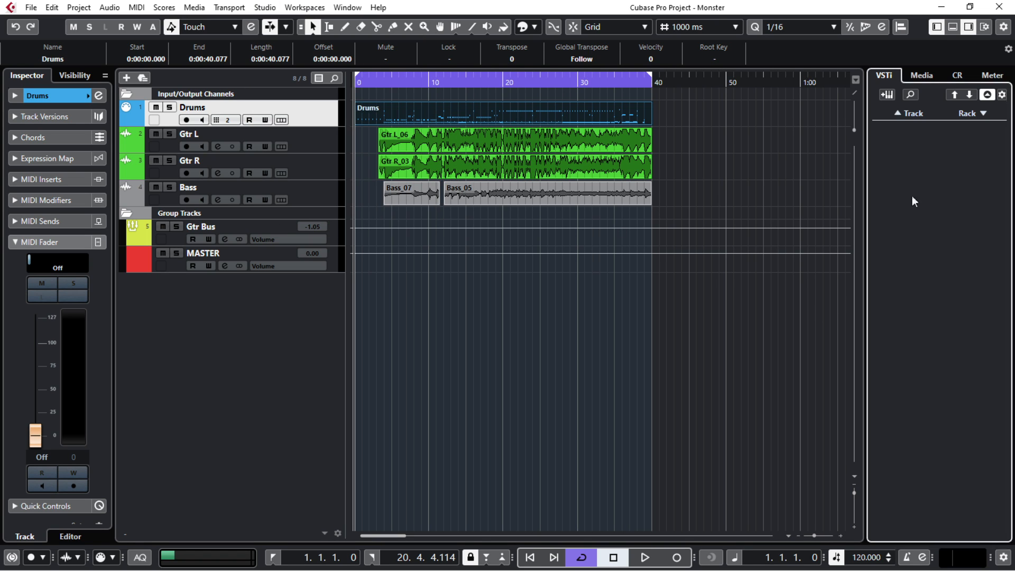
mouse_move(886, 94)
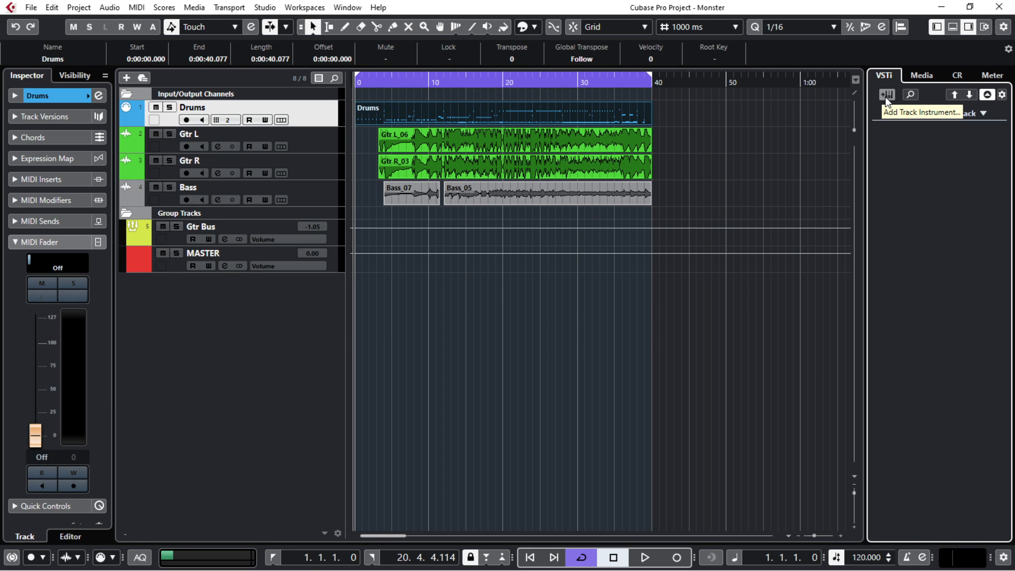
Add a MONSTER Drum V2-R1 instrument track routed to MASTER.
click(127, 77)
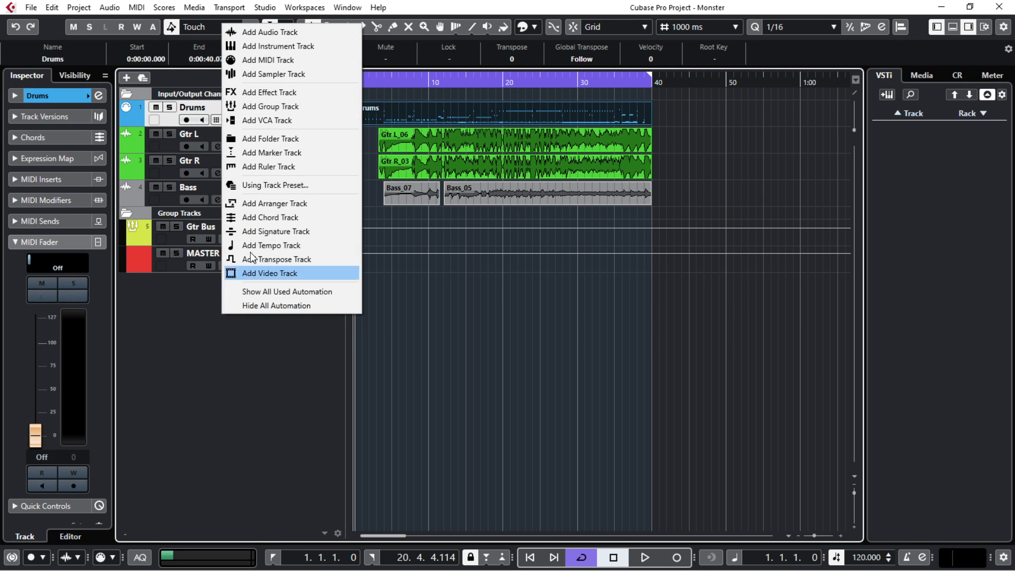
mouse_move(270, 45)
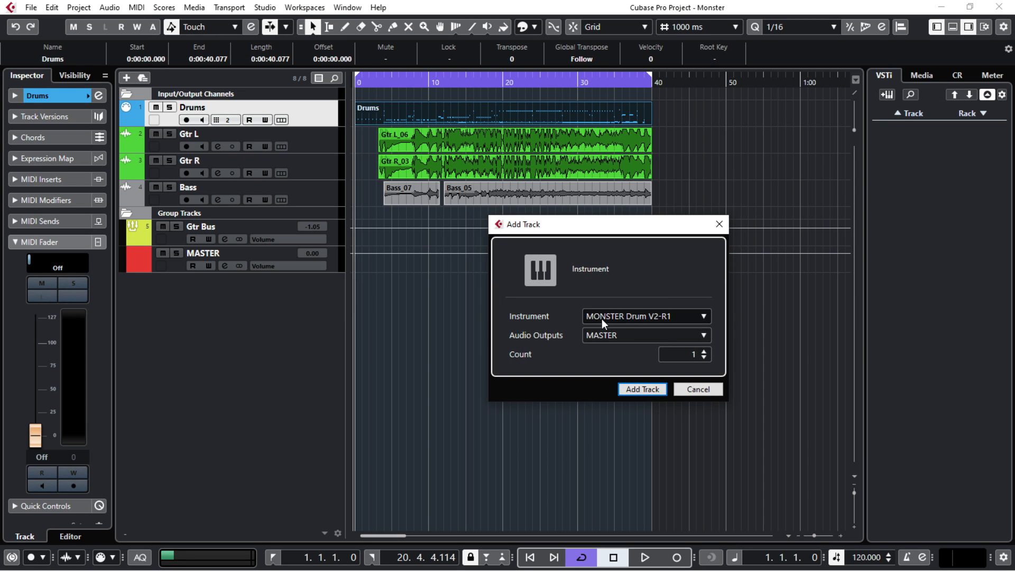
click(640, 389)
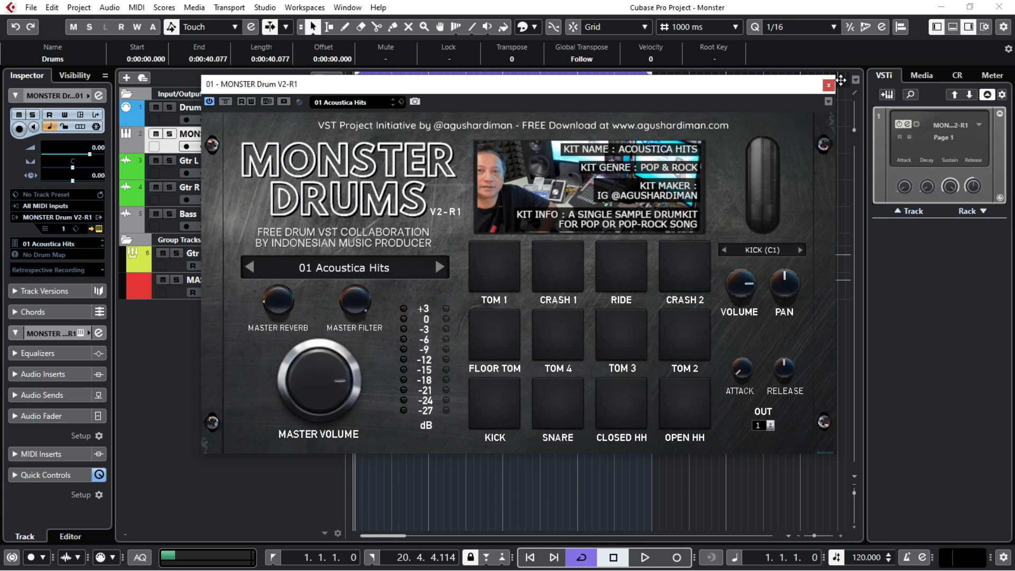
Audition the Acoustica Hits open hi-hat pad and bring up the four-kit list.
click(828, 85)
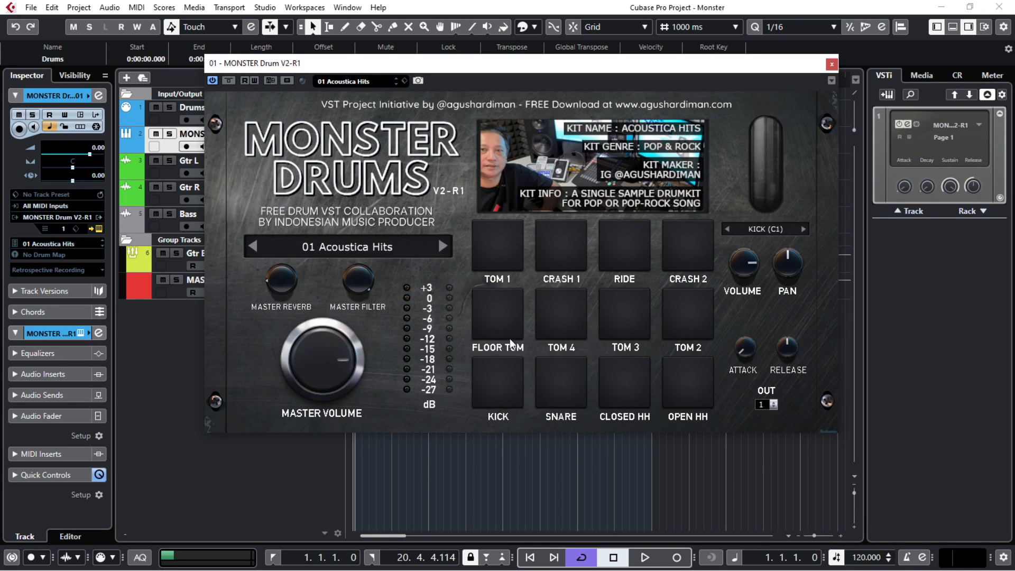
mouse_move(426, 260)
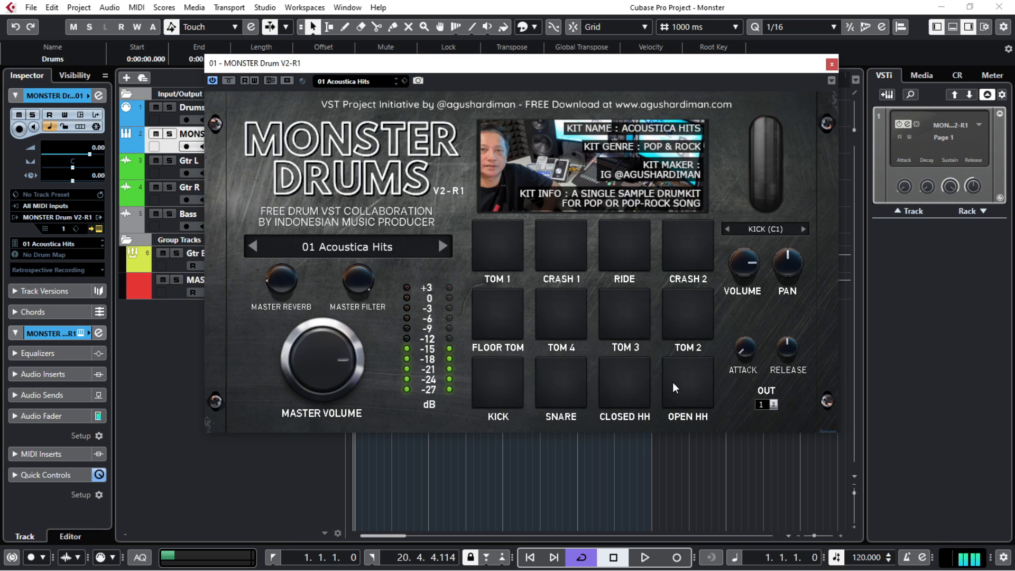
click(497, 315)
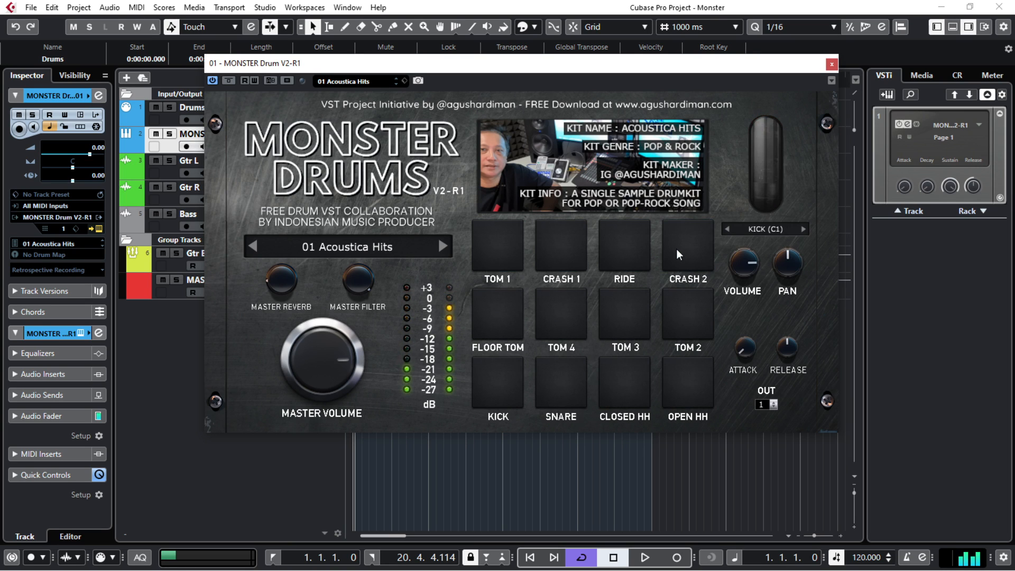
click(347, 246)
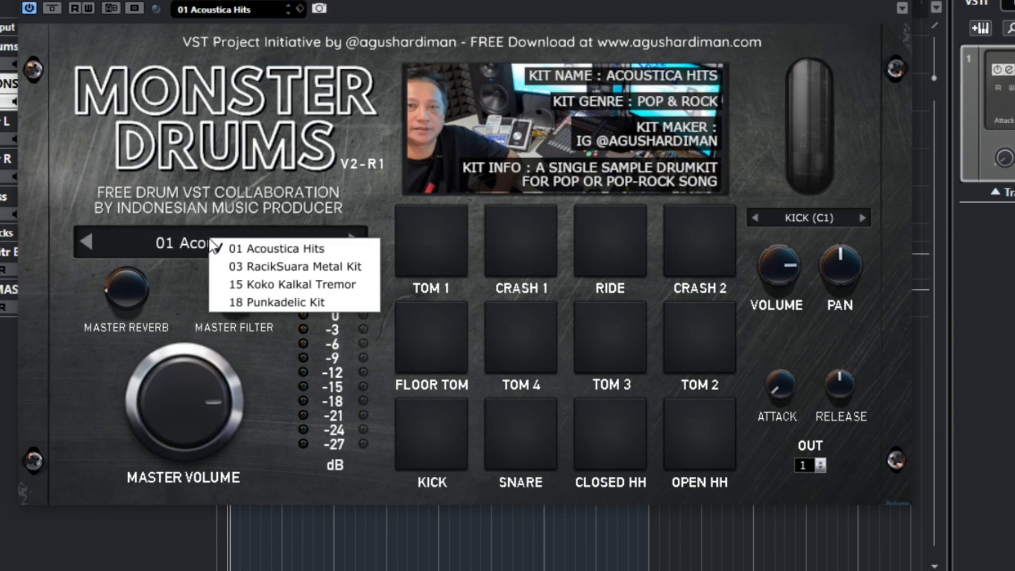
mouse_move(276, 303)
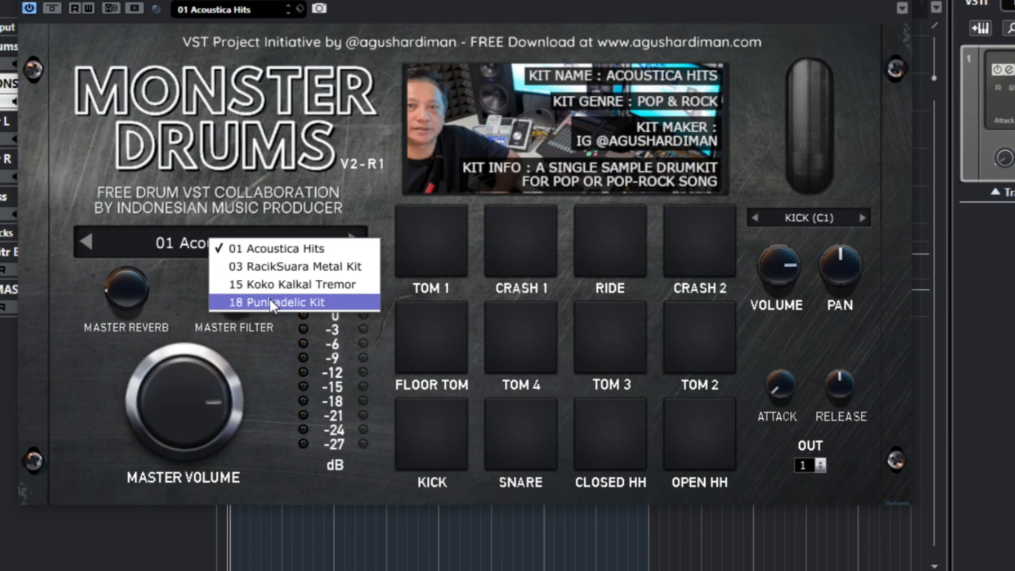
mouse_move(186, 278)
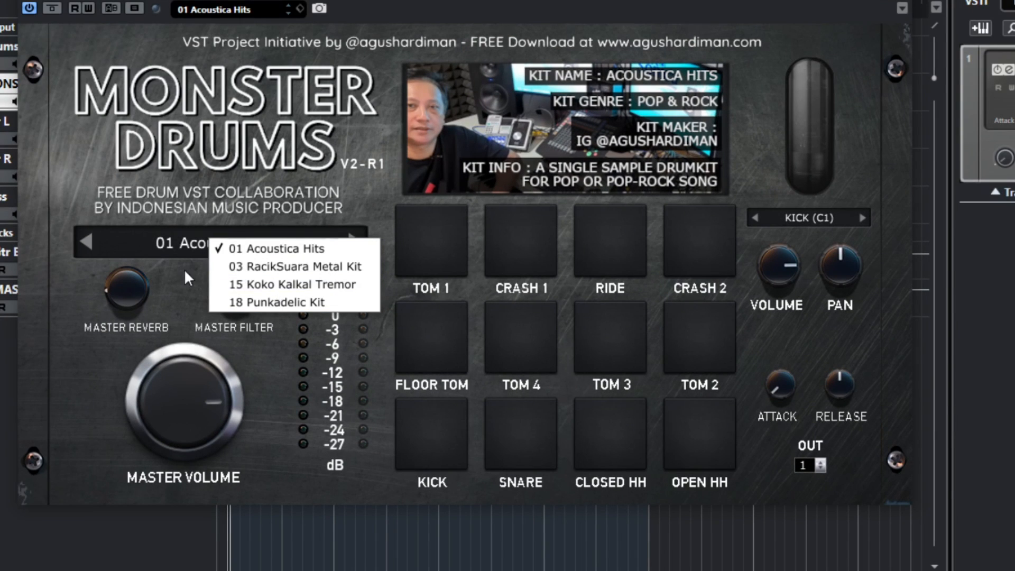
mouse_move(268, 266)
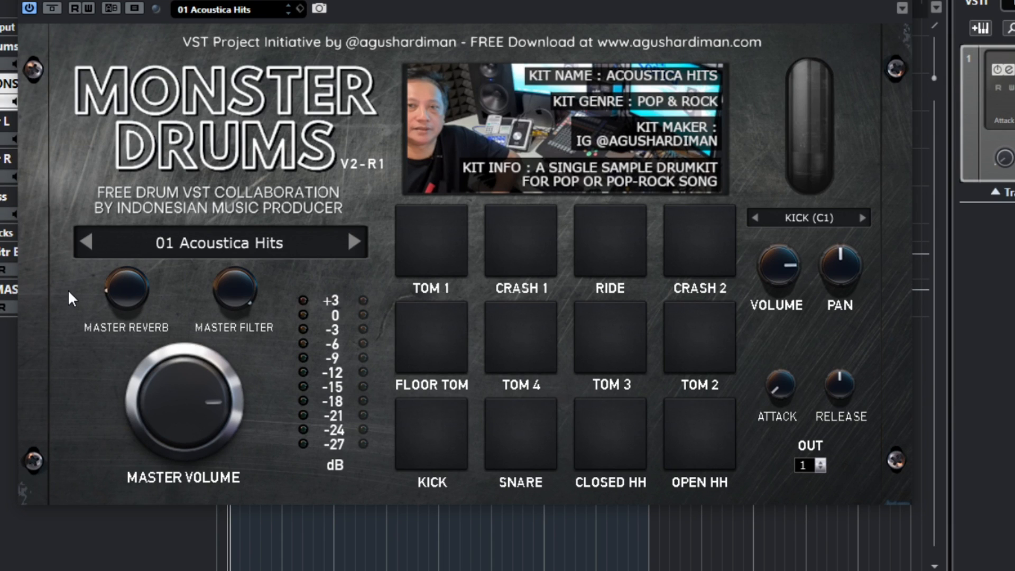
mouse_move(121, 164)
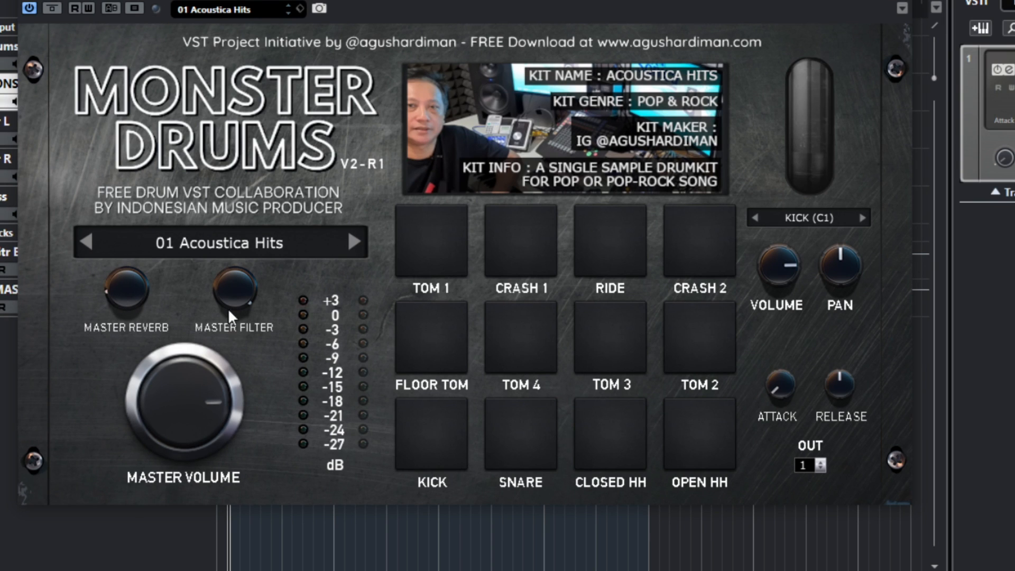
mouse_move(217, 469)
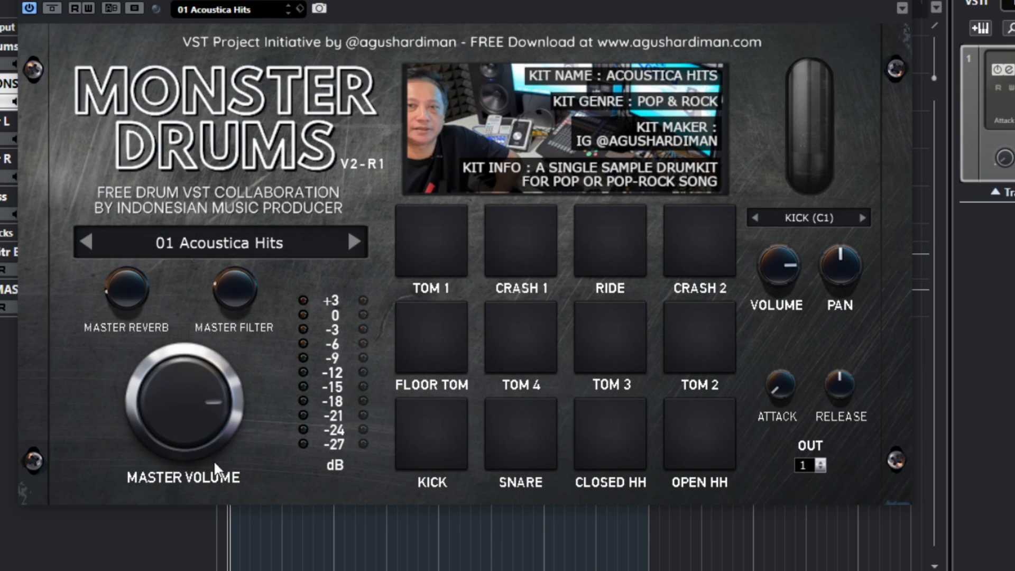
mouse_move(217, 360)
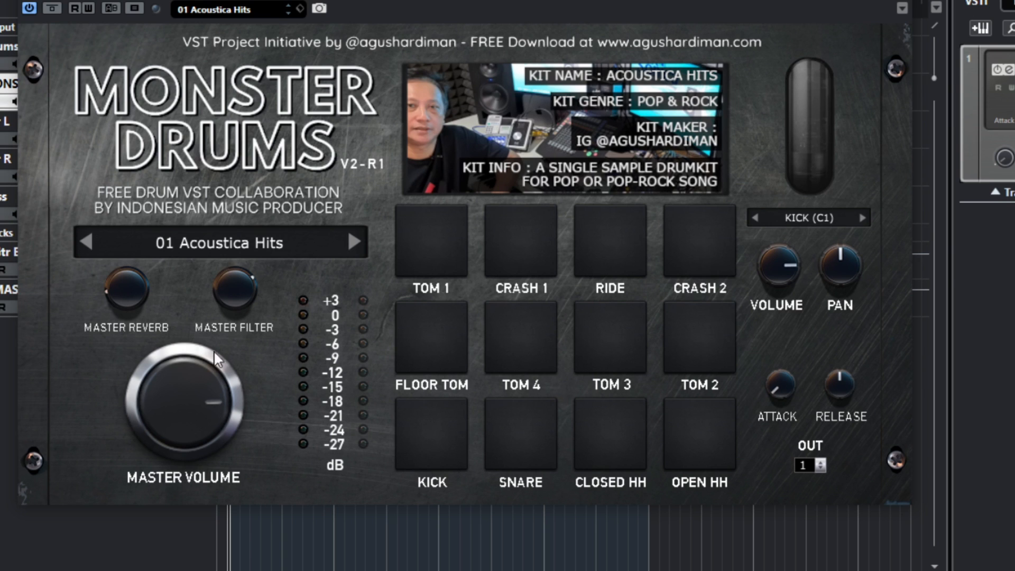
mouse_move(680, 228)
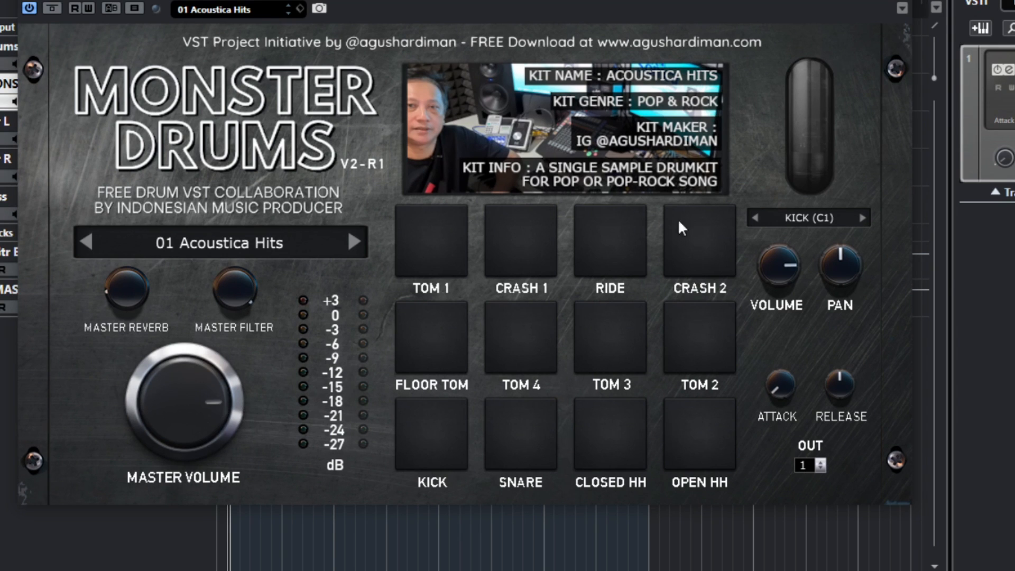
mouse_move(833, 134)
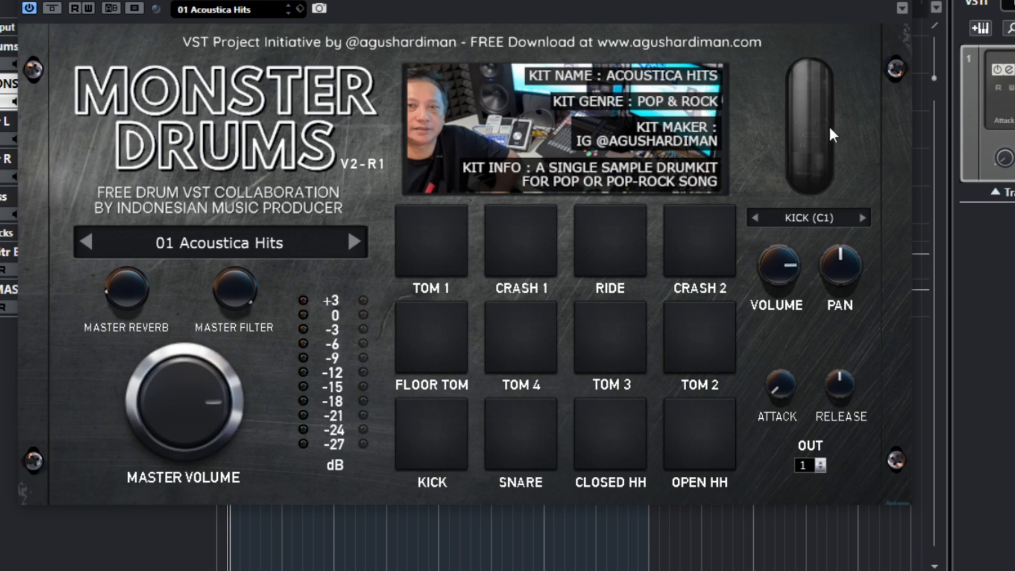
mouse_move(811, 229)
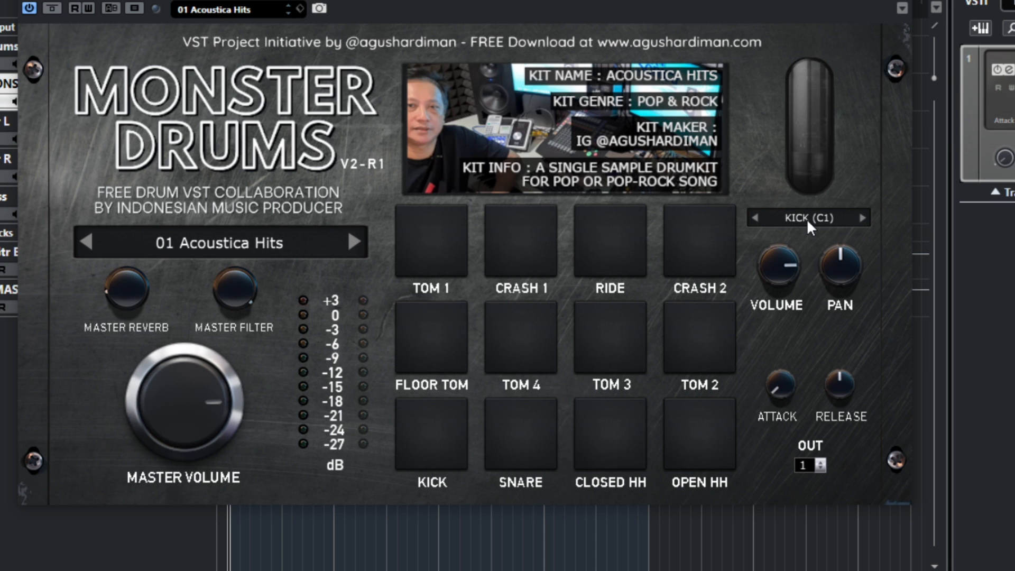
click(806, 217)
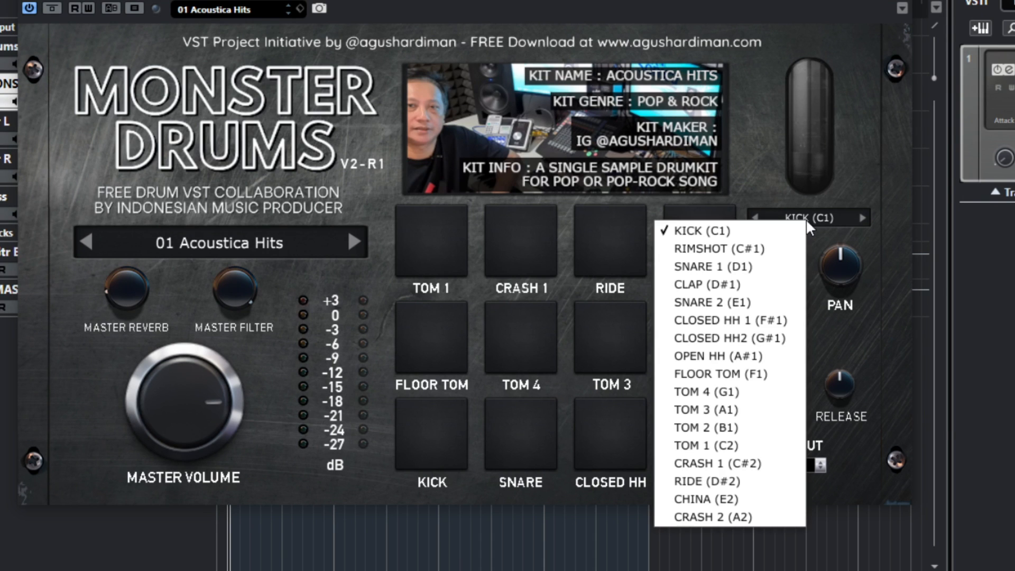
mouse_move(731, 321)
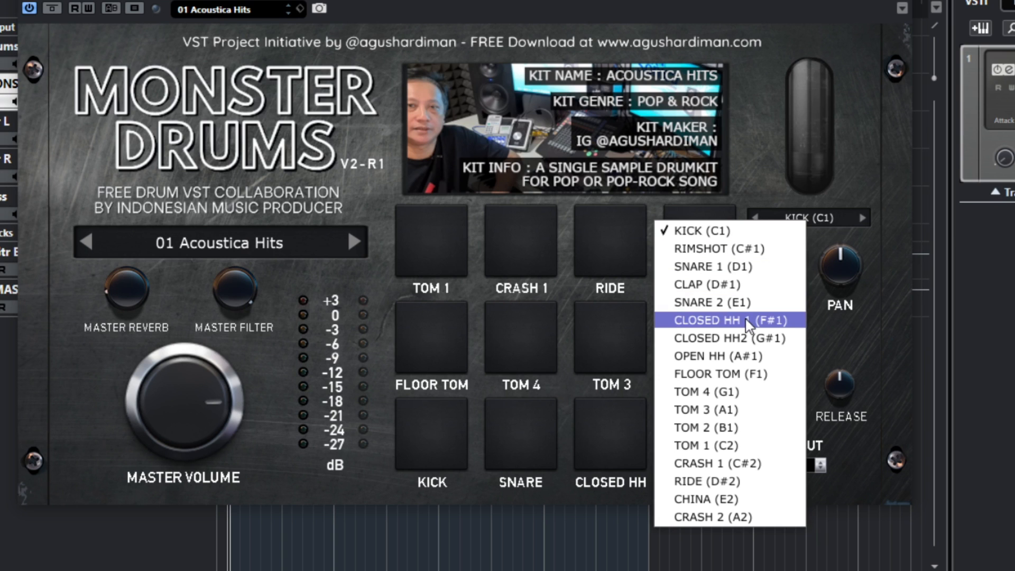
mouse_move(730, 391)
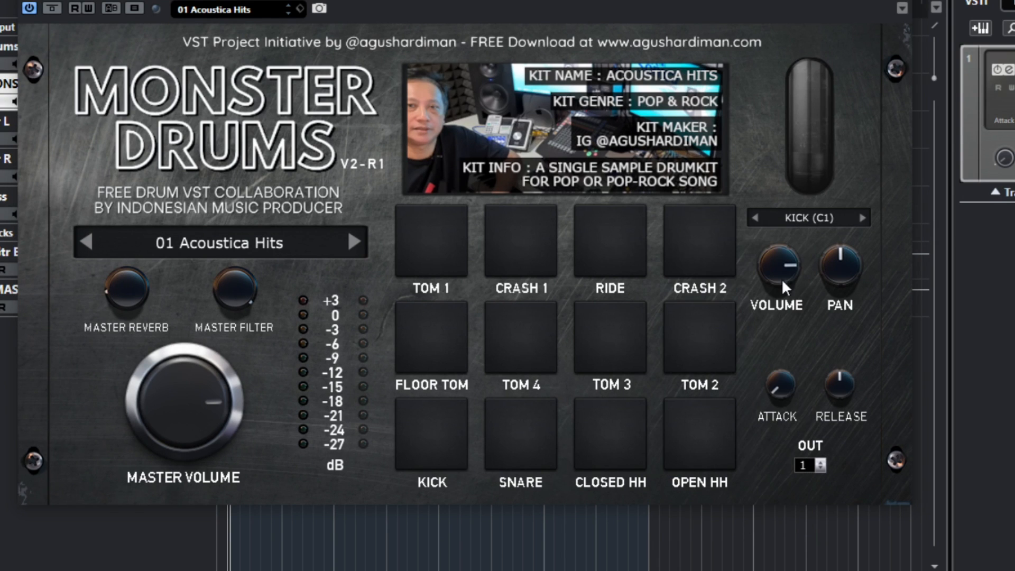
click(807, 217)
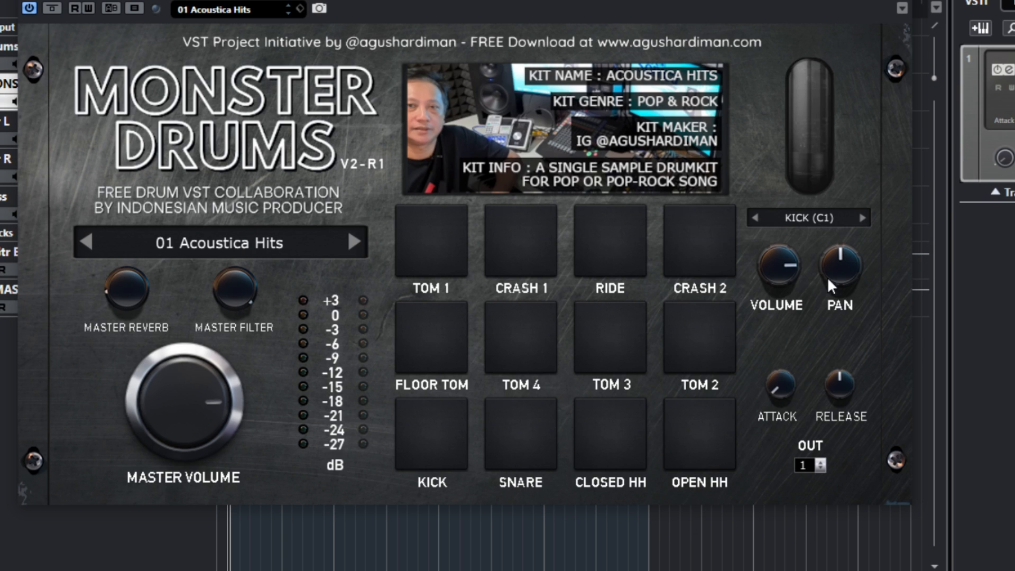
mouse_move(837, 280)
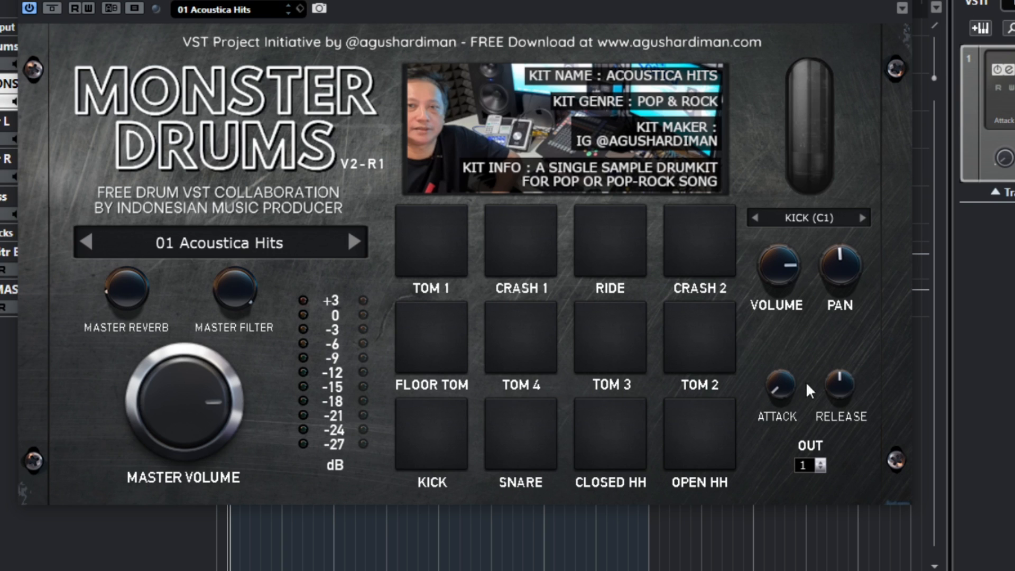
mouse_move(836, 398)
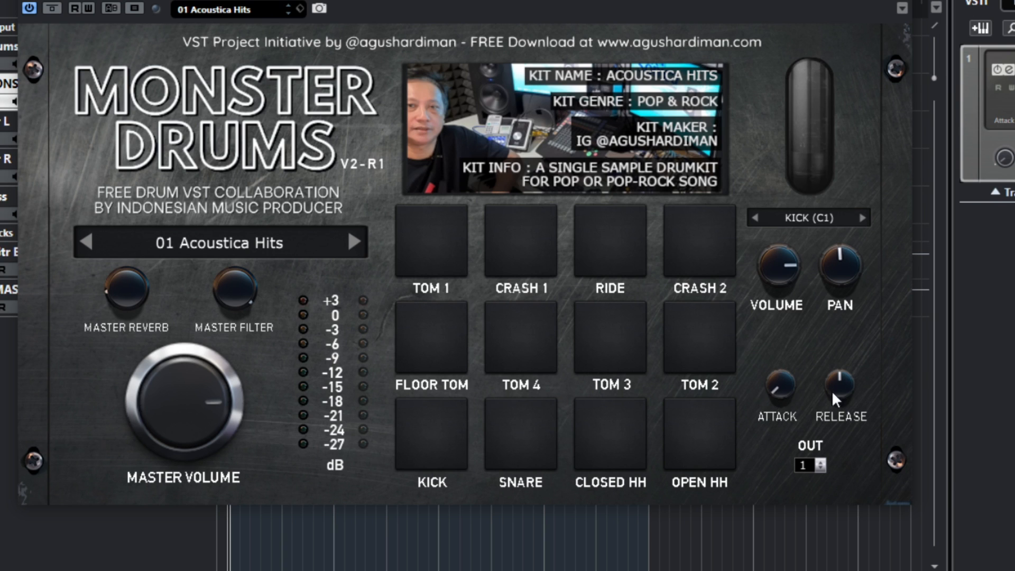
mouse_move(777, 406)
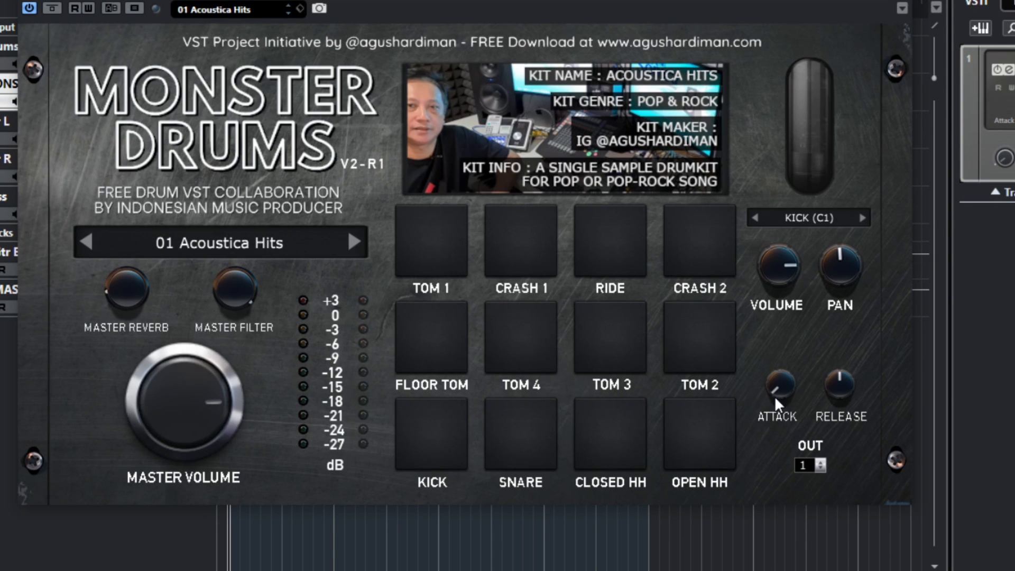
mouse_move(779, 128)
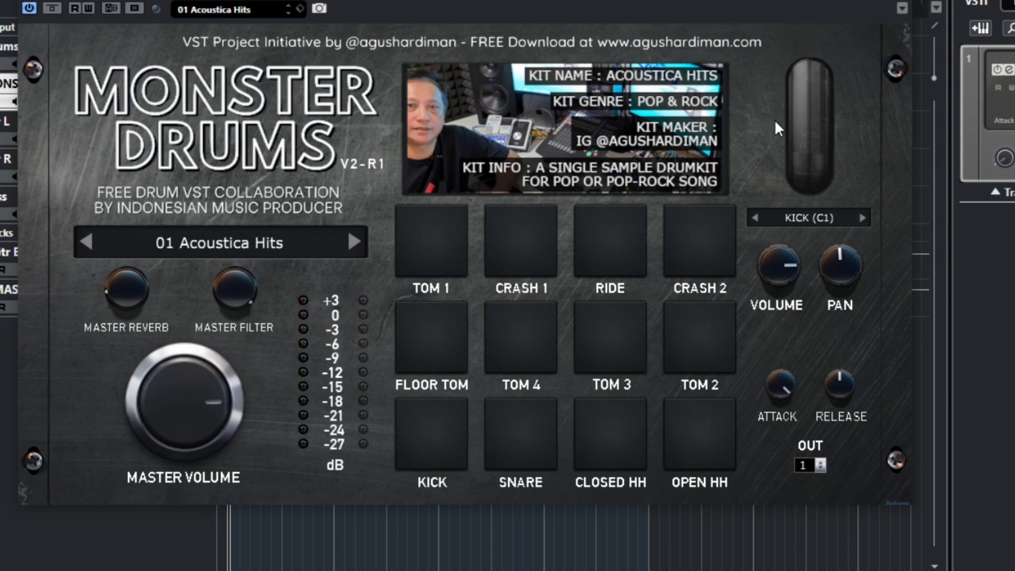
mouse_move(779, 363)
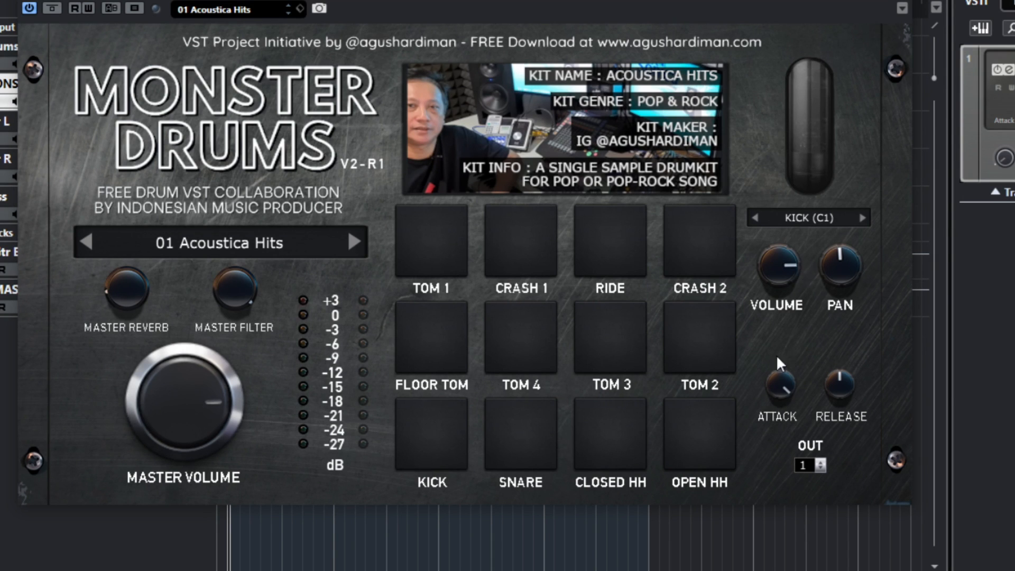
mouse_move(791, 436)
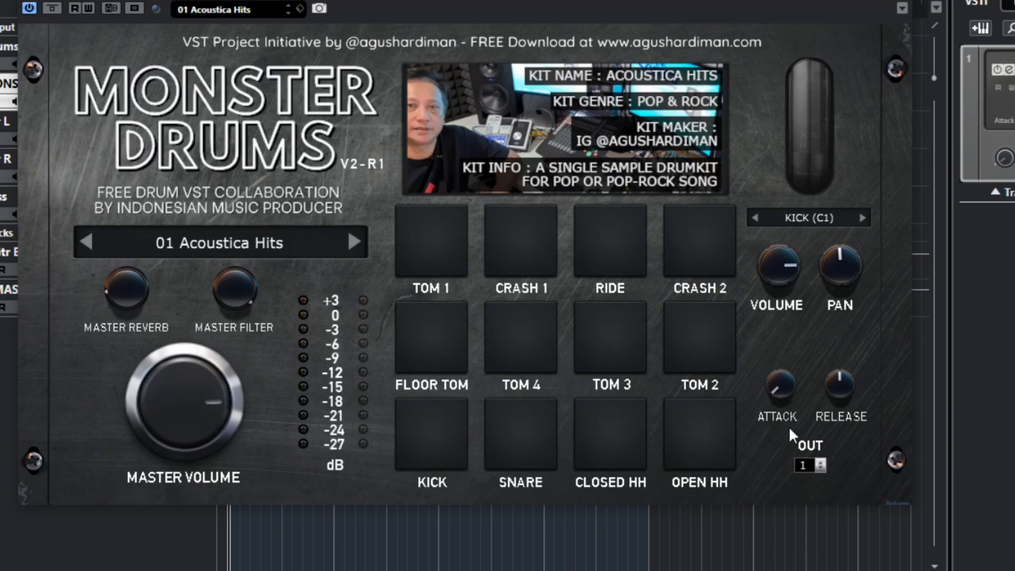
mouse_move(790, 395)
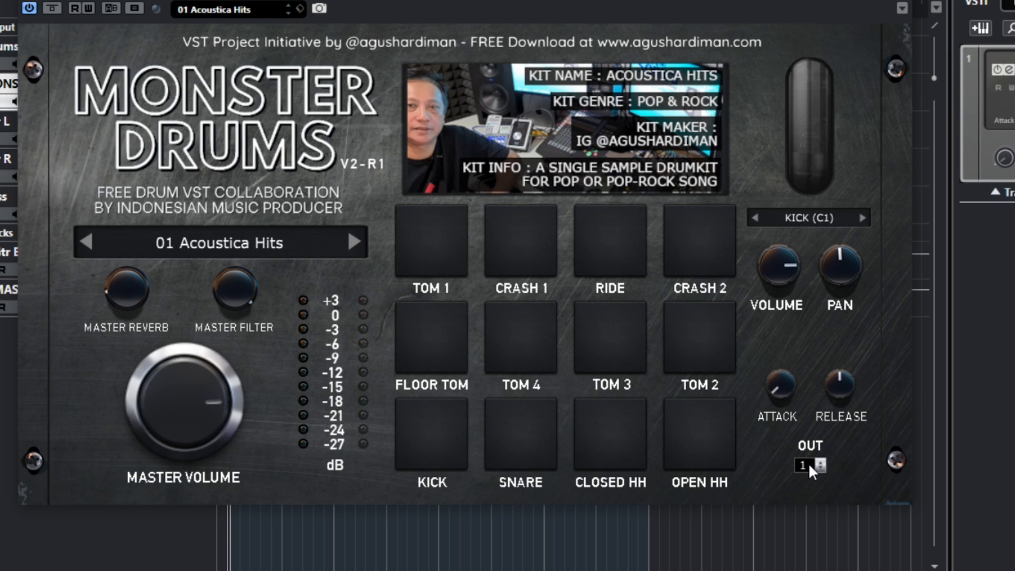
Bring up the 1–16 output channel choices for the Kick piece.
click(803, 465)
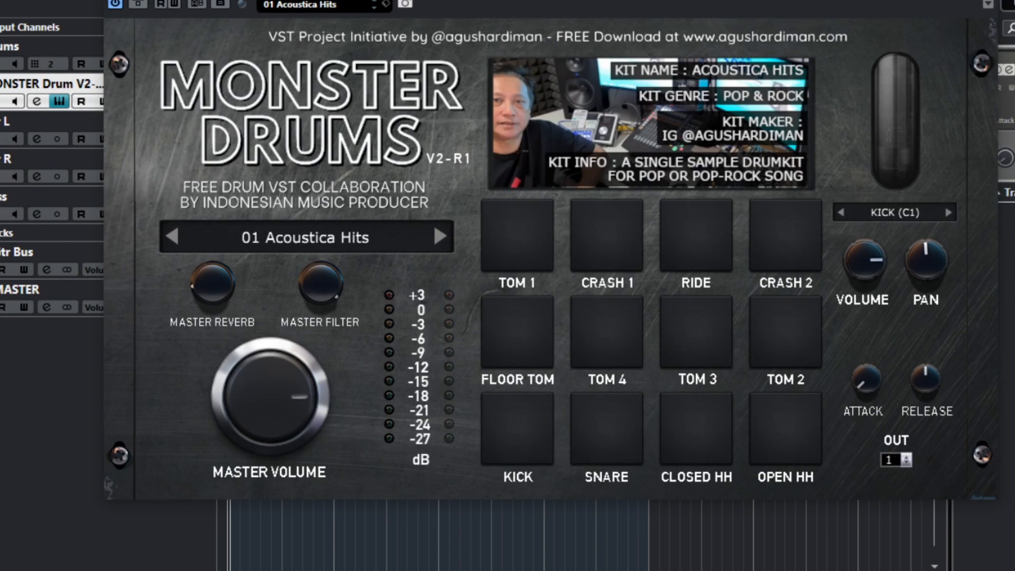
mouse_move(843, 347)
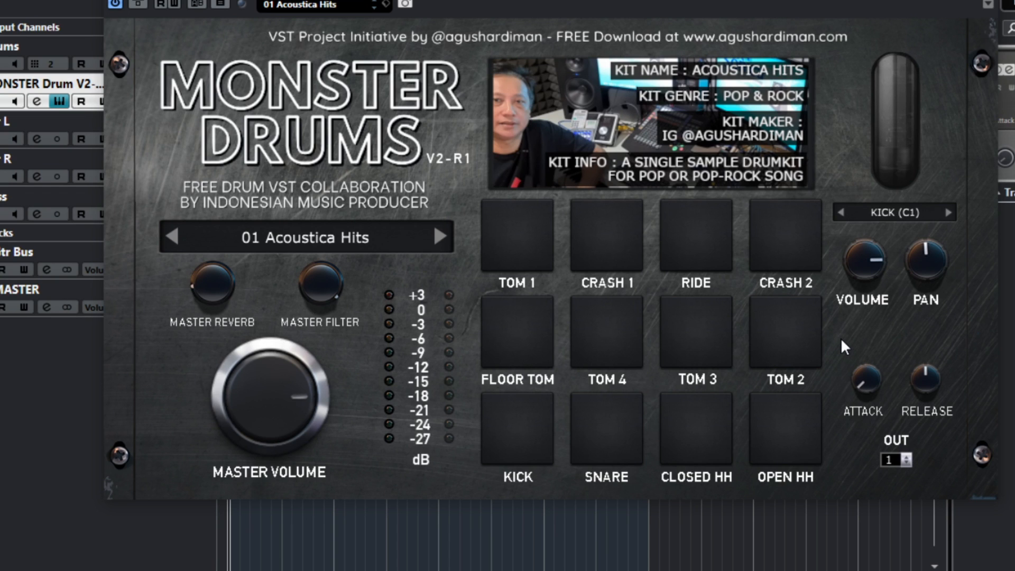
mouse_move(658, 25)
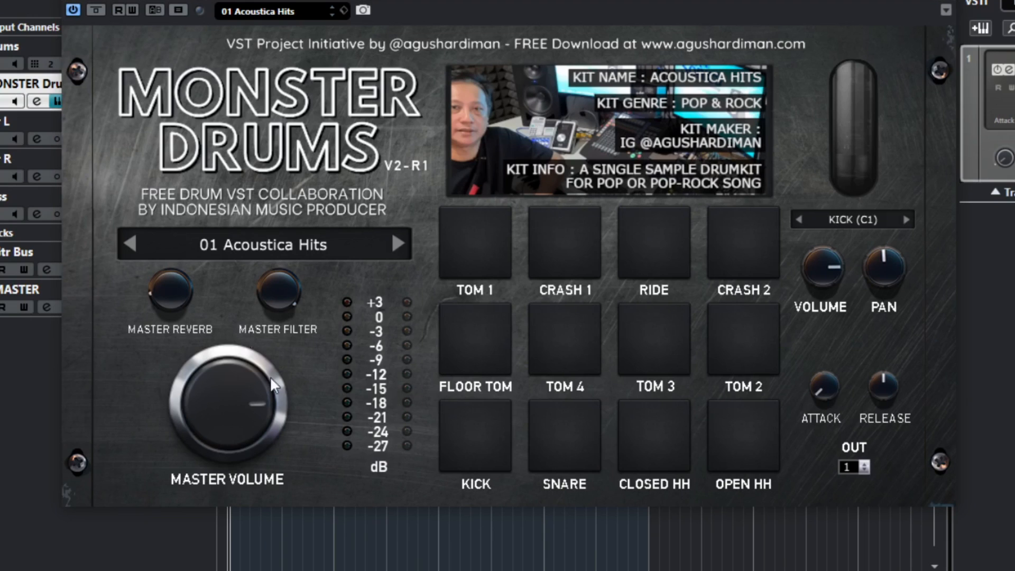
mouse_move(687, 364)
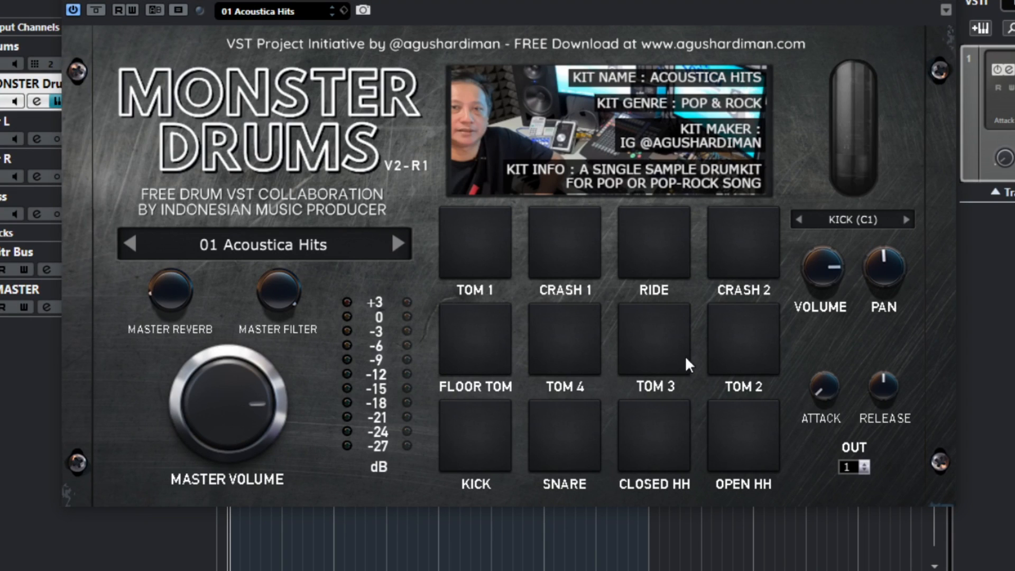
mouse_move(821, 261)
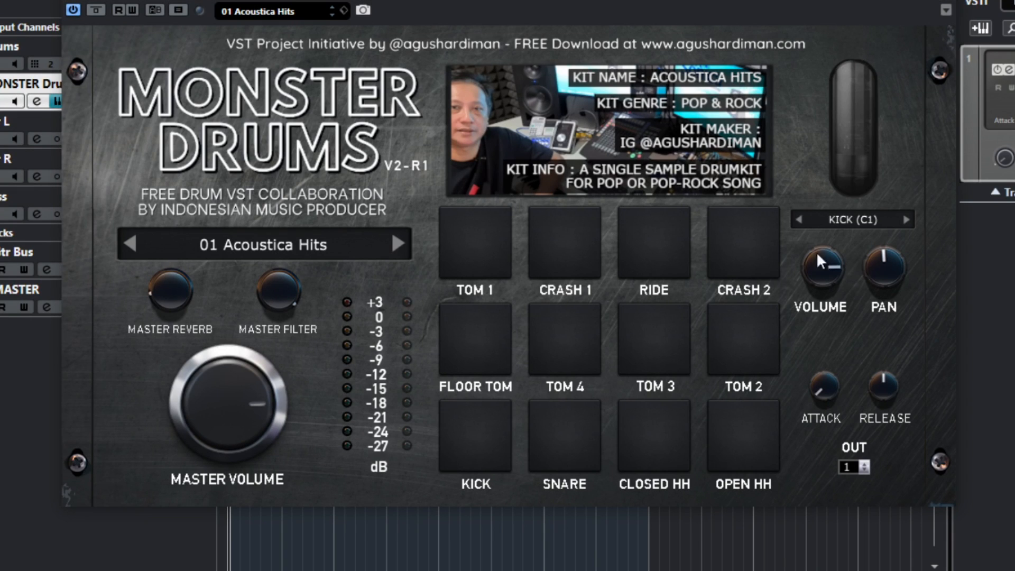
click(847, 466)
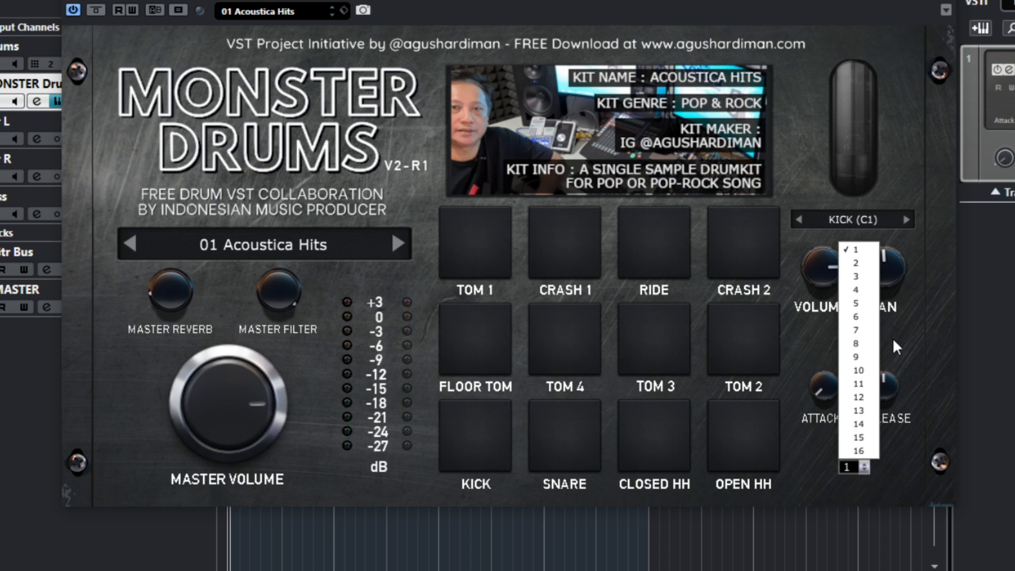
mouse_move(860, 396)
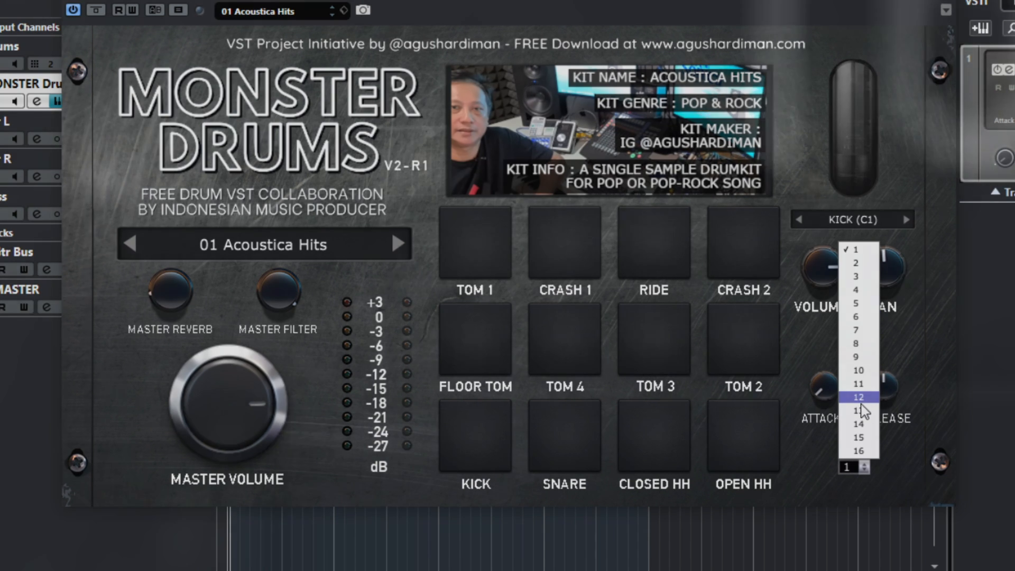
Keep the Kick on output 1 and play the Acoustica Hits kit so the meters show sound.
click(854, 396)
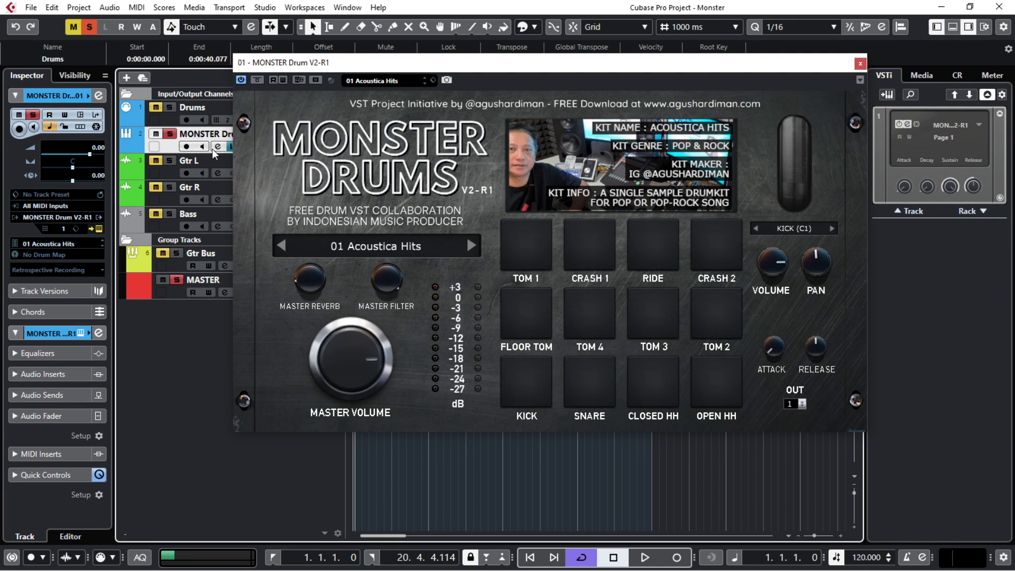
mouse_move(470, 327)
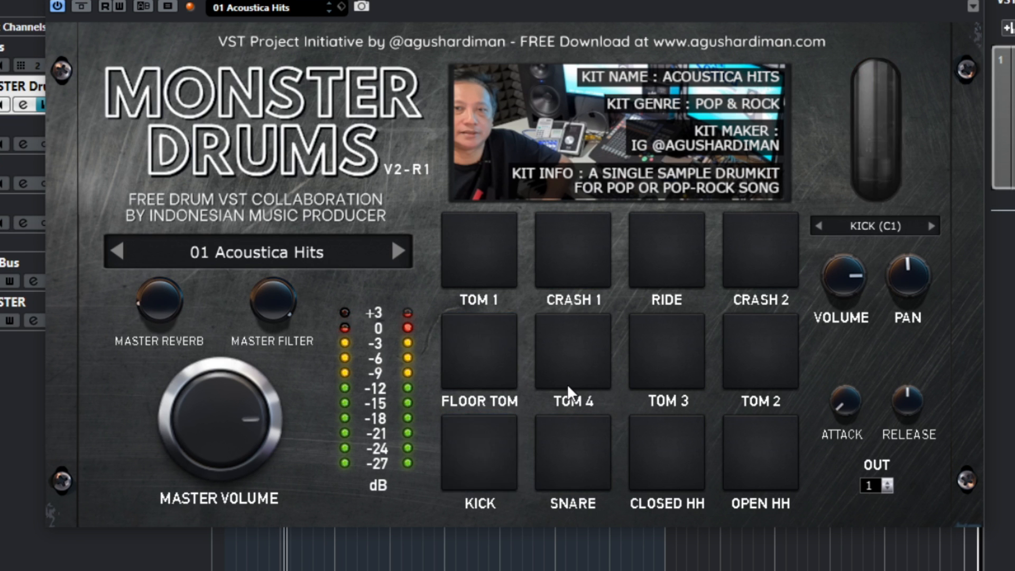
mouse_move(289, 421)
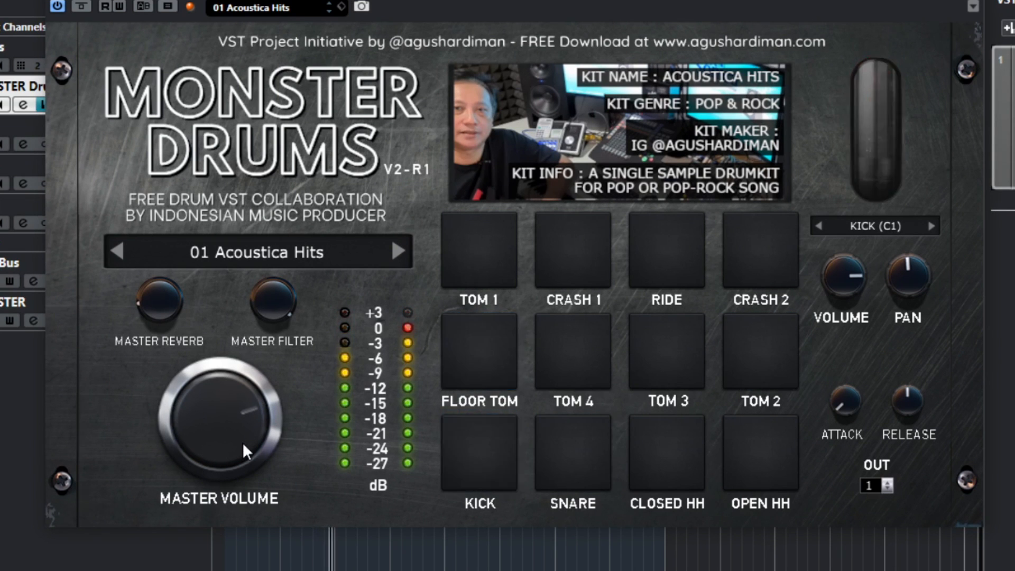
click(760, 350)
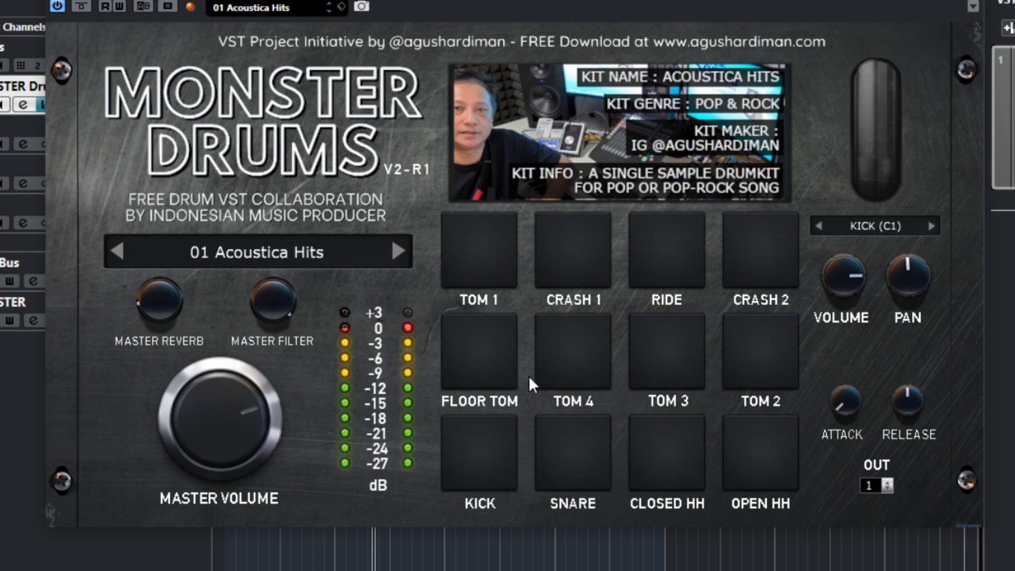
mouse_move(580, 347)
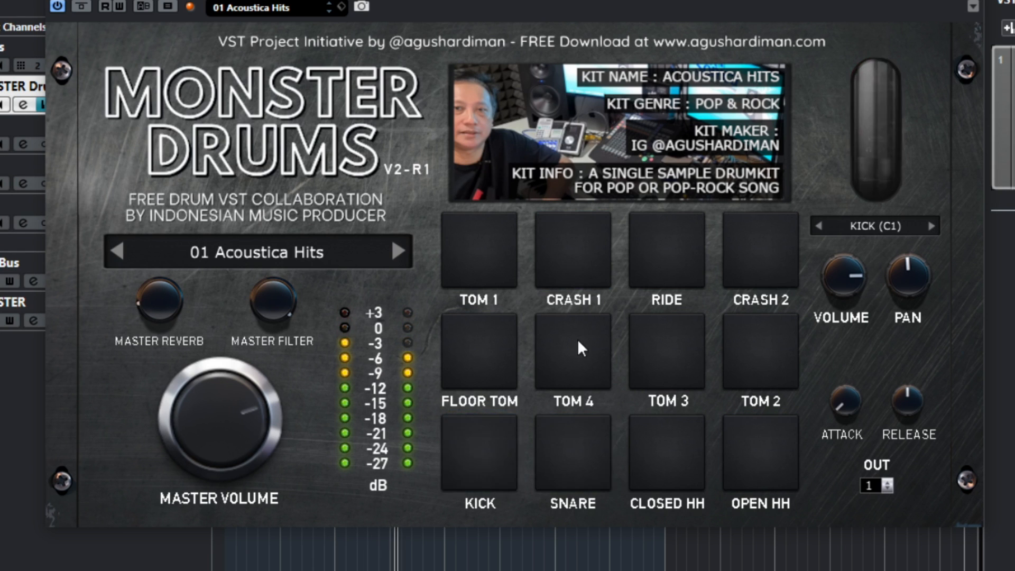
mouse_move(835, 295)
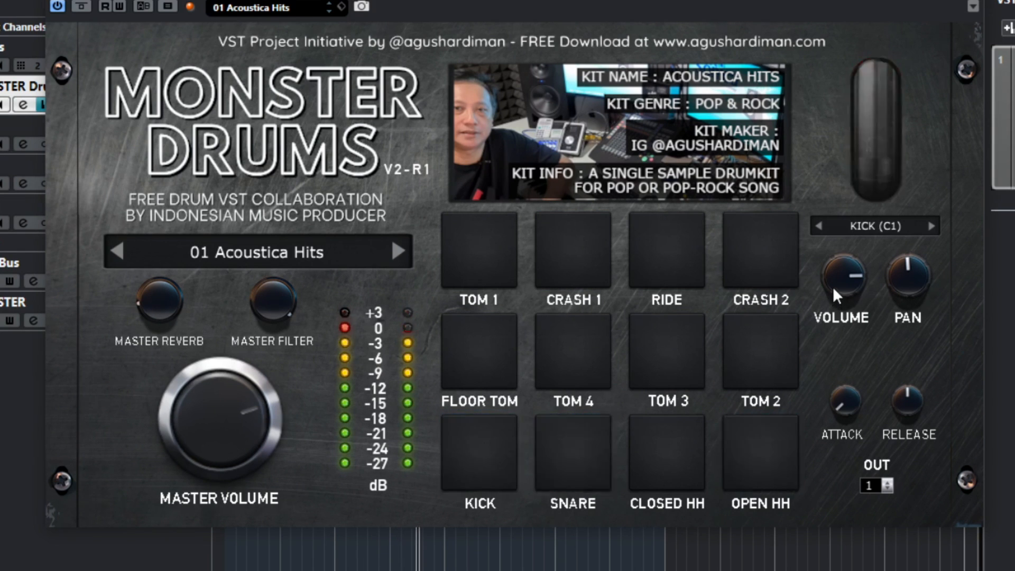
click(479, 453)
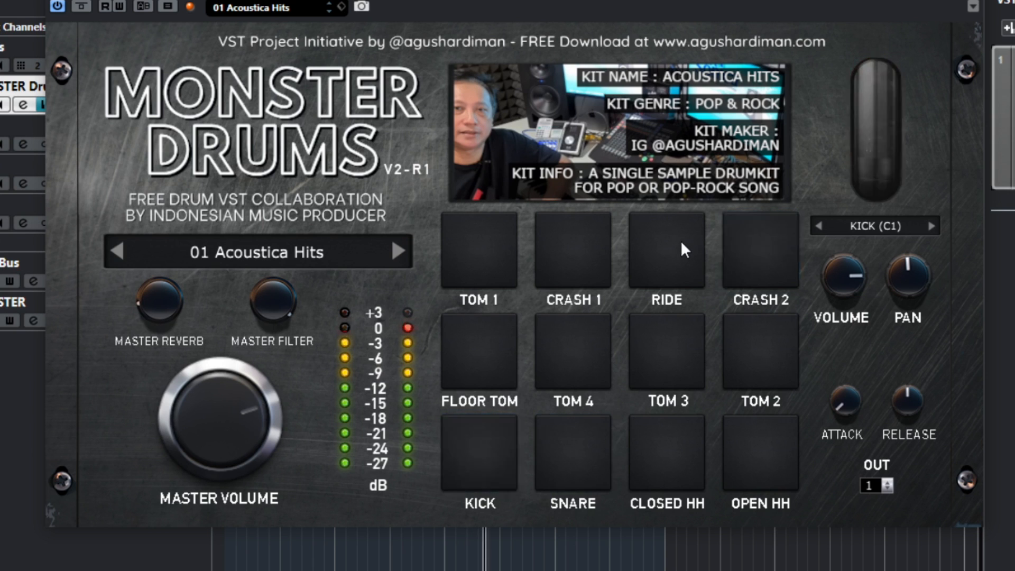
mouse_move(613, 259)
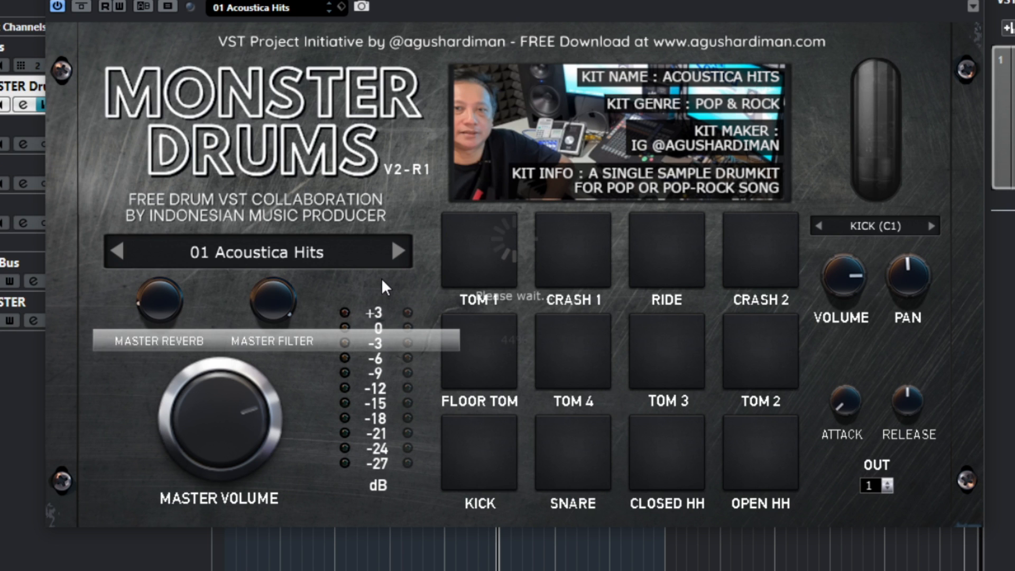
Load the 03 RacikSuara Metal Kit in place of Acoustica Hits during playback.
click(400, 251)
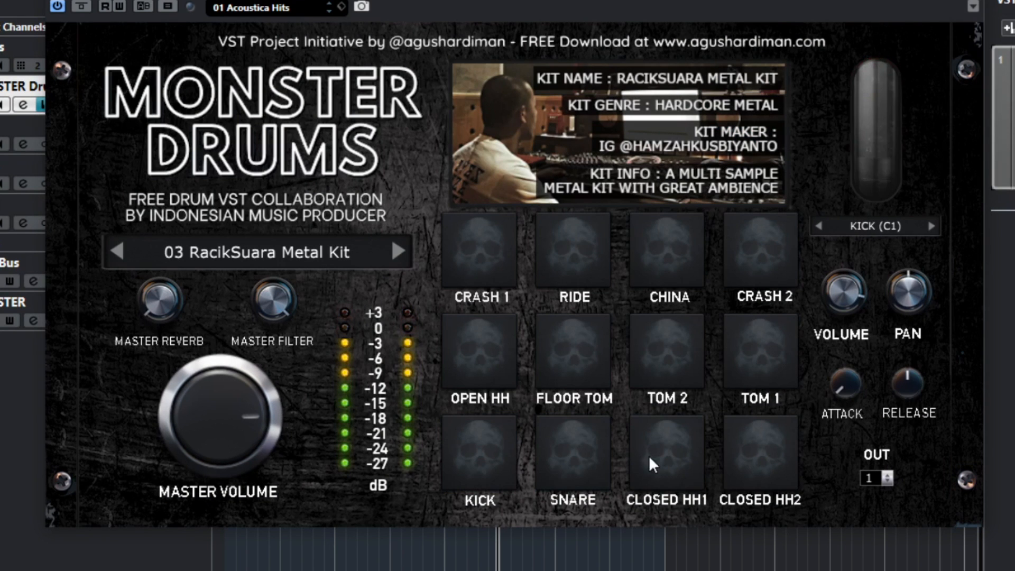
mouse_move(750, 369)
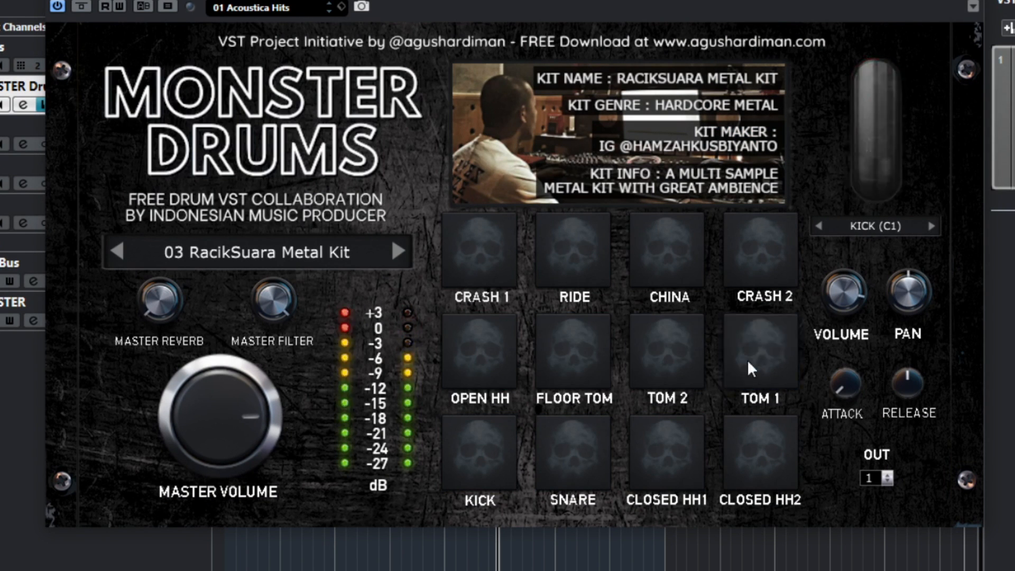
mouse_move(744, 275)
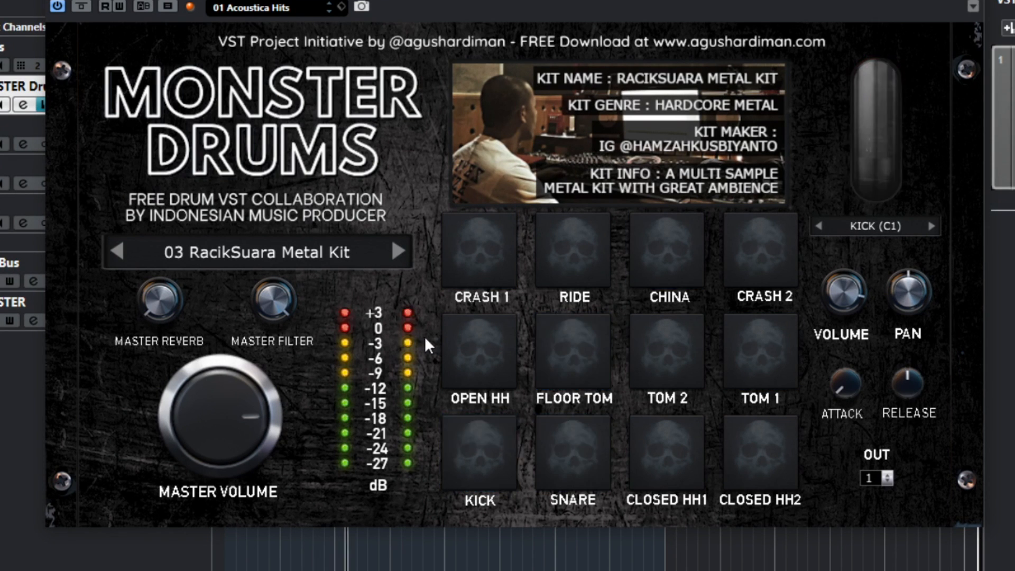
mouse_move(153, 252)
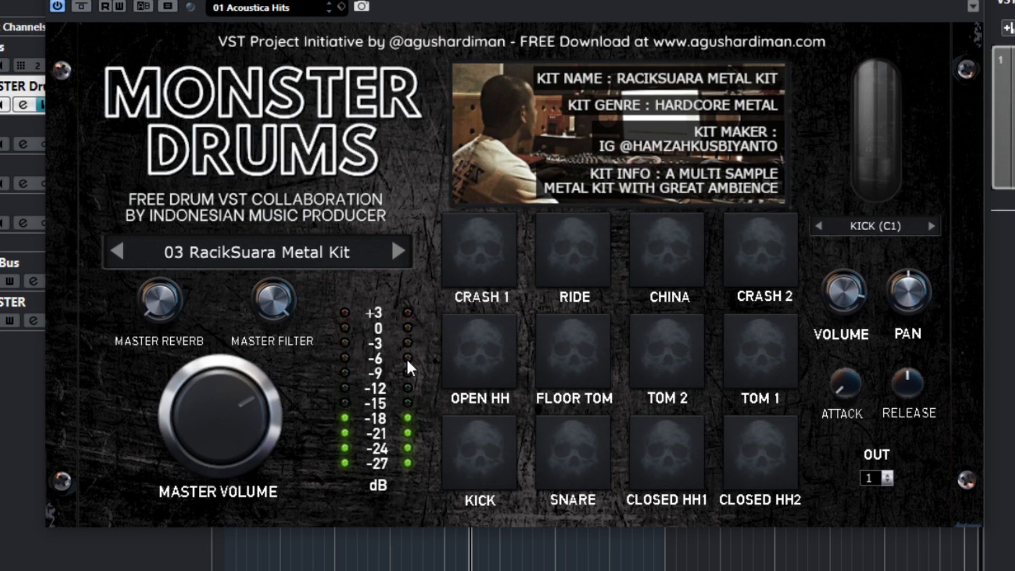
mouse_move(426, 299)
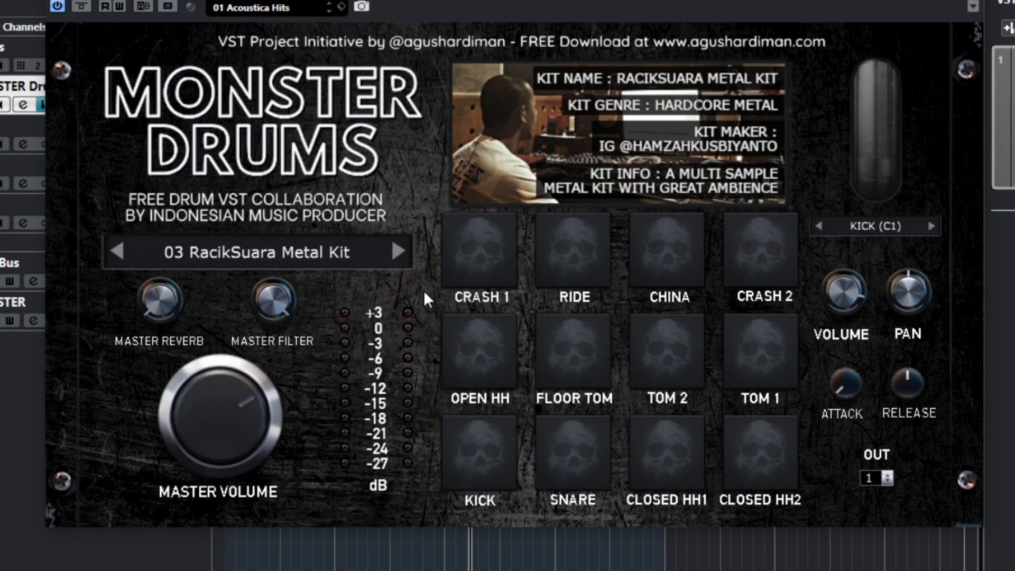
mouse_move(501, 461)
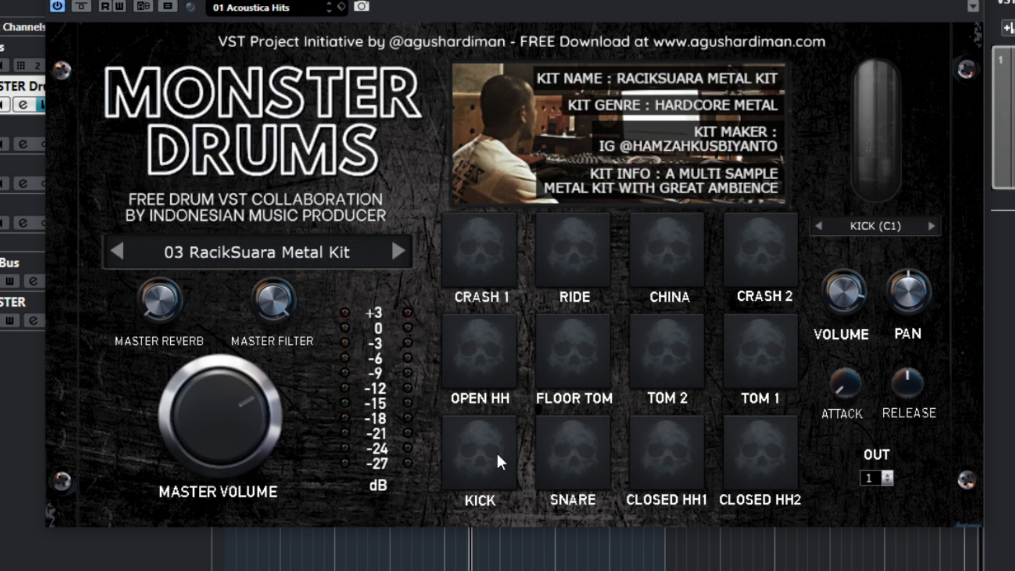
mouse_move(593, 462)
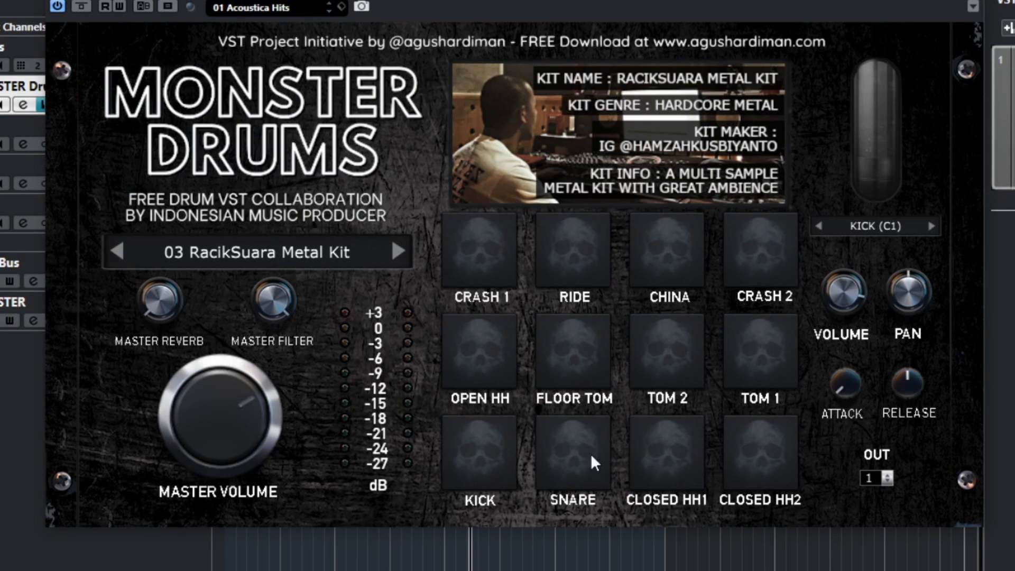
mouse_move(278, 262)
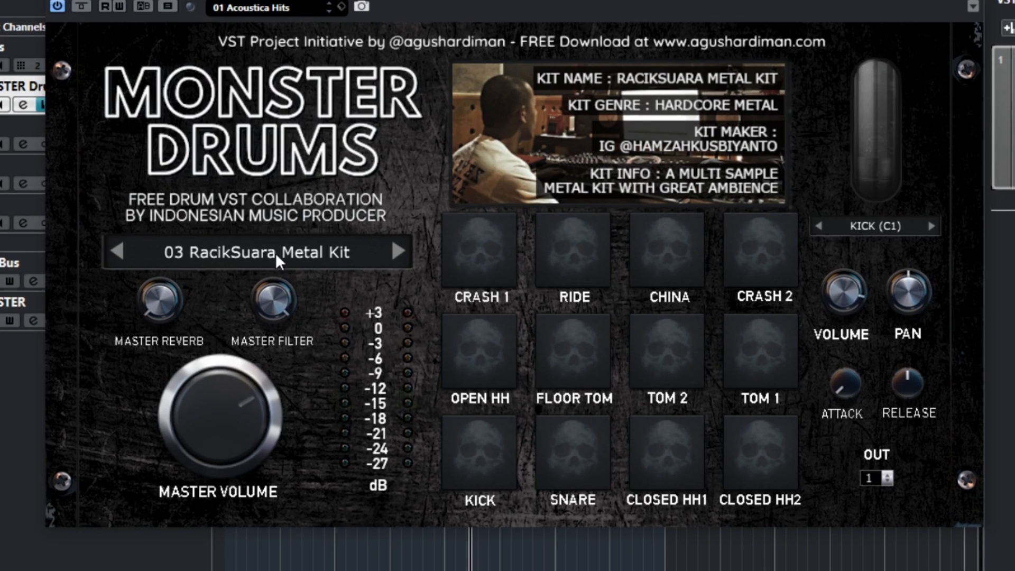
mouse_move(332, 307)
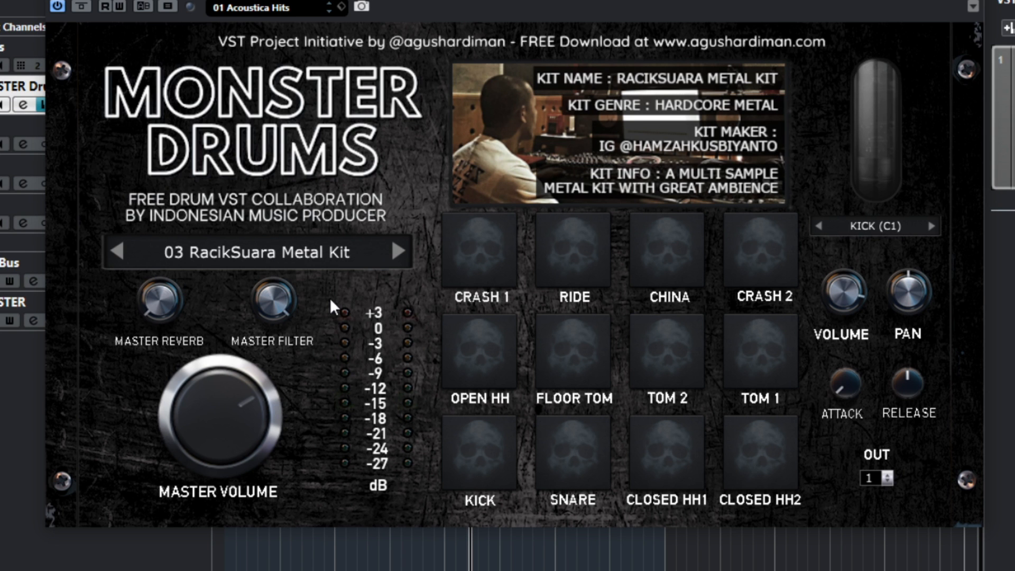
Load the 15 Koko Kalkal Tremor kit, audition it, and reopen the kit list.
click(399, 251)
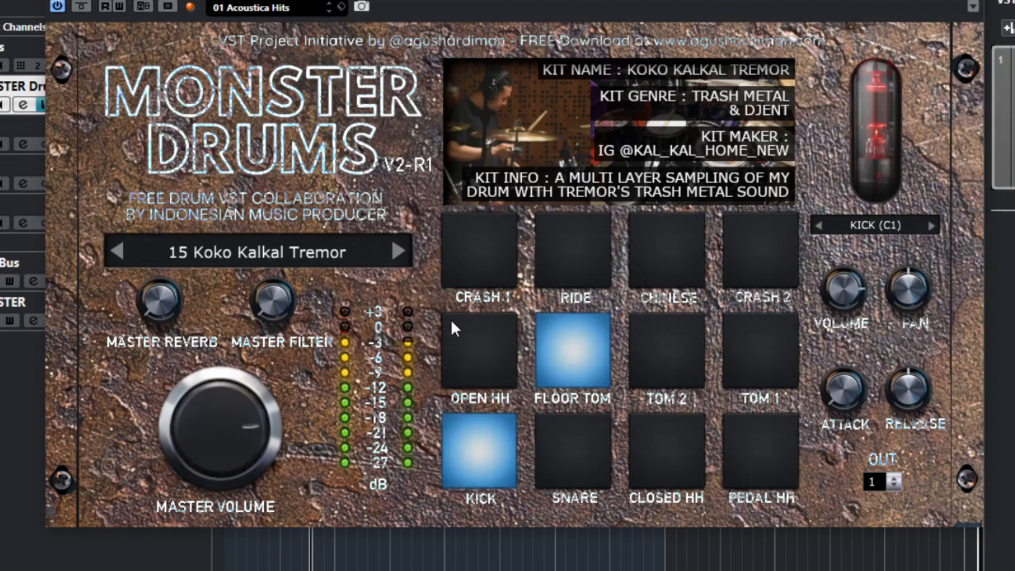
mouse_move(671, 307)
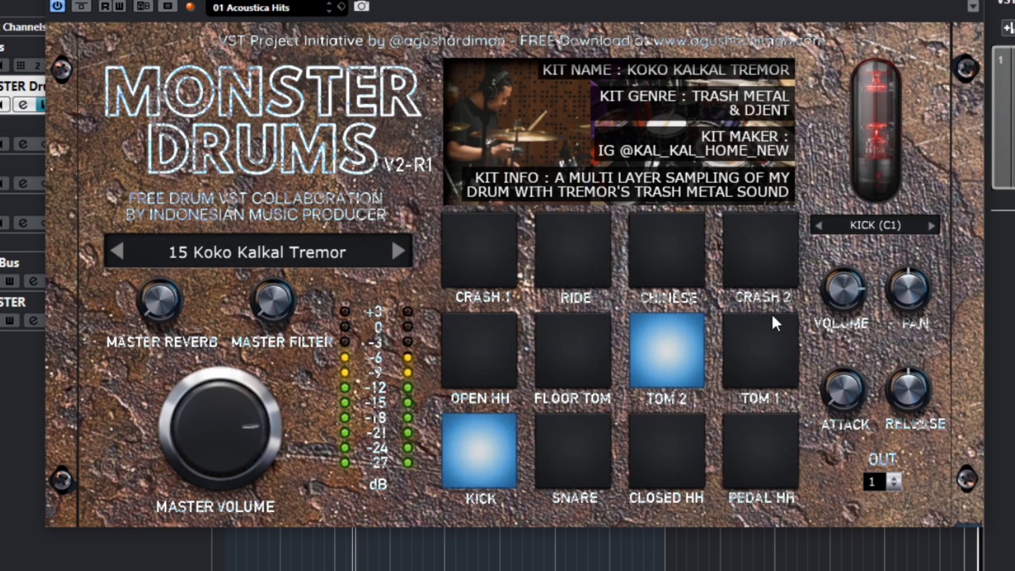
click(478, 350)
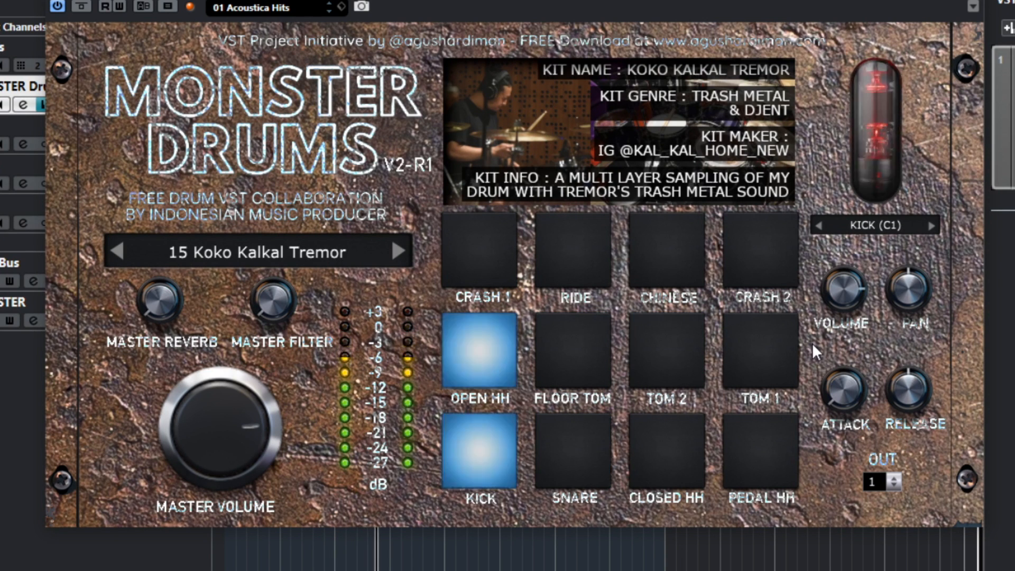
click(572, 451)
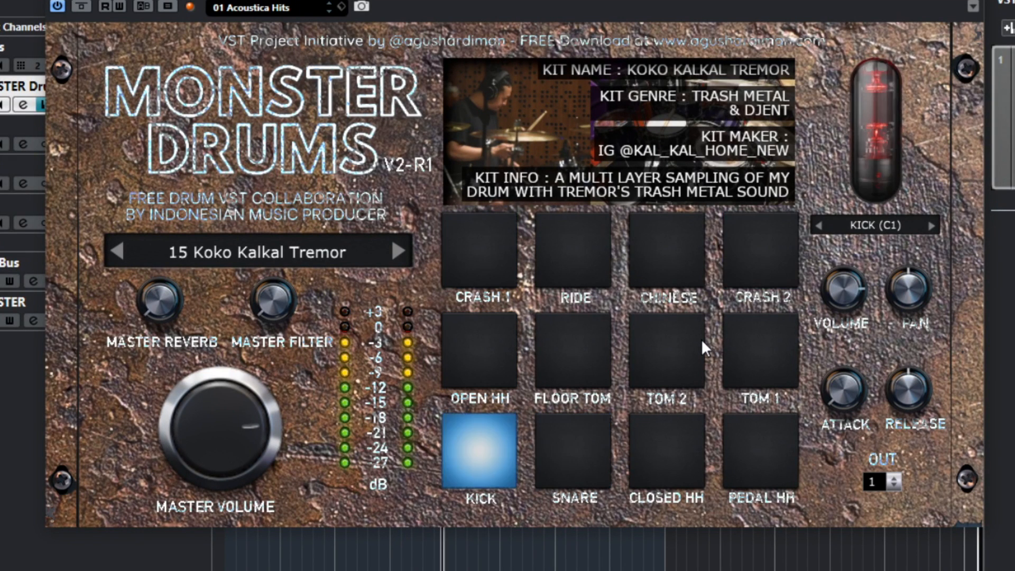
click(761, 250)
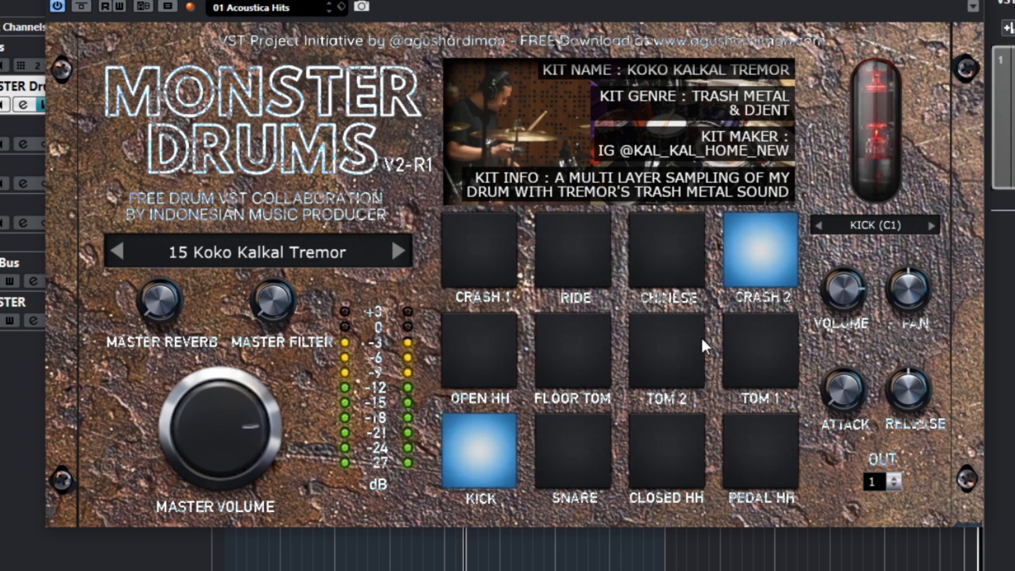
click(257, 251)
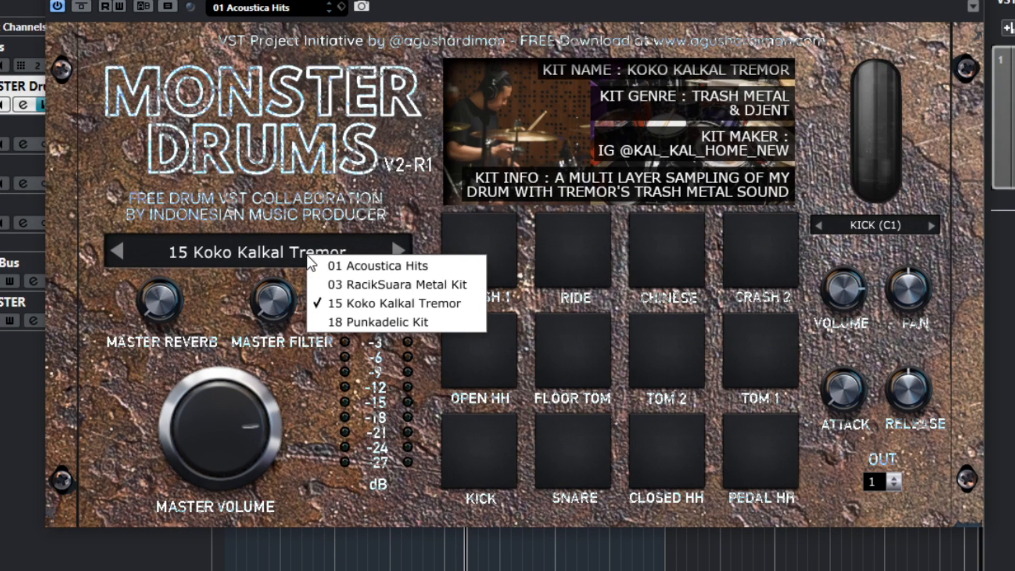
mouse_move(378, 321)
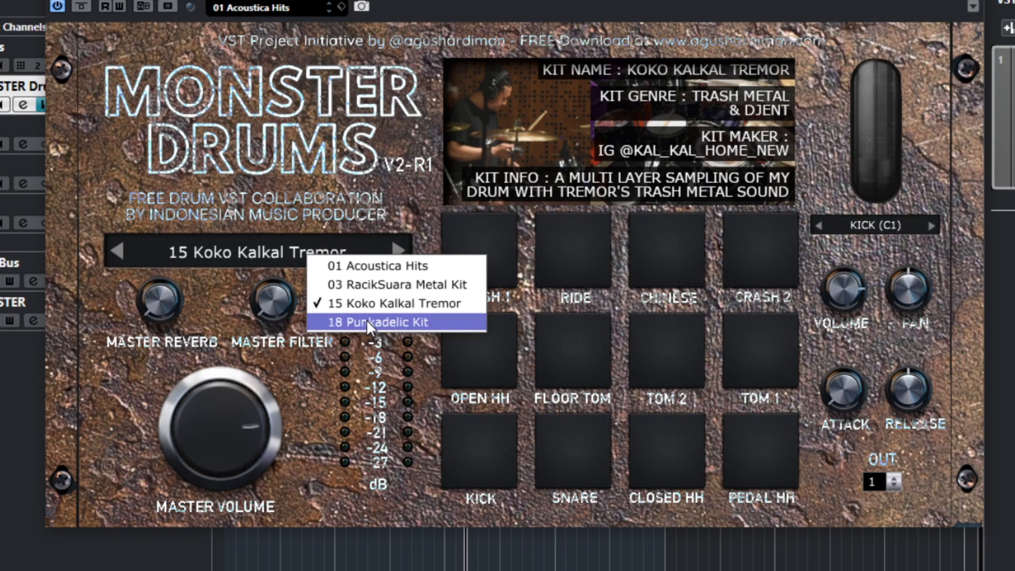
Load the 18 Punkadelic Kit, audition it, and reopen the kit list.
click(384, 304)
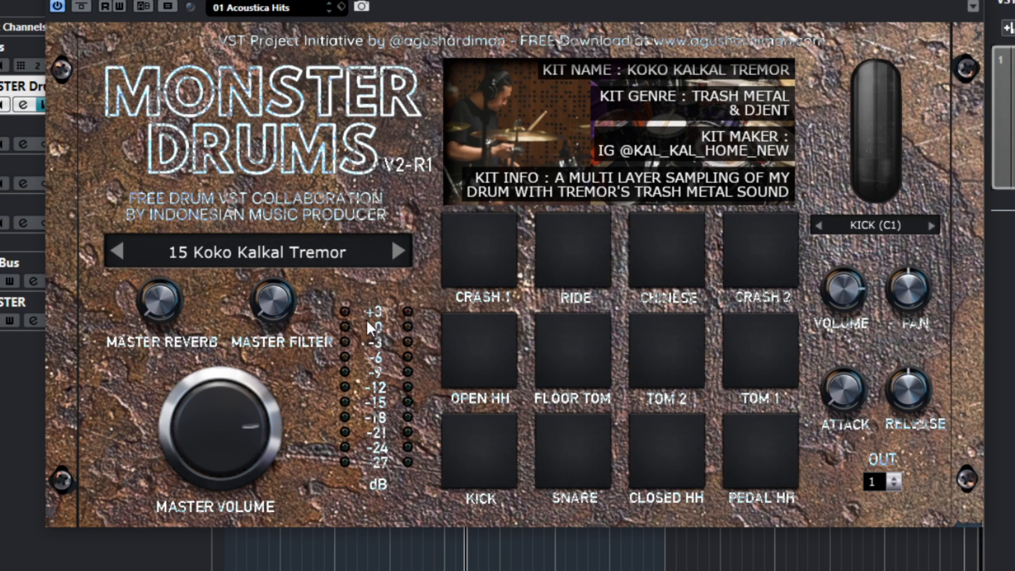
click(399, 252)
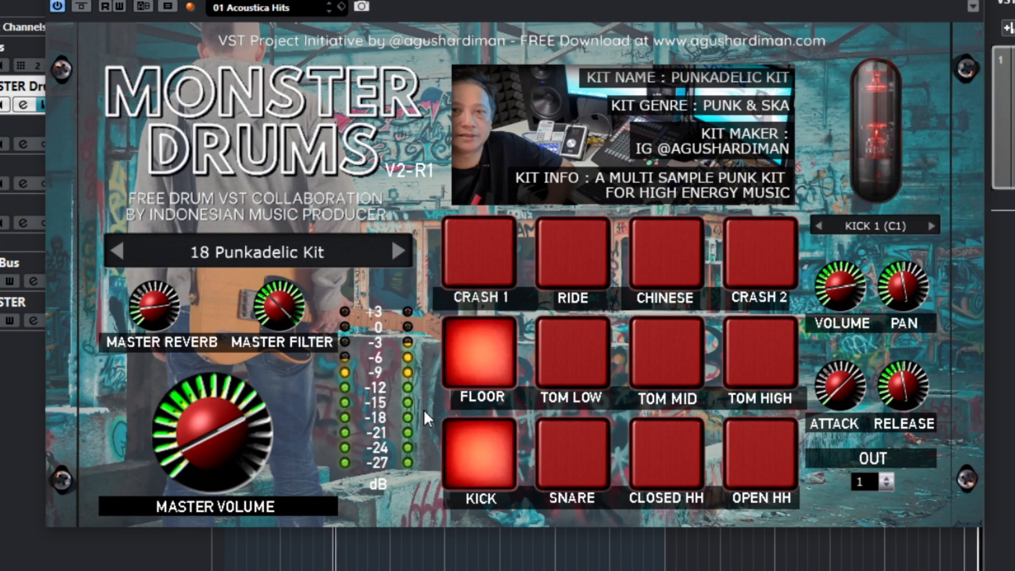
click(760, 252)
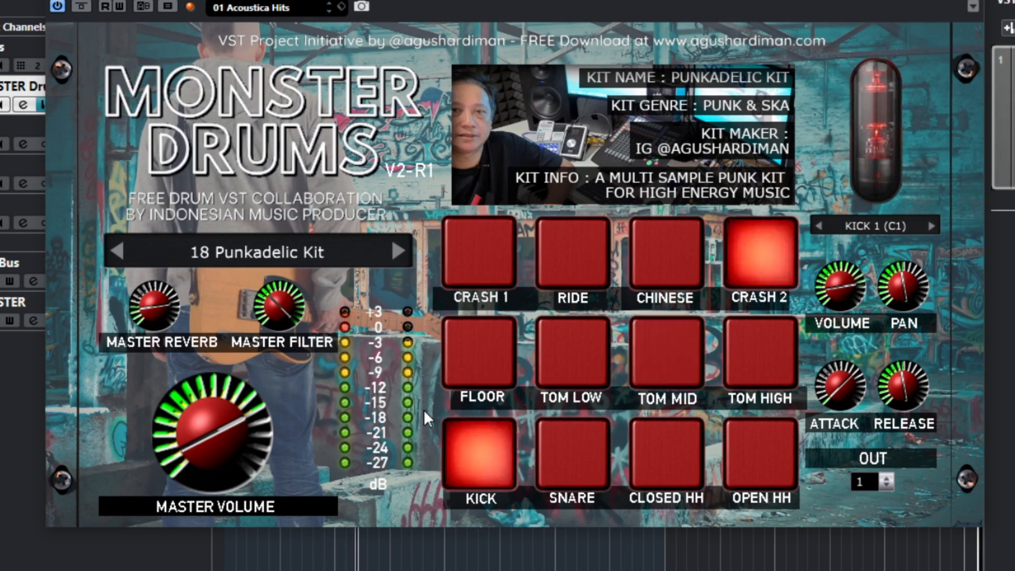
click(761, 457)
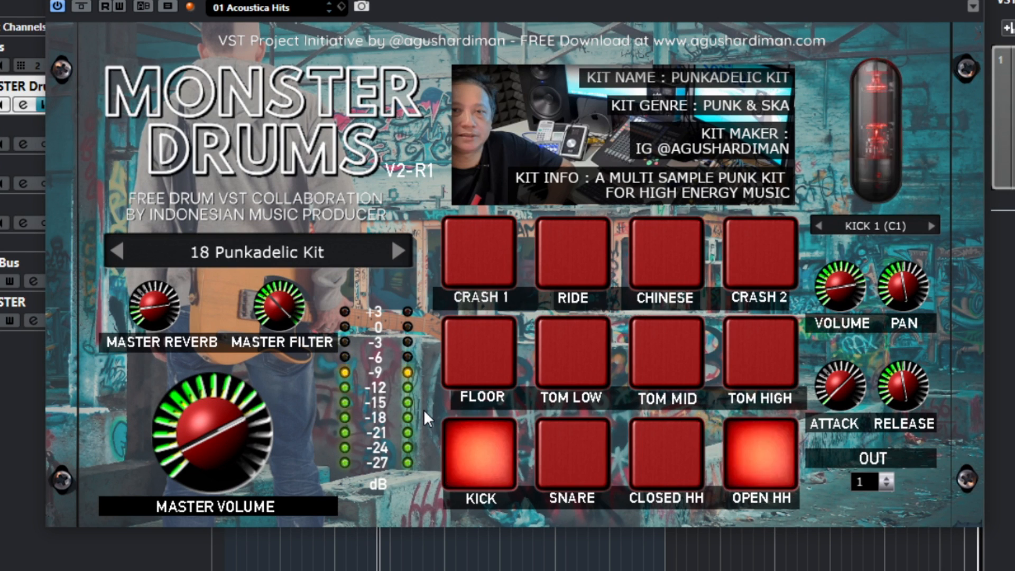
click(760, 252)
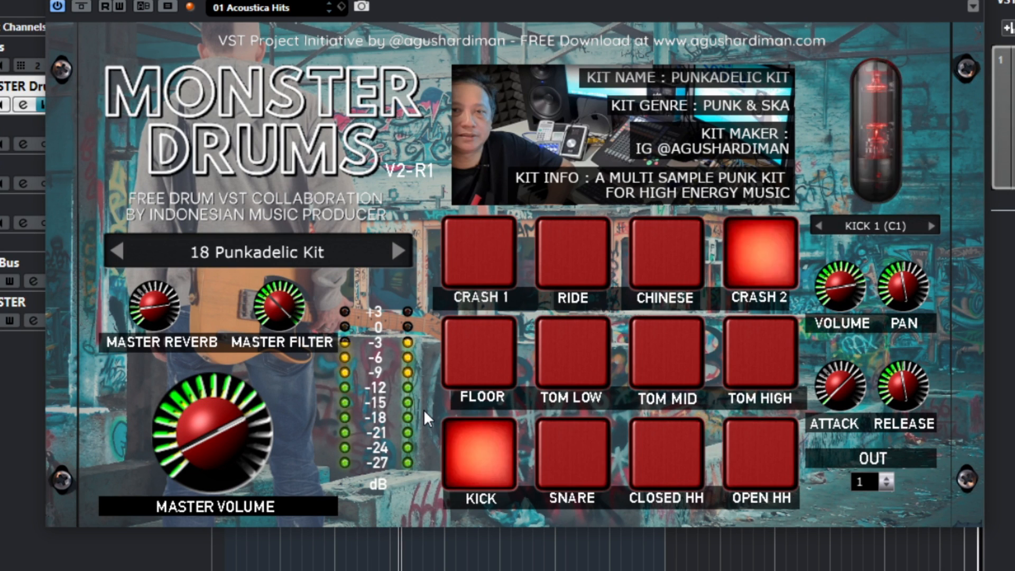
click(258, 251)
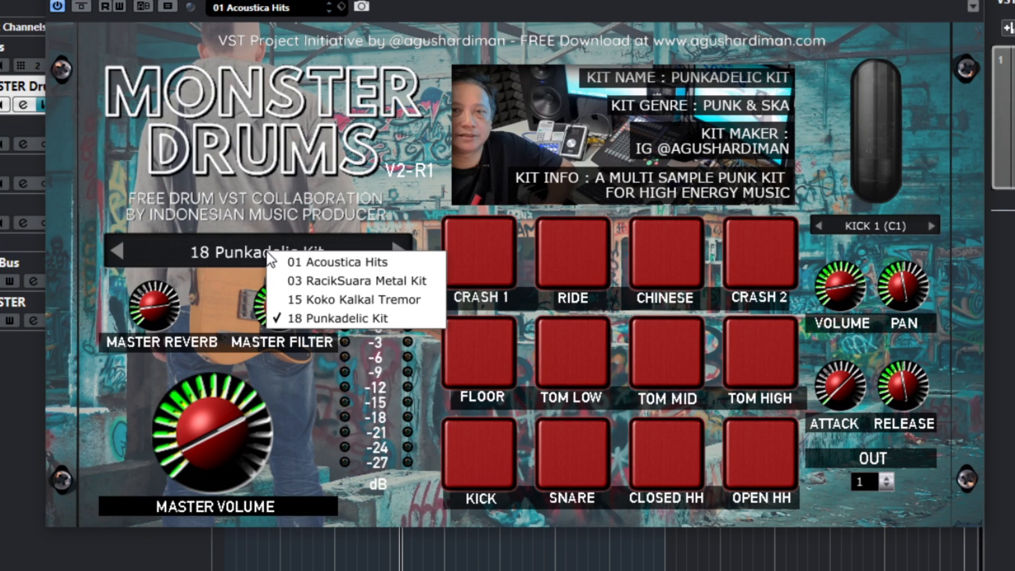
Load the 03 RacikSuara Metal Kit, select the snare, then pan Tom 1 to the left.
click(355, 281)
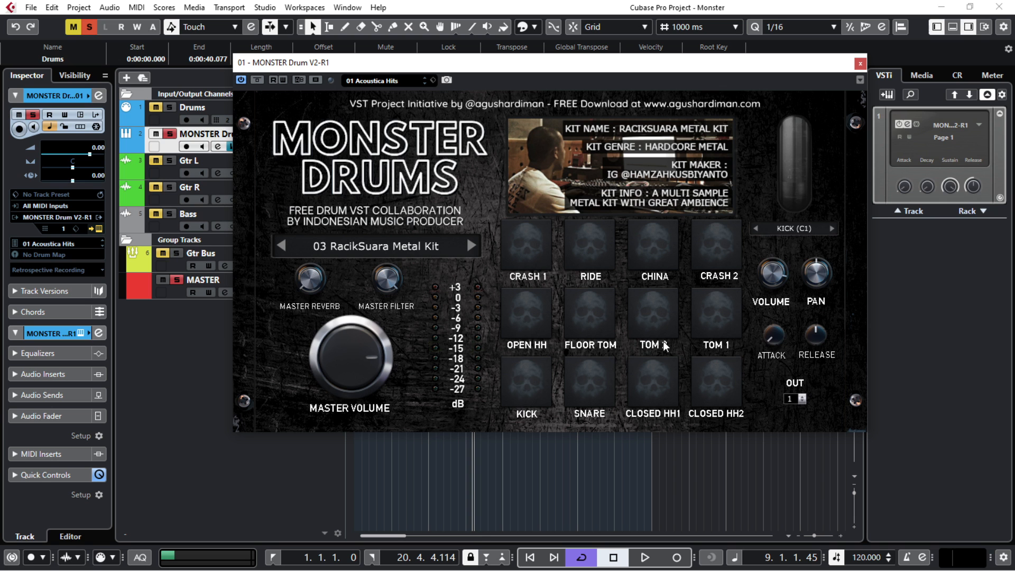
mouse_move(745, 335)
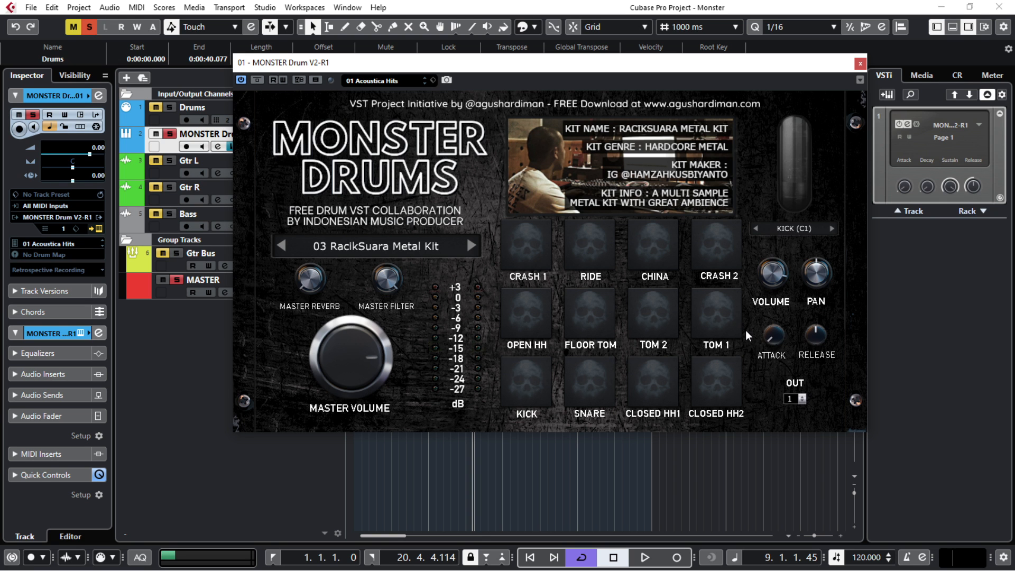
mouse_move(775, 284)
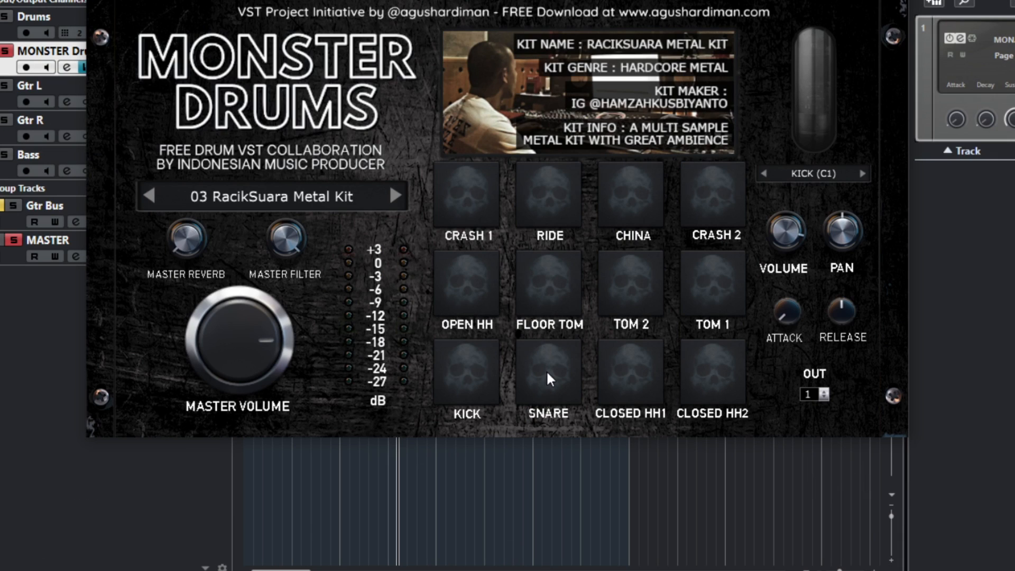
mouse_move(849, 220)
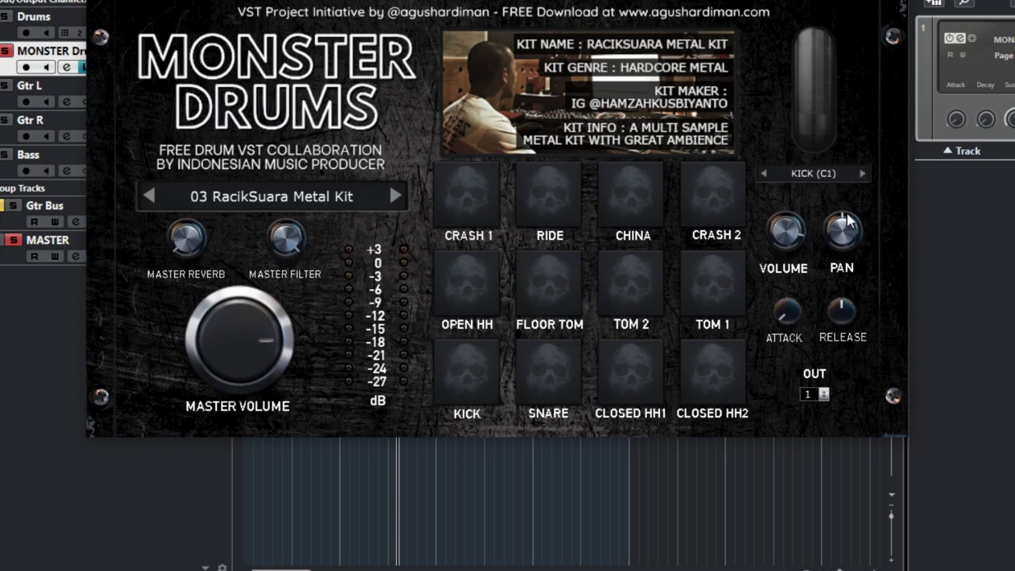
click(812, 172)
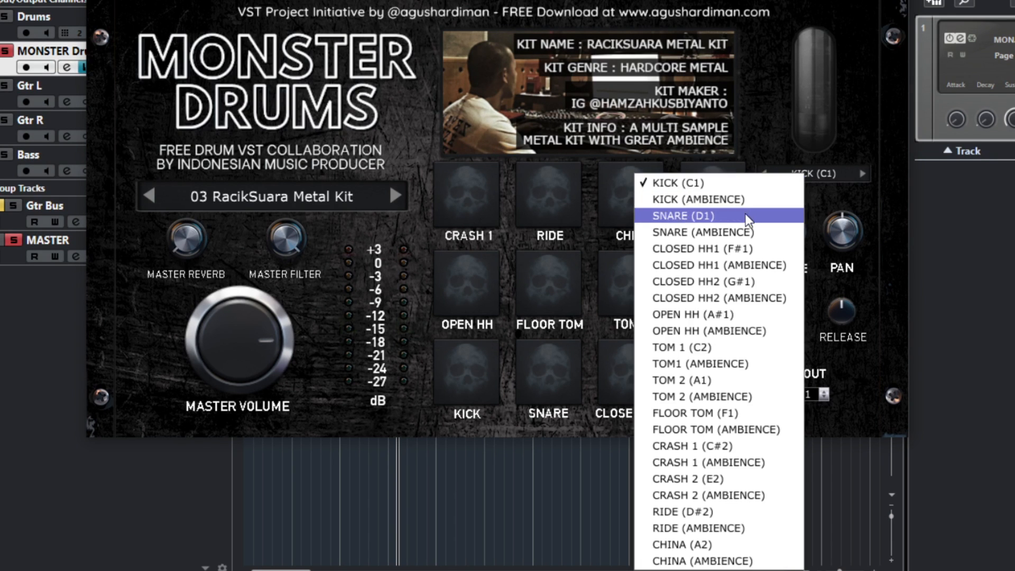
click(681, 215)
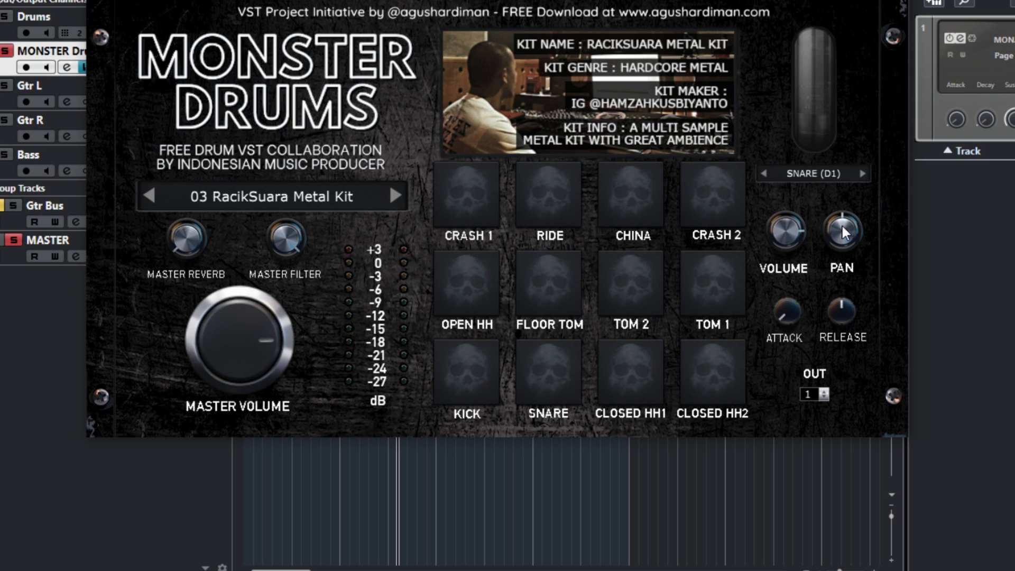
mouse_move(773, 273)
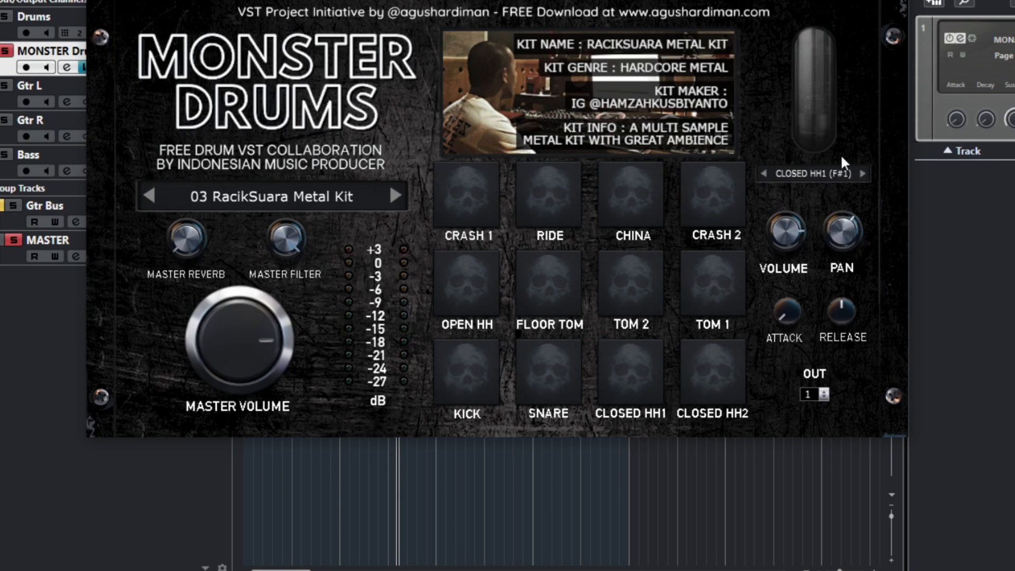
mouse_move(726, 295)
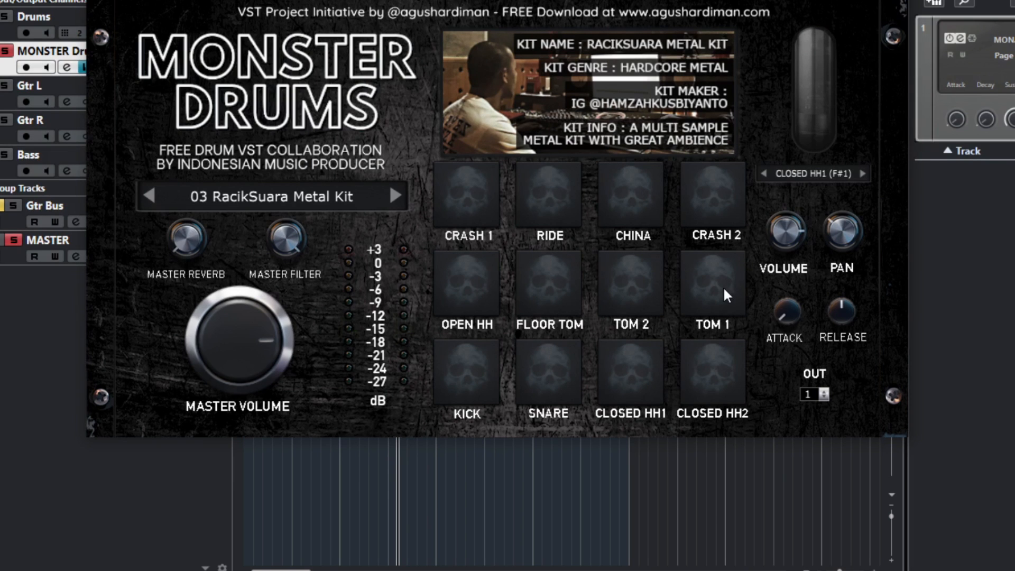
click(812, 173)
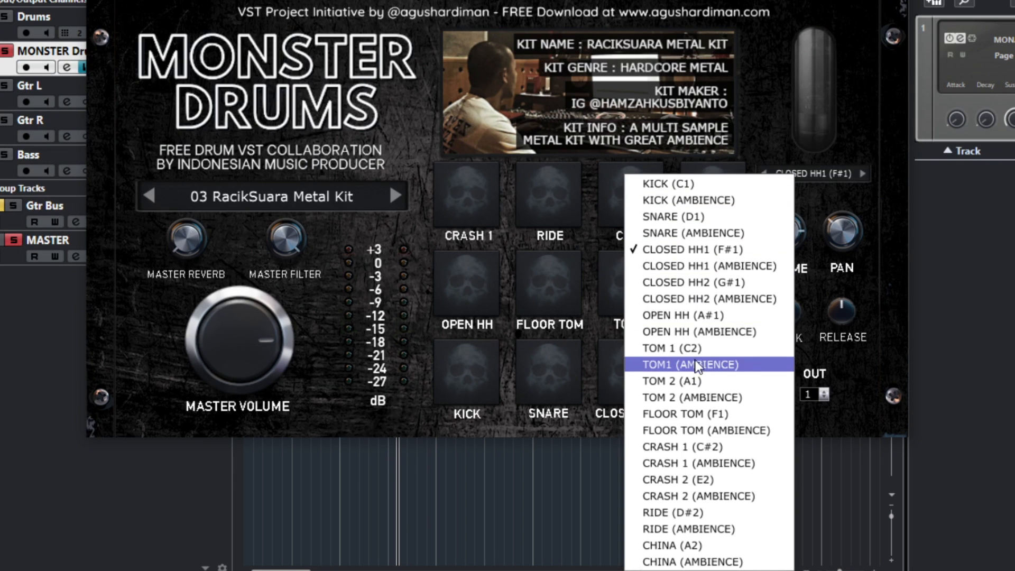
click(673, 348)
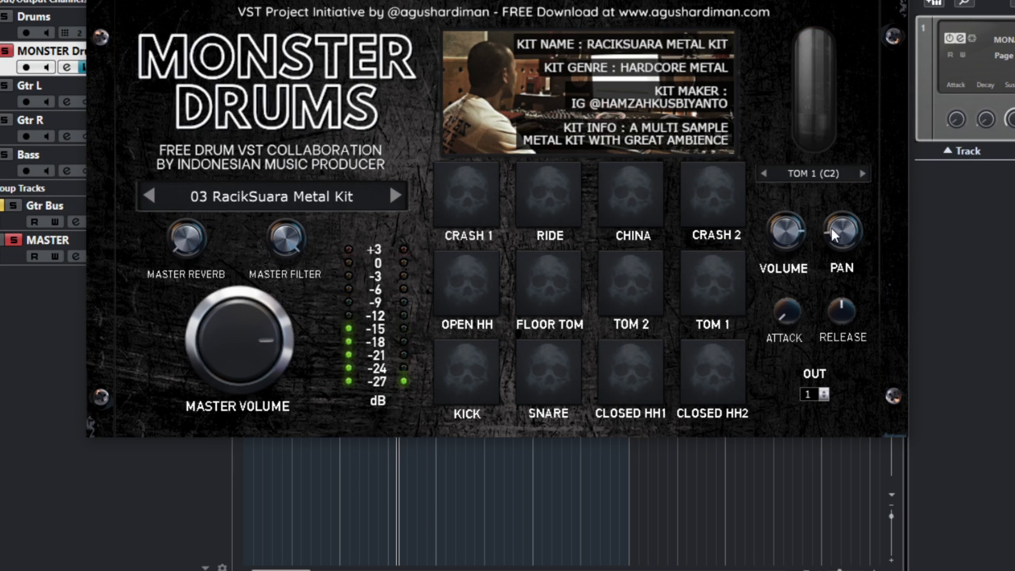
click(711, 281)
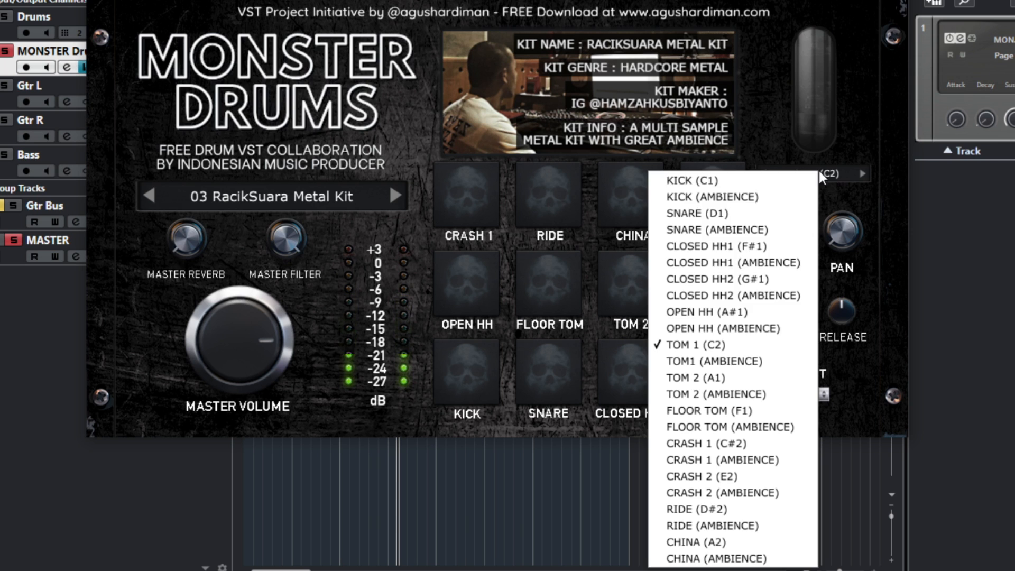
Select Tom 2 and the floor tom and adjust the floor tom's stereo position.
click(696, 377)
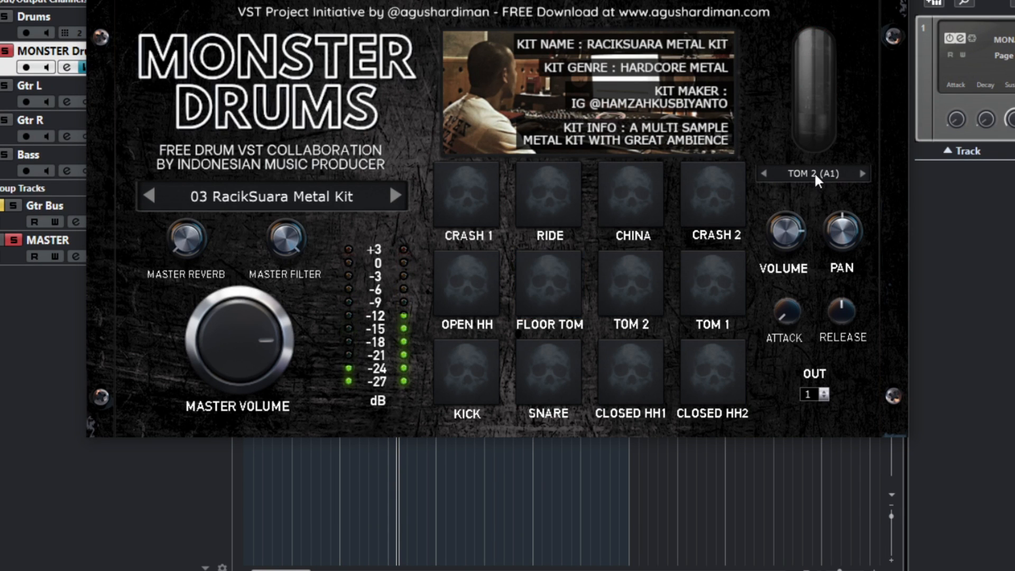
click(811, 172)
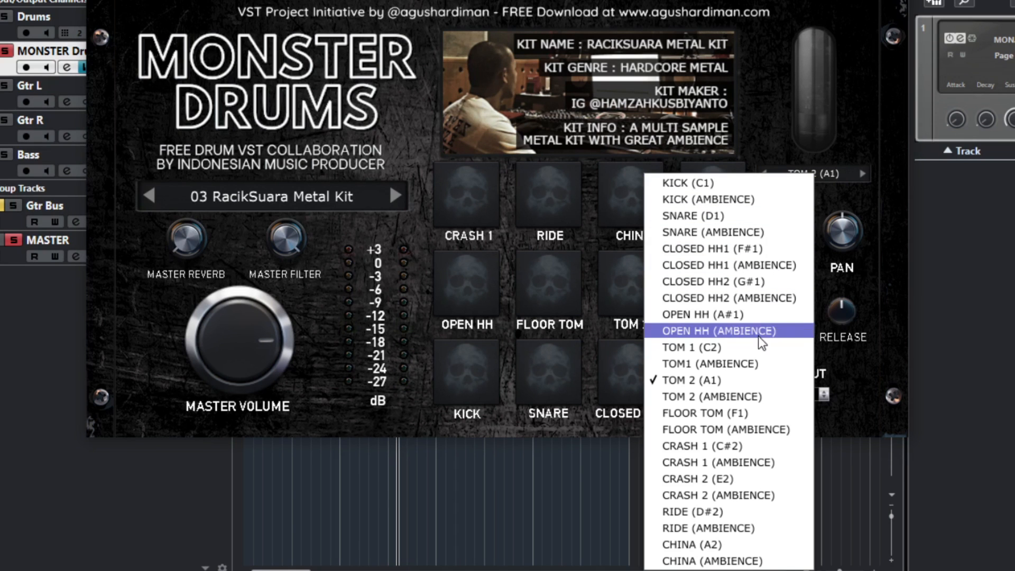
click(704, 413)
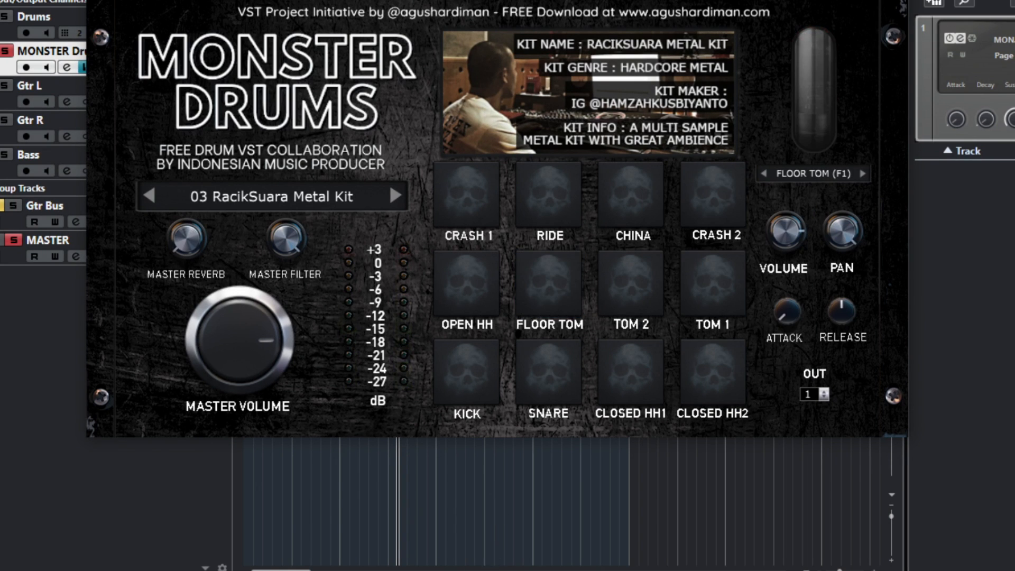
click(465, 371)
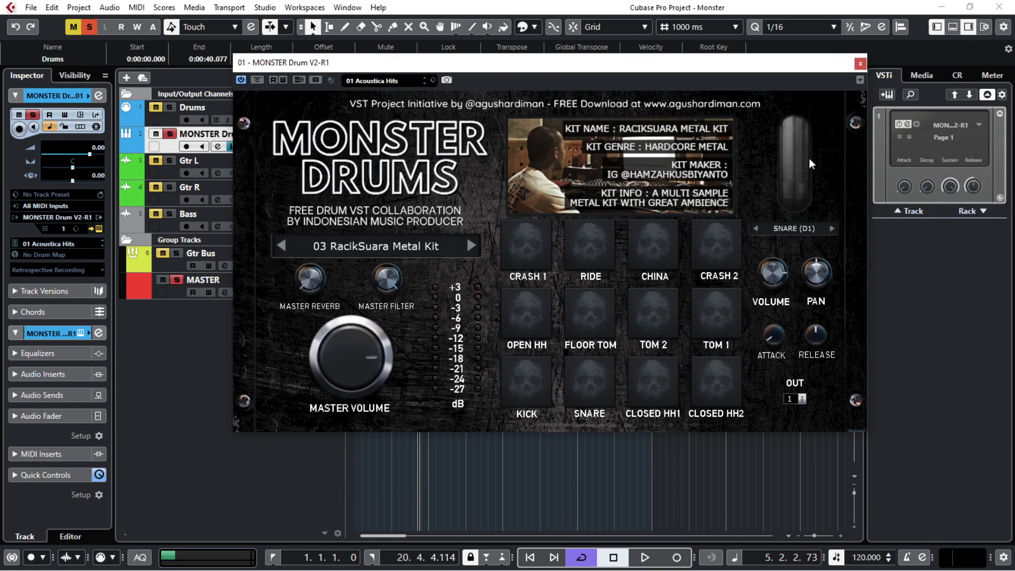
mouse_move(854, 61)
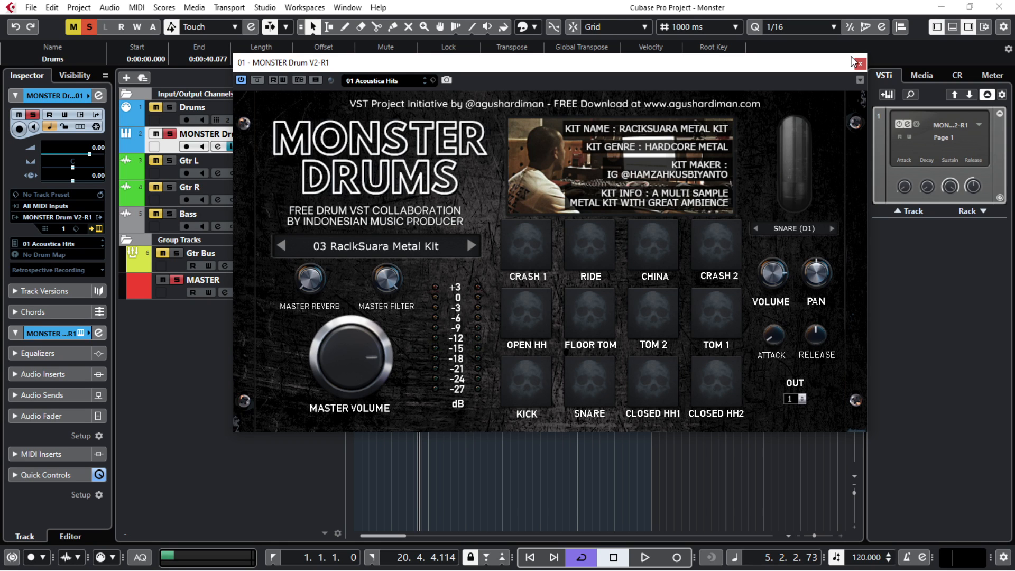
Close the Monster Drums window and start playback of the drum, guitar and bass arrangement.
click(857, 62)
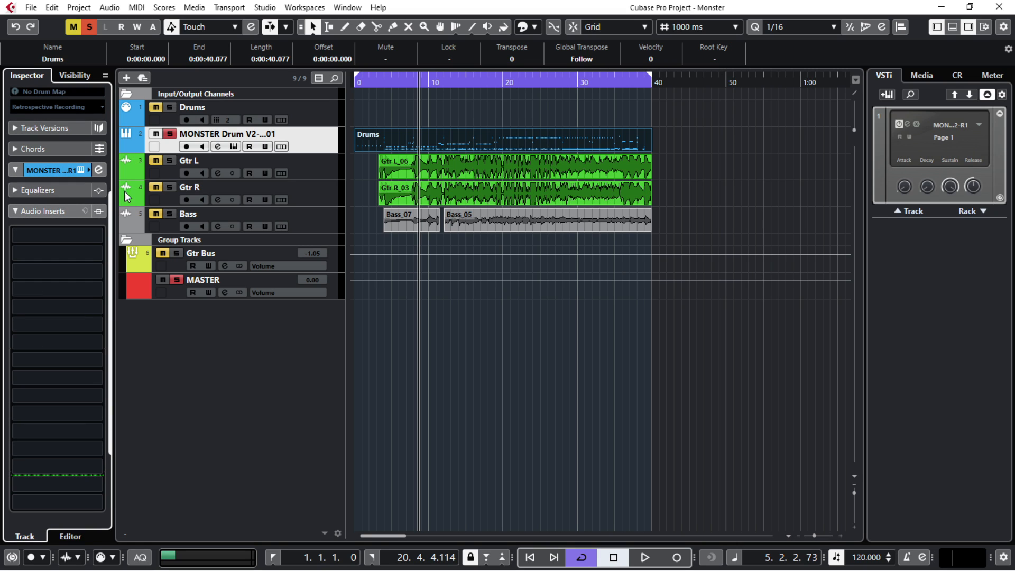
mouse_move(318, 148)
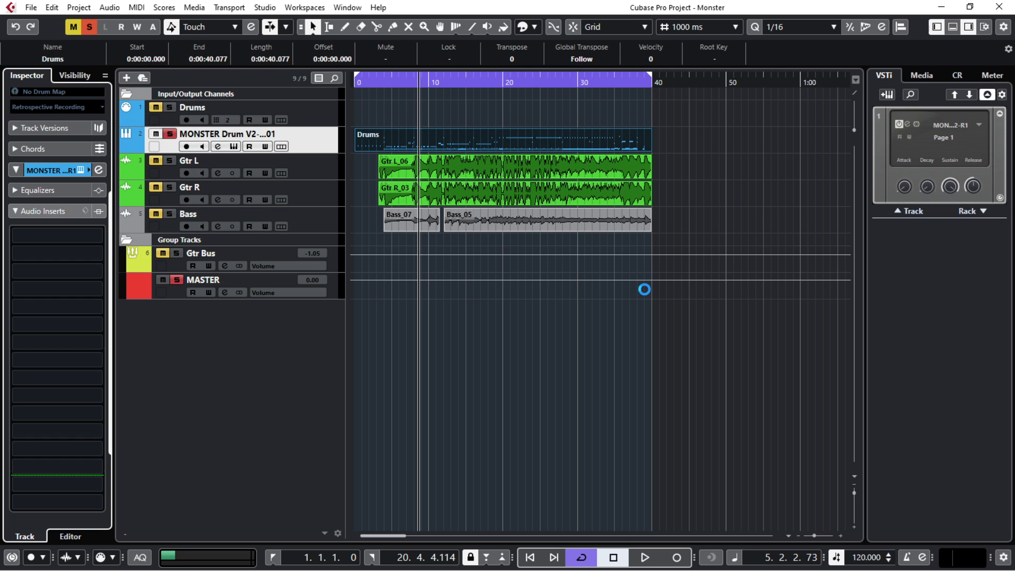
click(218, 146)
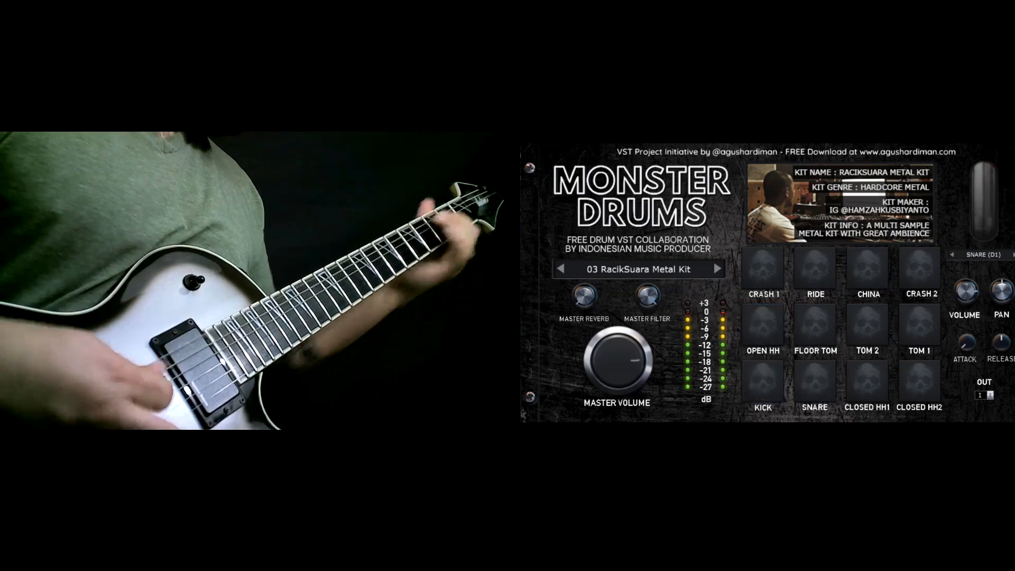
Play the guitar demo over the RacikSuara Metal Kit, then switch to the Koko Kalkal Tremor kit.
click(763, 380)
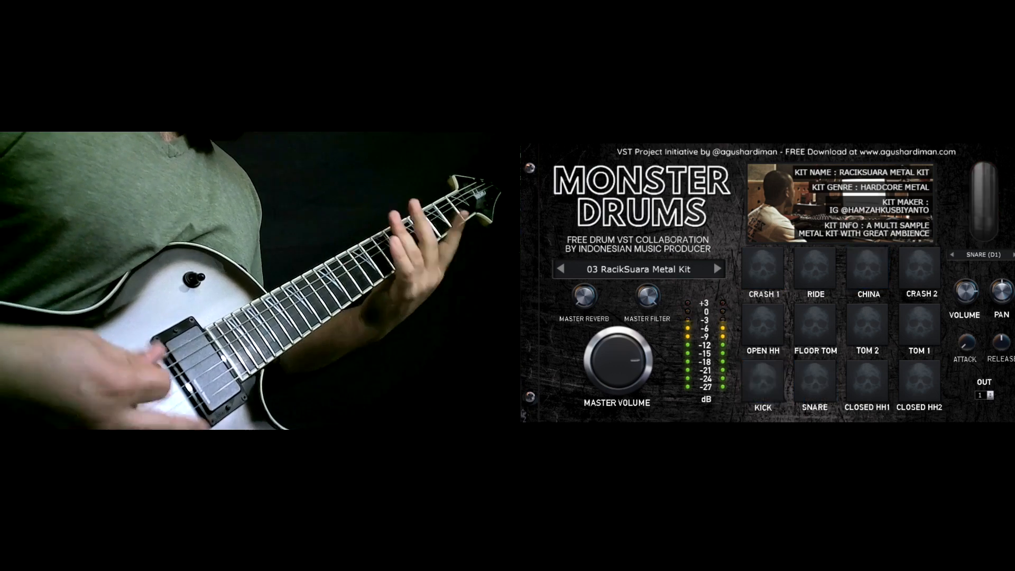
click(867, 269)
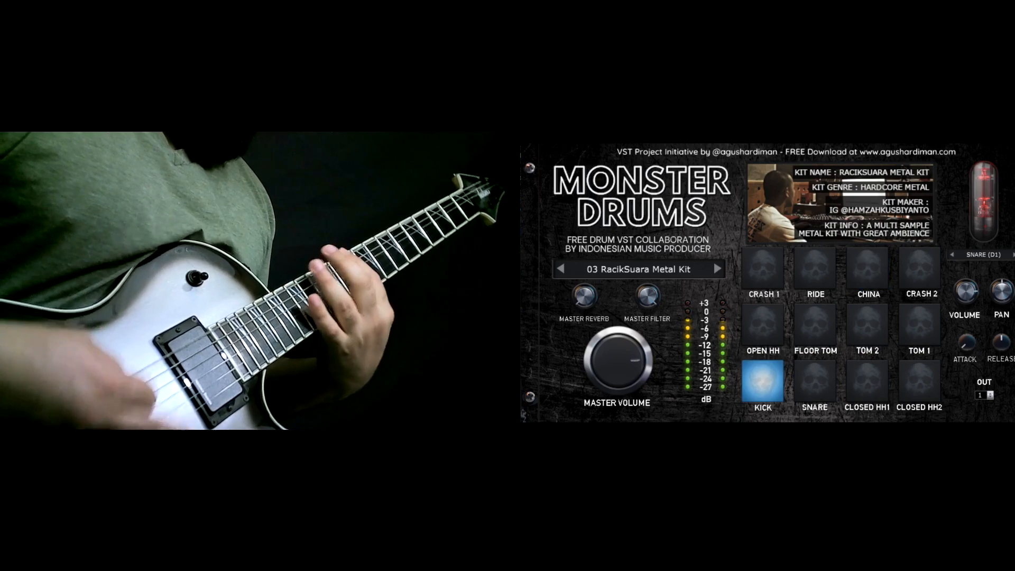
click(866, 267)
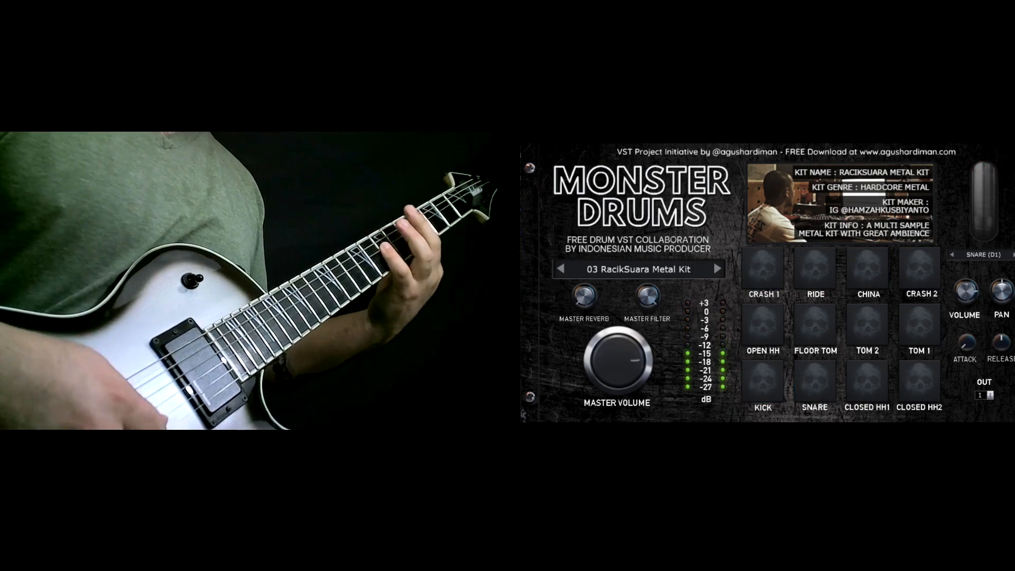
click(717, 267)
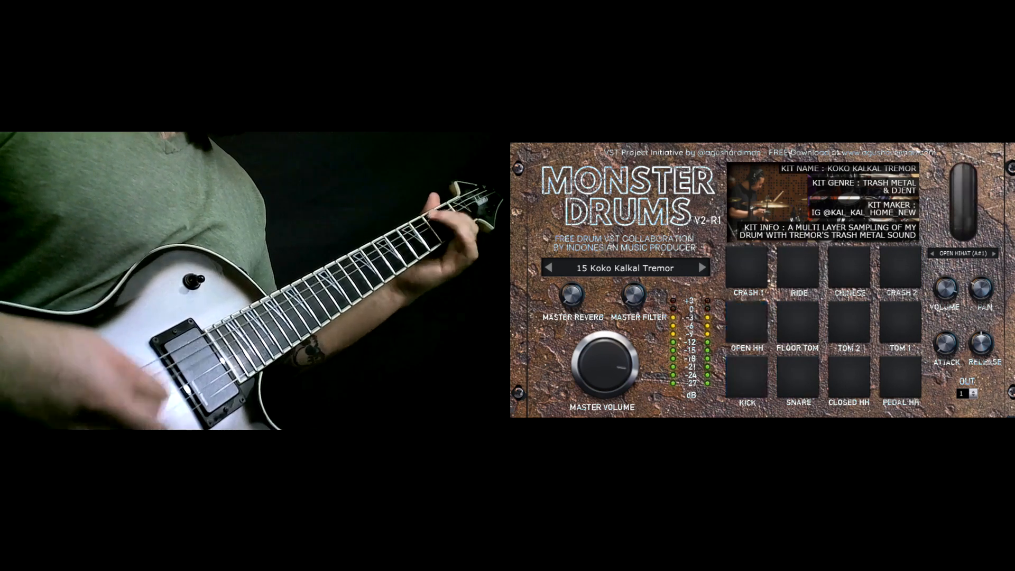
click(748, 376)
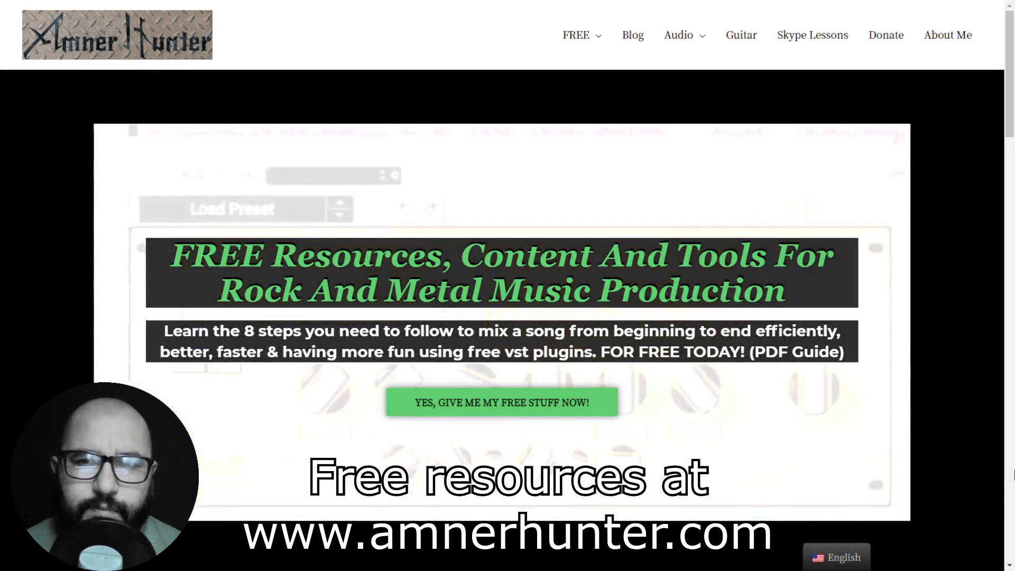
Expand the FREE menu on amnerhunter.com to show Guides and Tools.
click(575, 35)
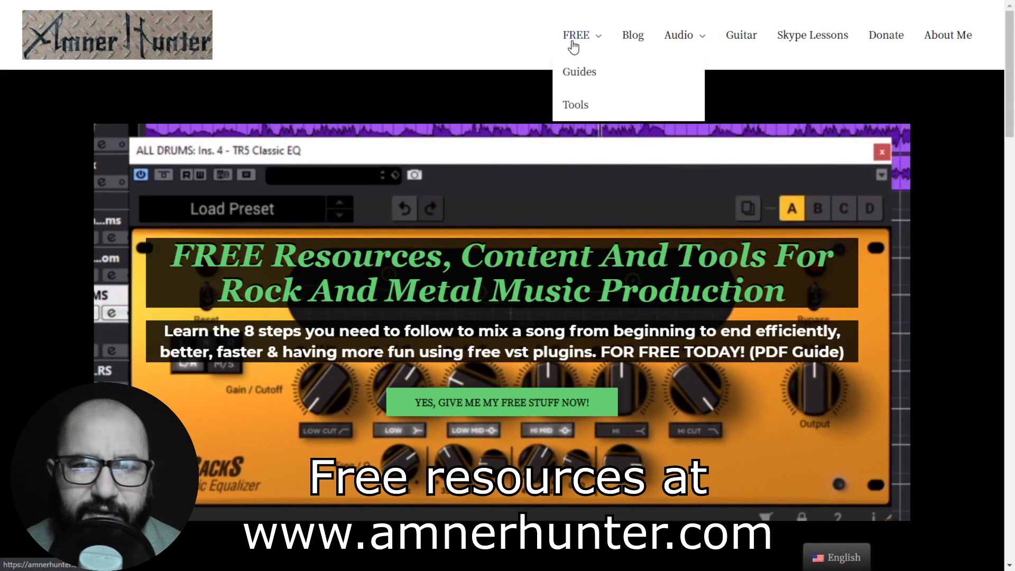